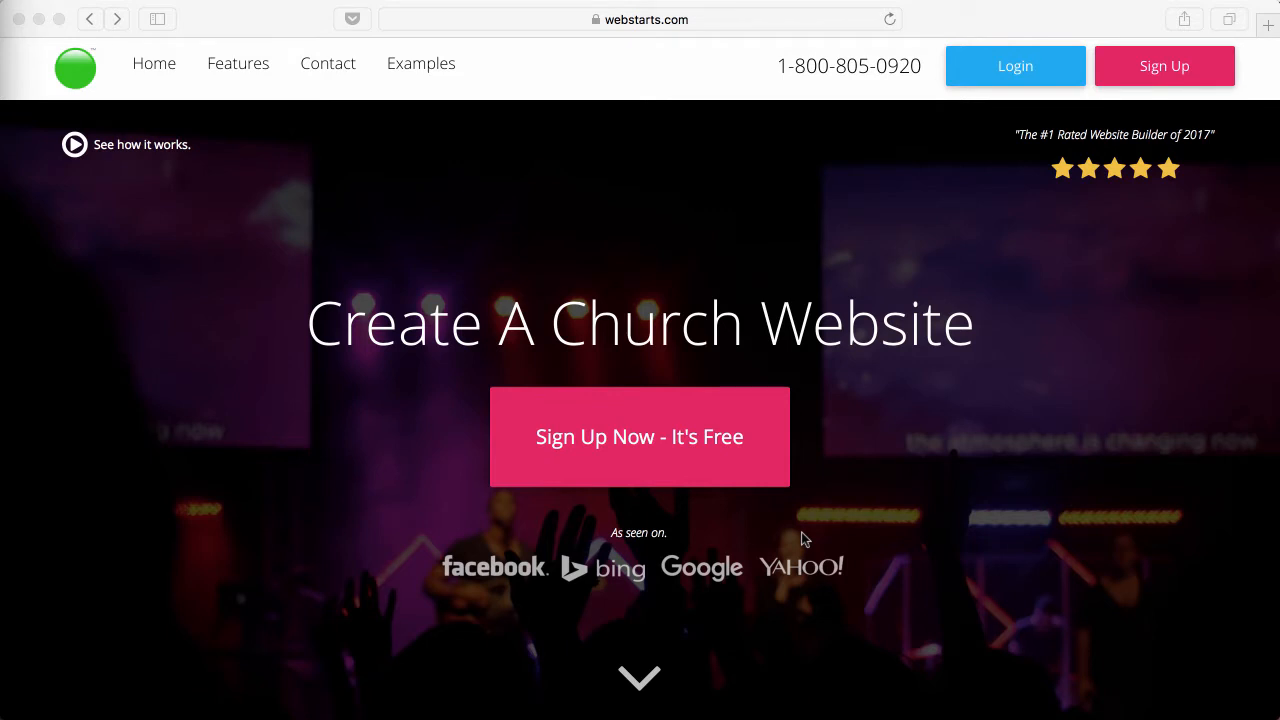
{"action": "mouse_move", "coordinate": [843, 465]}
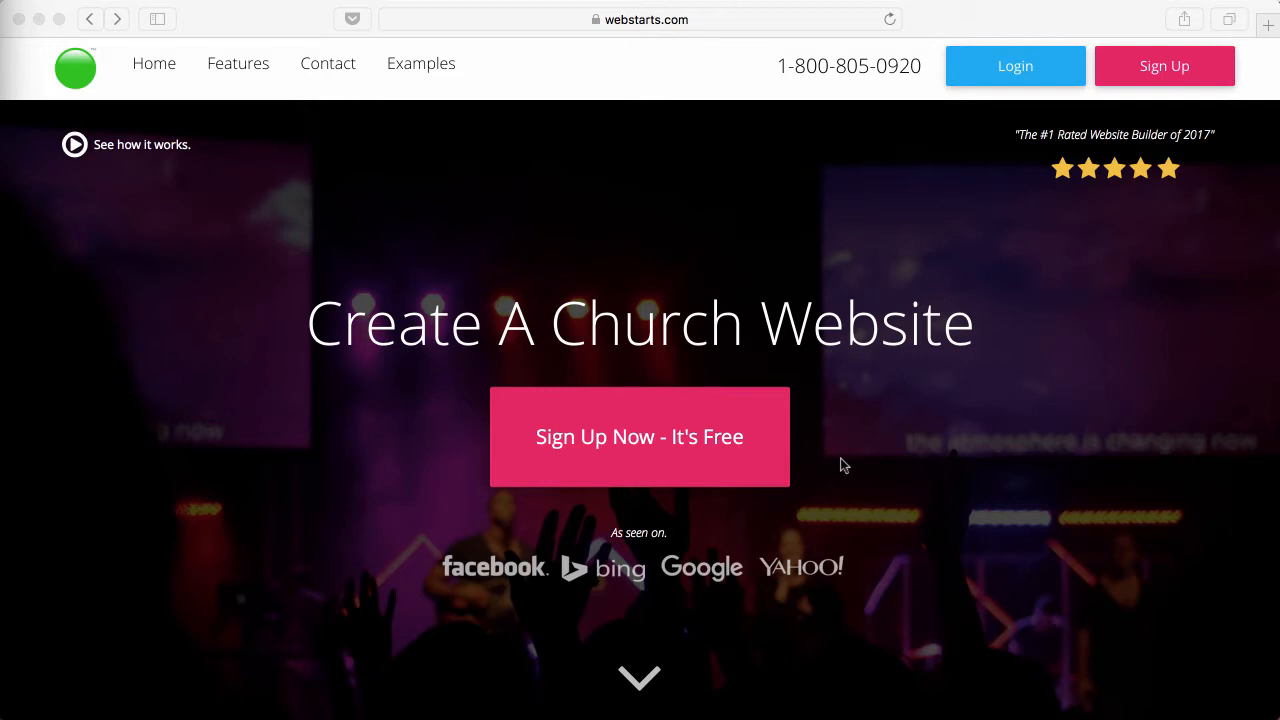
{"action": "mouse_move", "coordinate": [685, 456]}
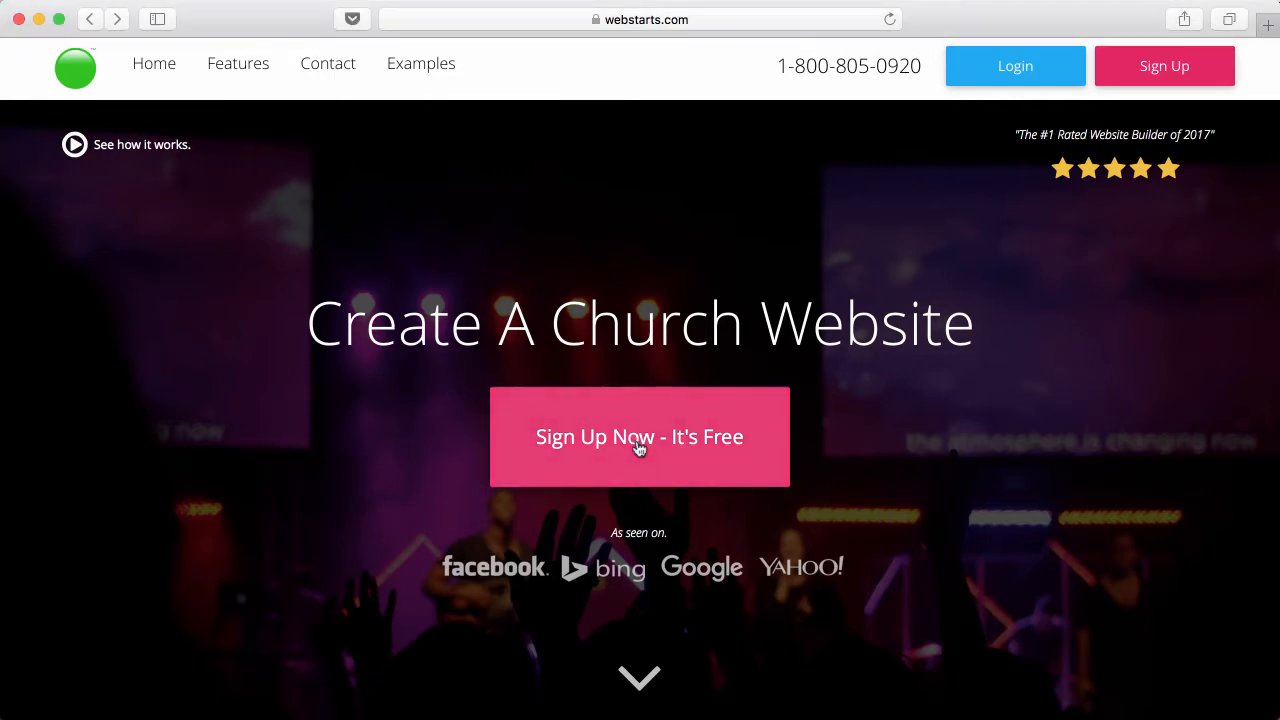
Start a free website and choose the Hope Ministries church template to edit
{"action": "left_click", "coordinate": [639, 437]}
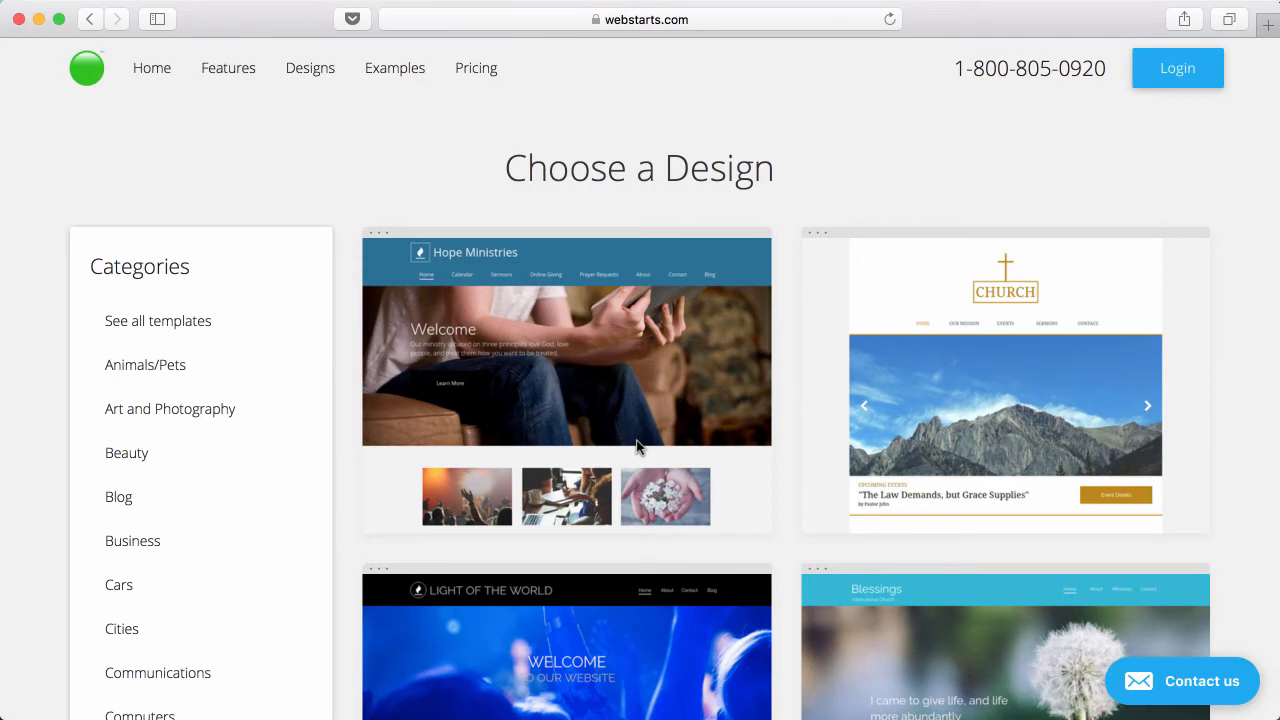
{"action": "scroll", "scroll_direction": "down", "scroll_amount": 3}
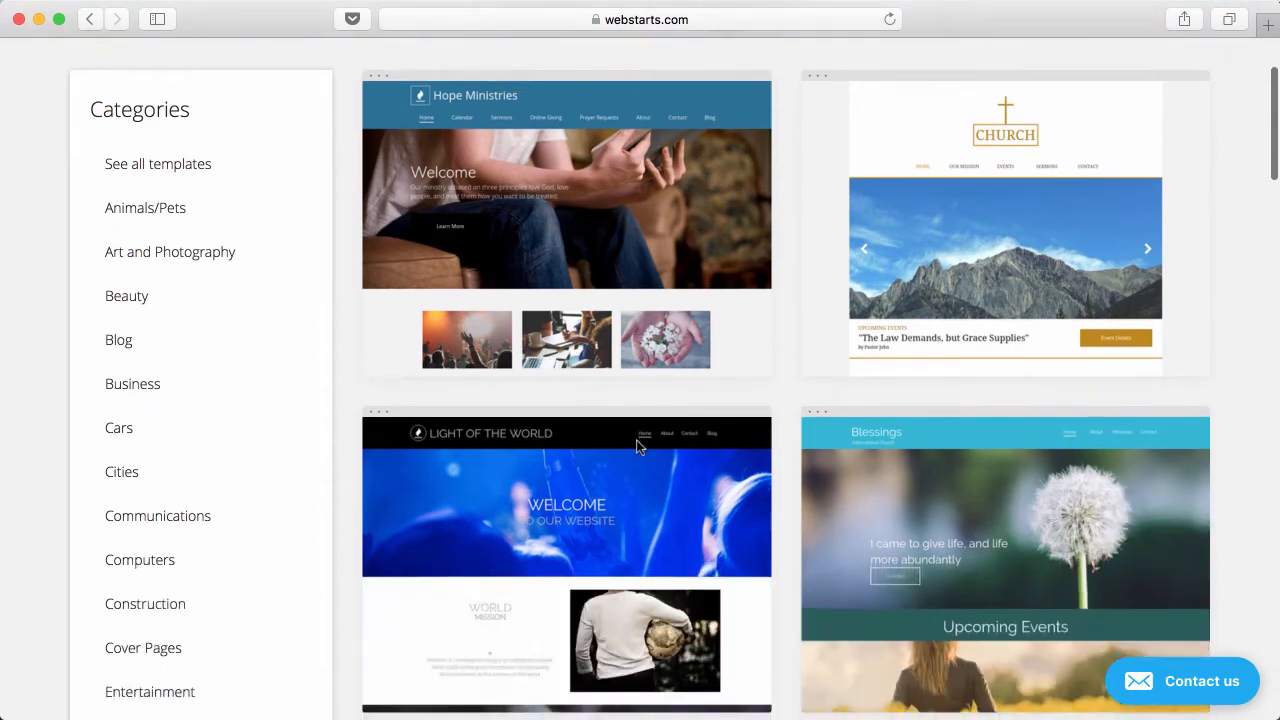
{"action": "scroll", "scroll_direction": "up", "scroll_amount": 3}
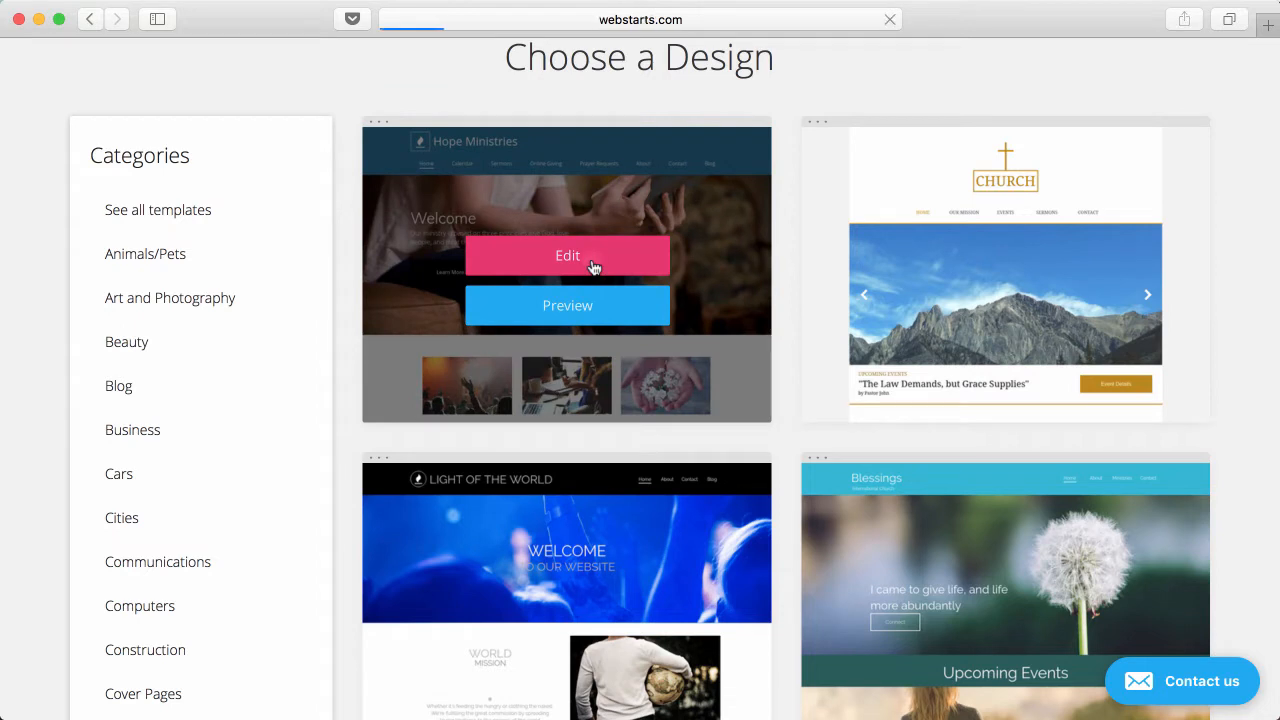
{"action": "left_click", "coordinate": [567, 255]}
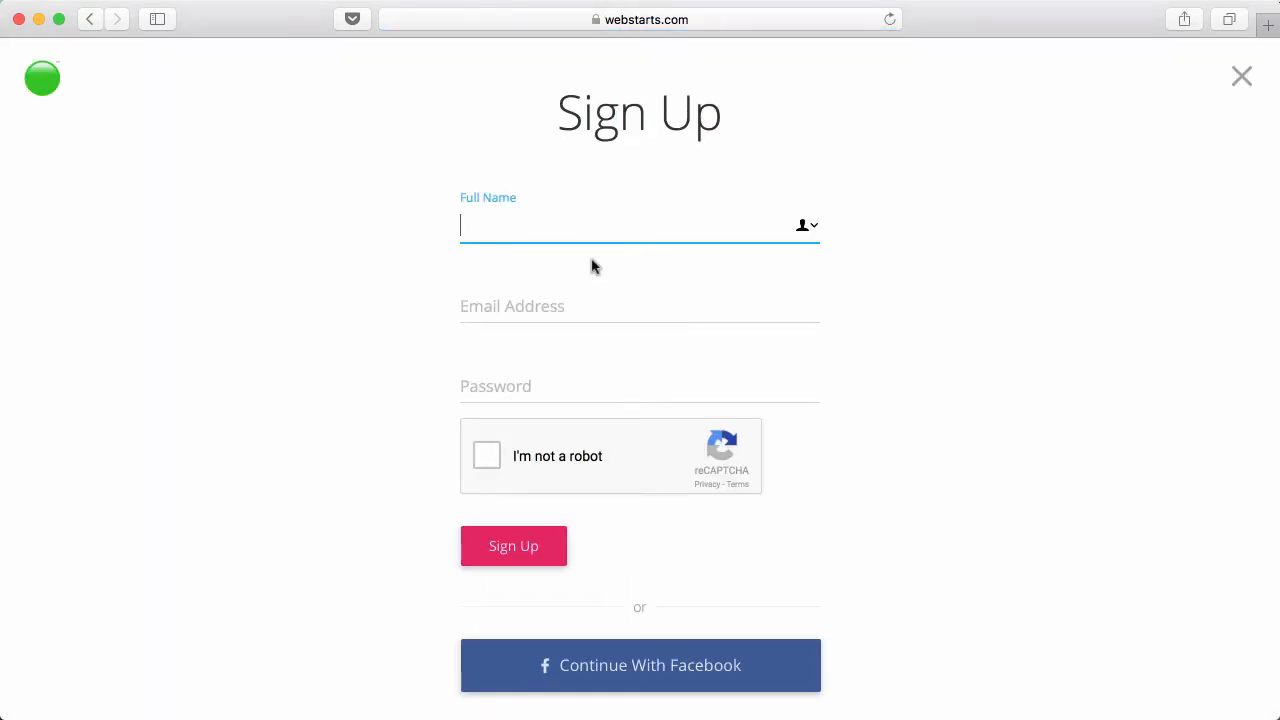
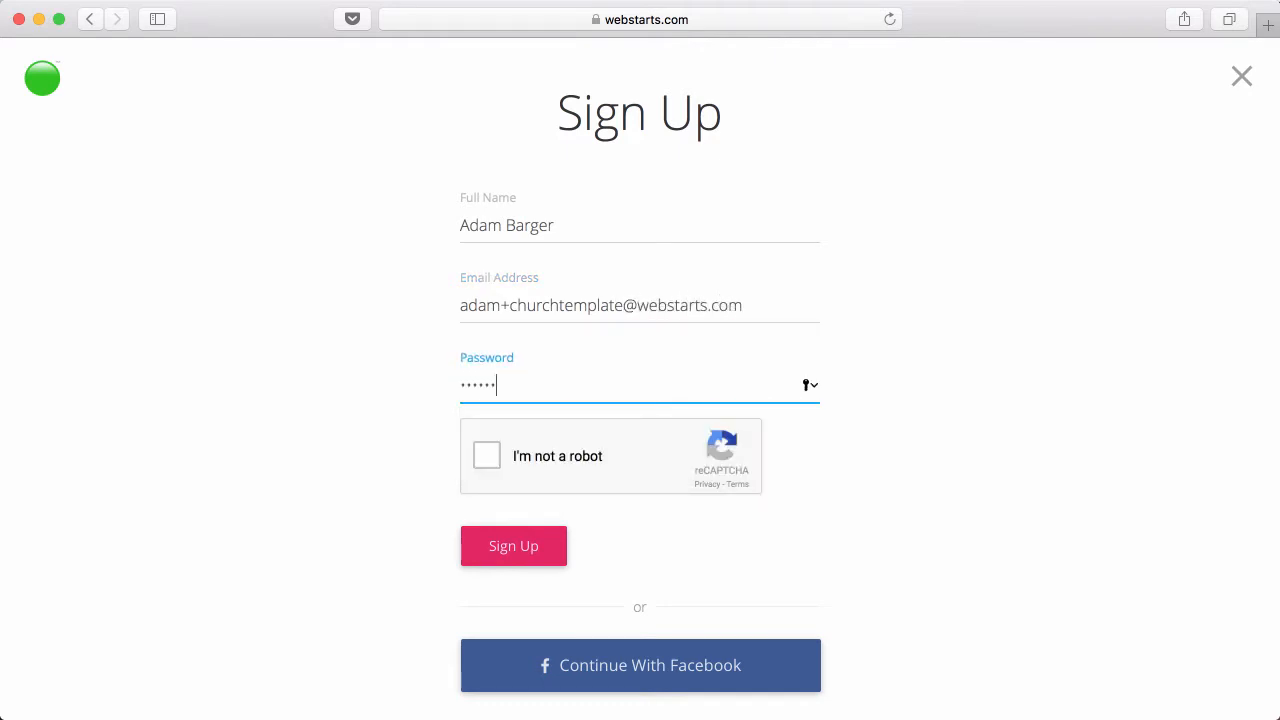
{"action": "left_click", "coordinate": [486, 456]}
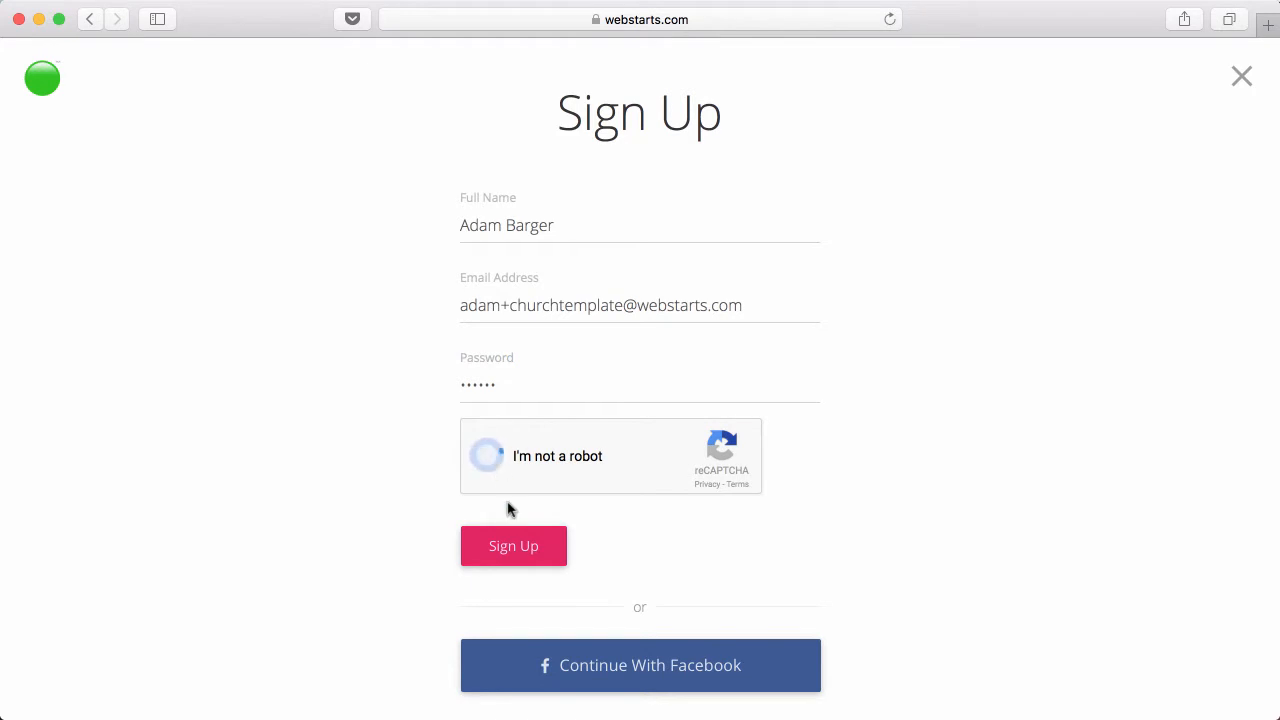
{"action": "left_click", "coordinate": [487, 456]}
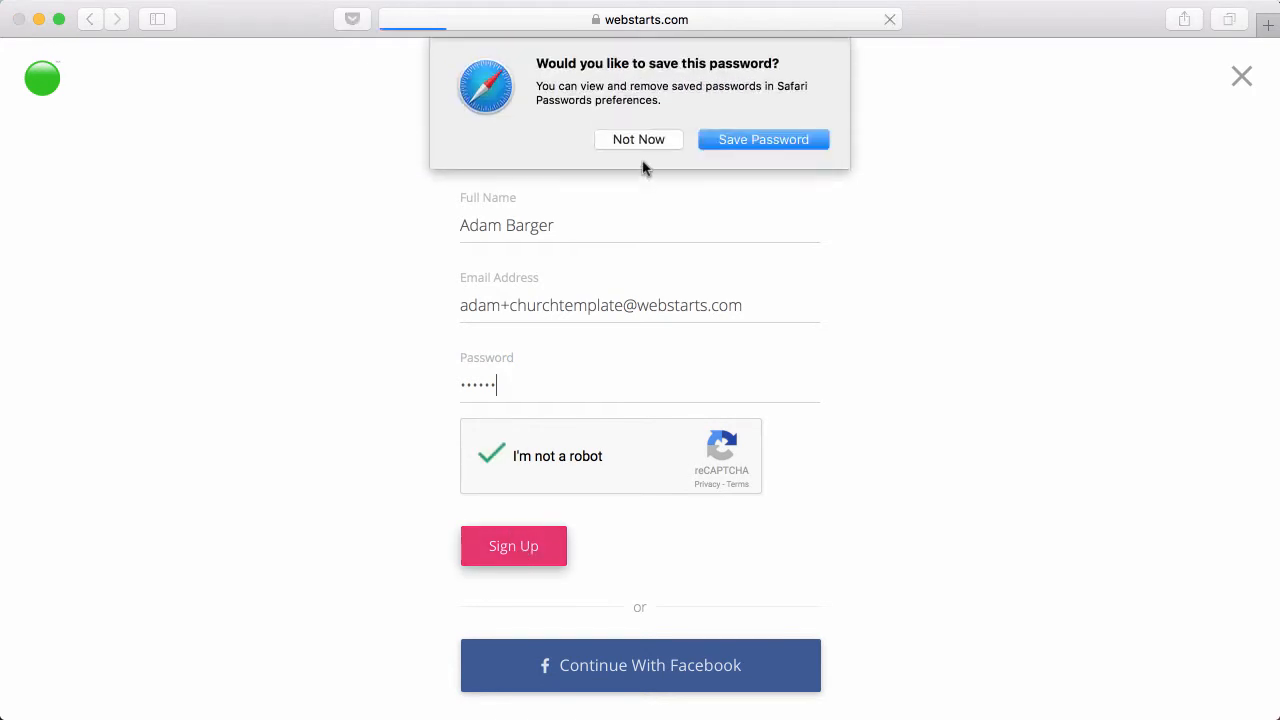
{"action": "left_click", "coordinate": [638, 139]}
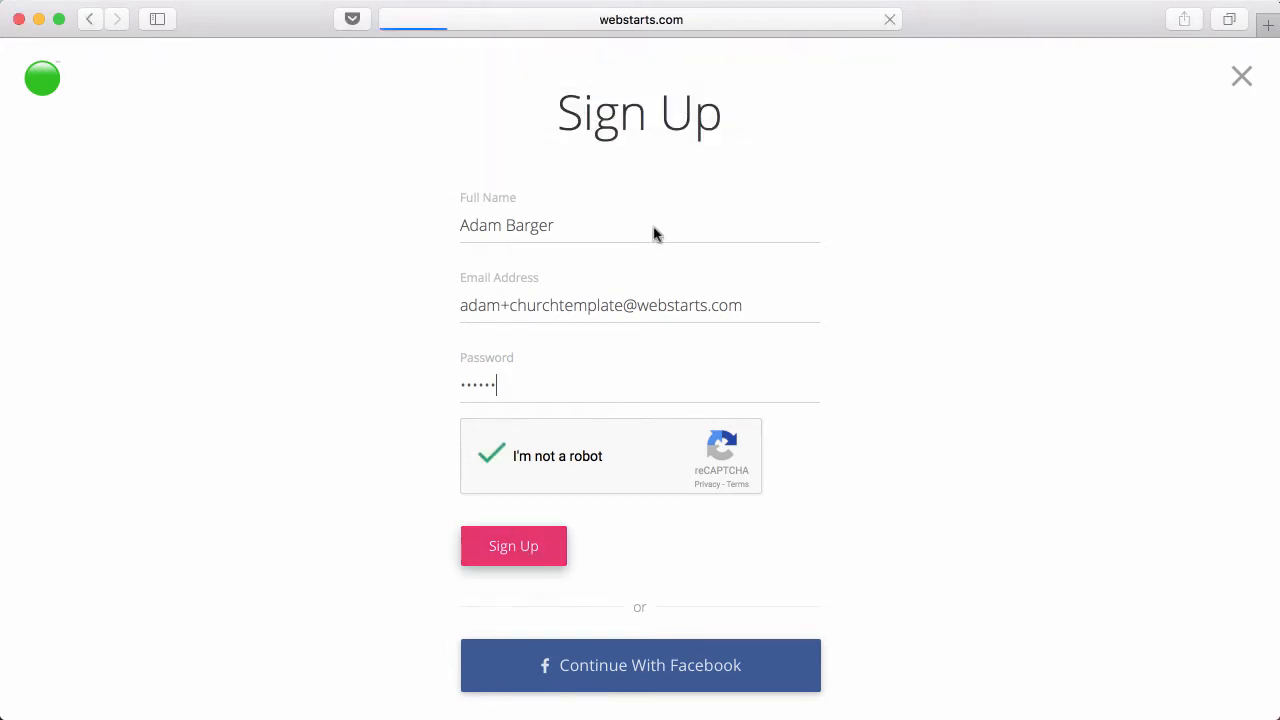
{"action": "left_click", "coordinate": [513, 545]}
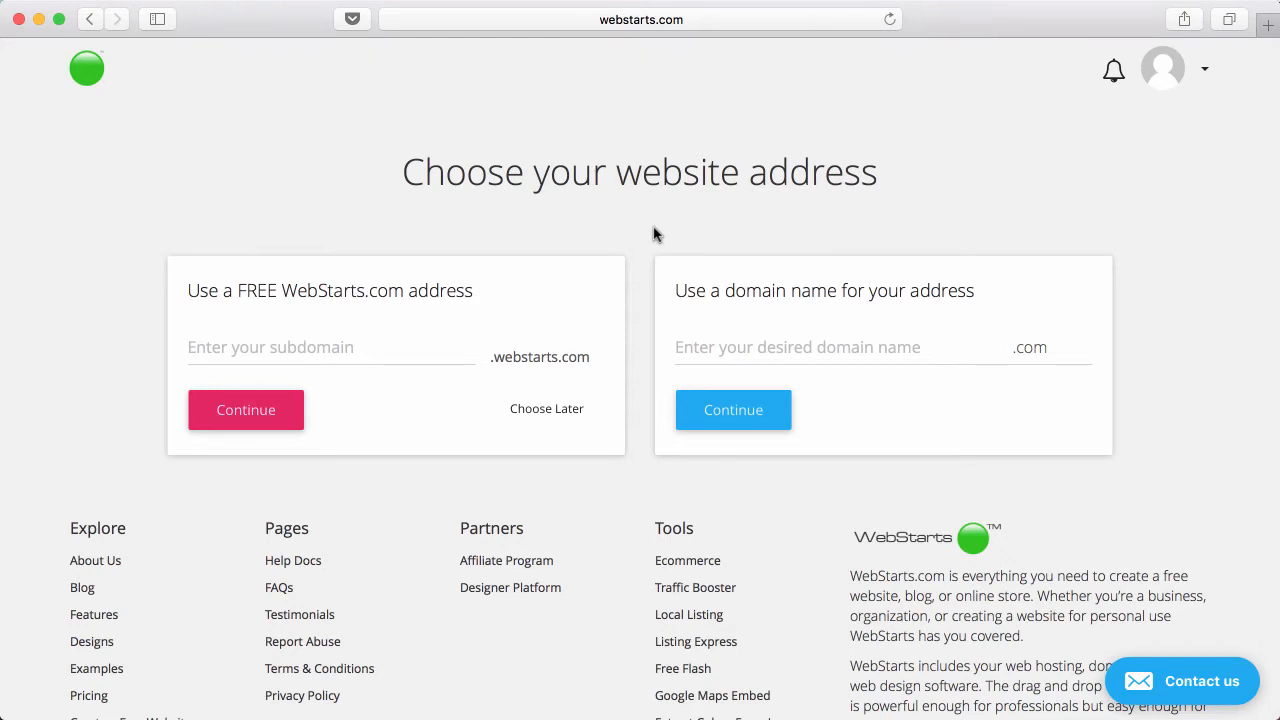
Claim church-website as the site's free webstarts.com subdomain
{"action": "type", "text": "ch"}
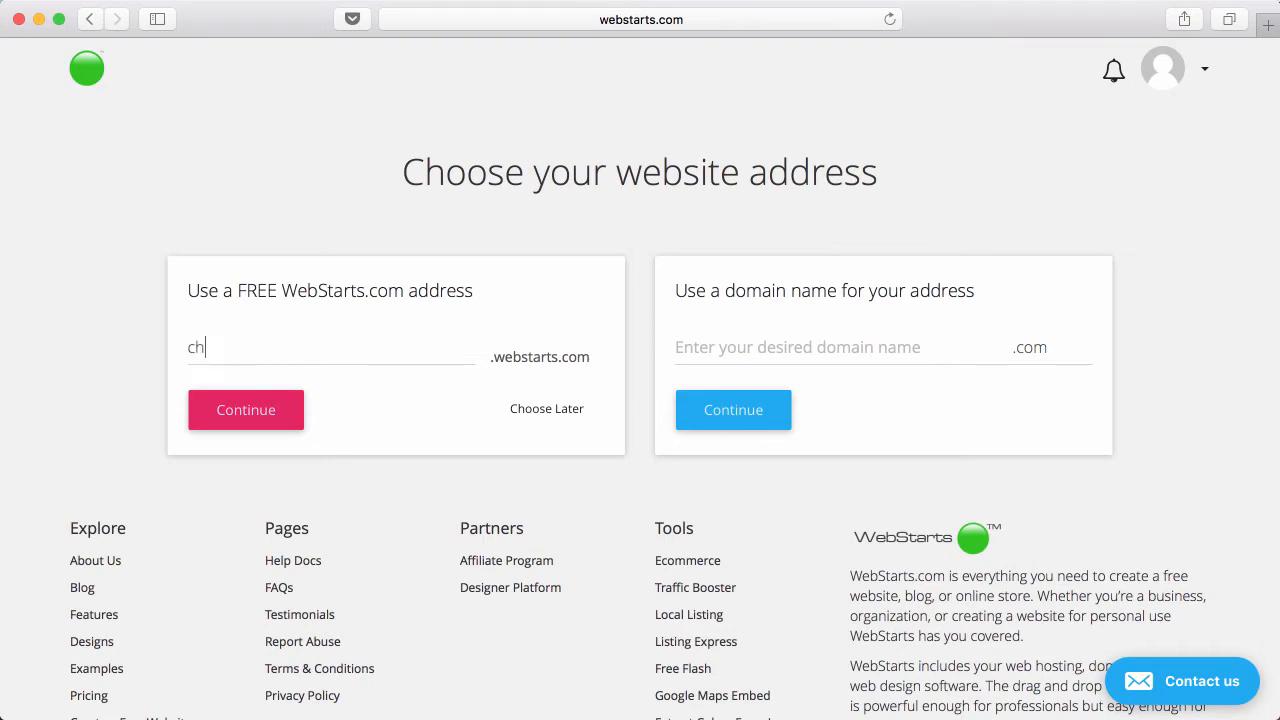
{"action": "type", "text": "urch"}
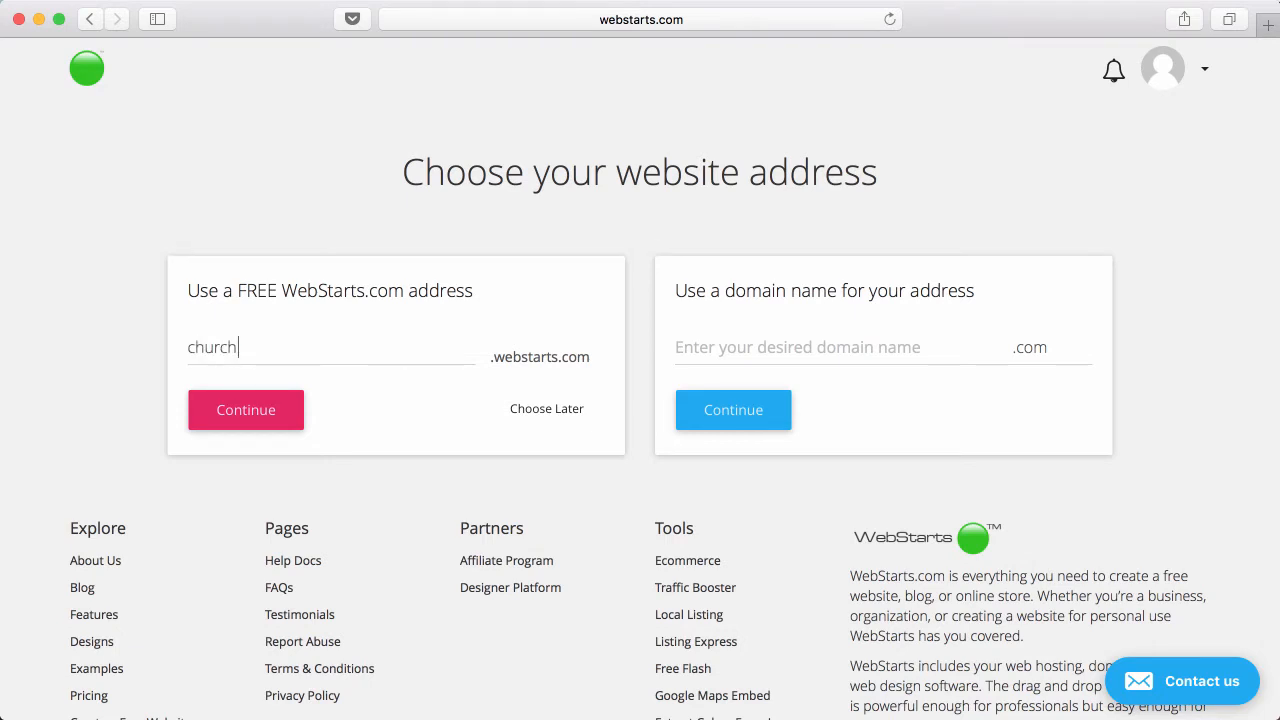
{"action": "type", "text": "-"}
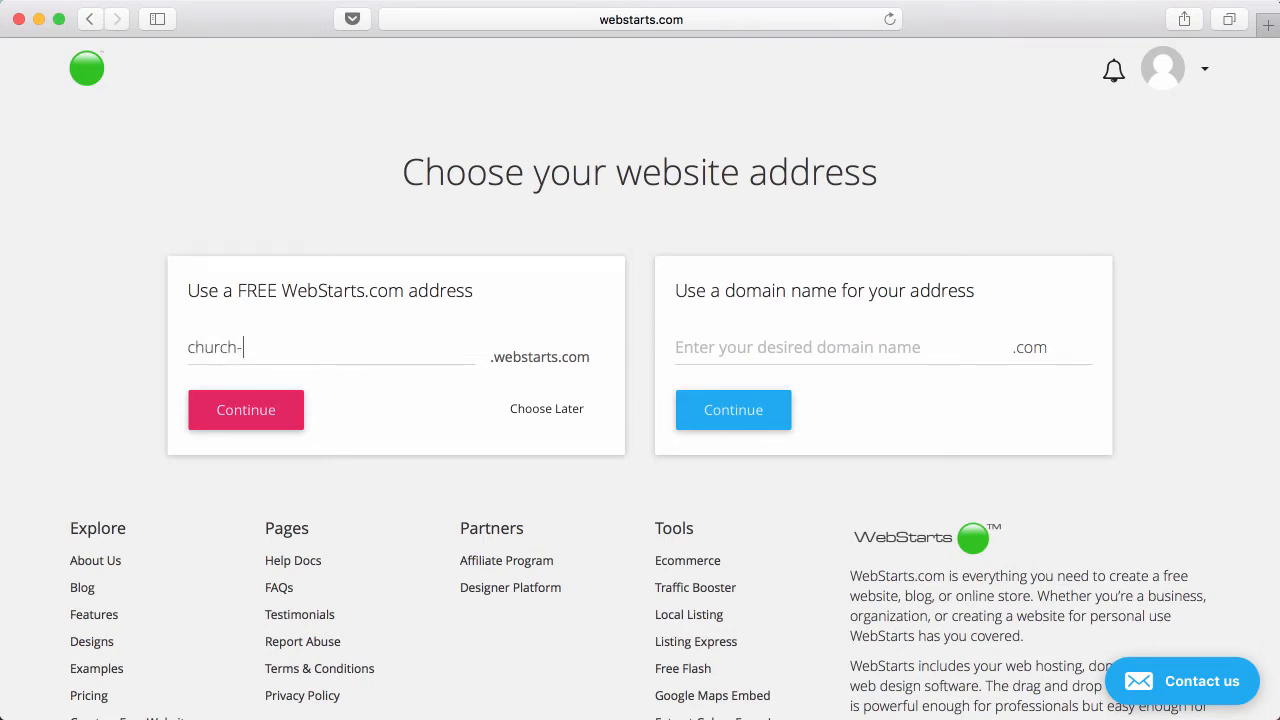
{"action": "type", "text": "website"}
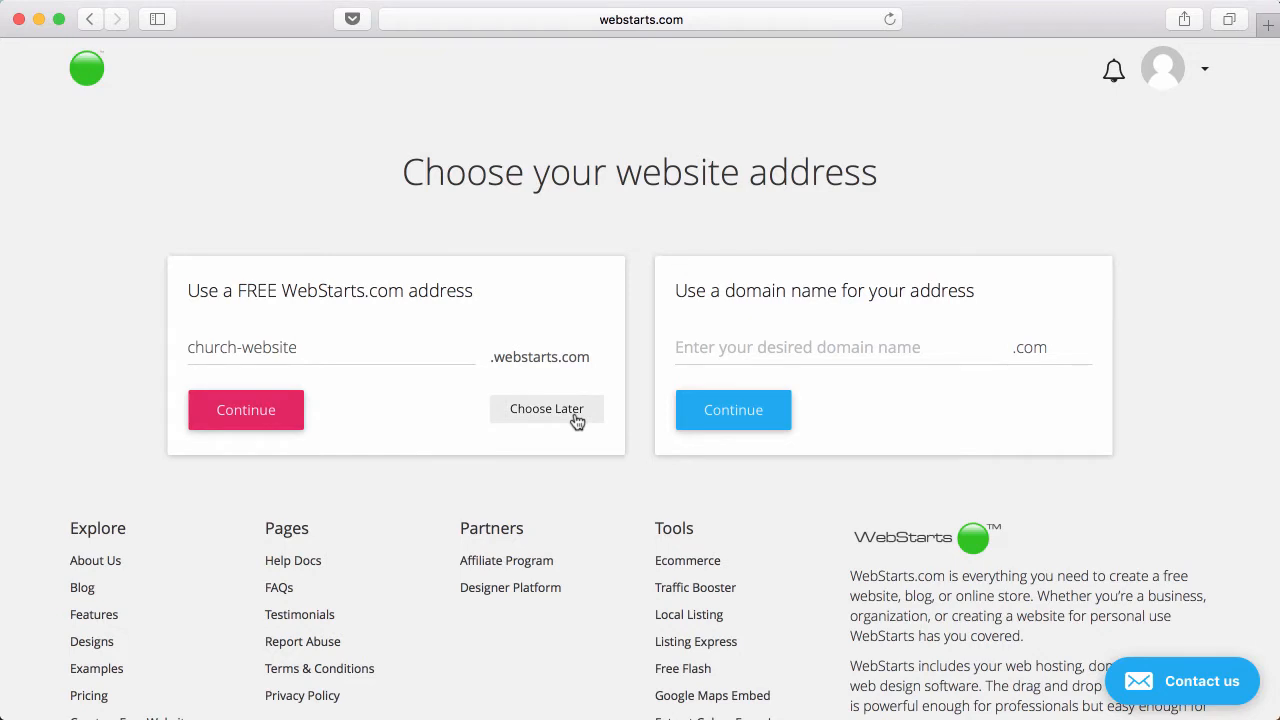
{"action": "mouse_move", "coordinate": [484, 417]}
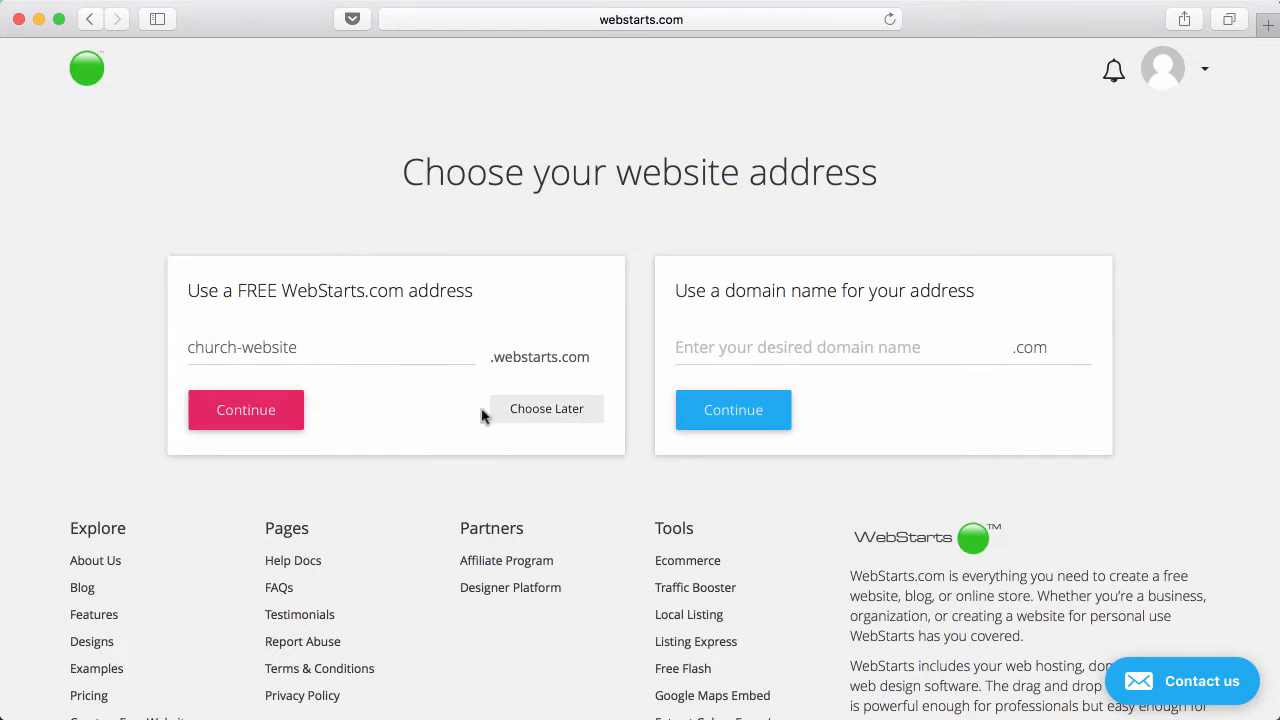
{"action": "left_click", "coordinate": [245, 410]}
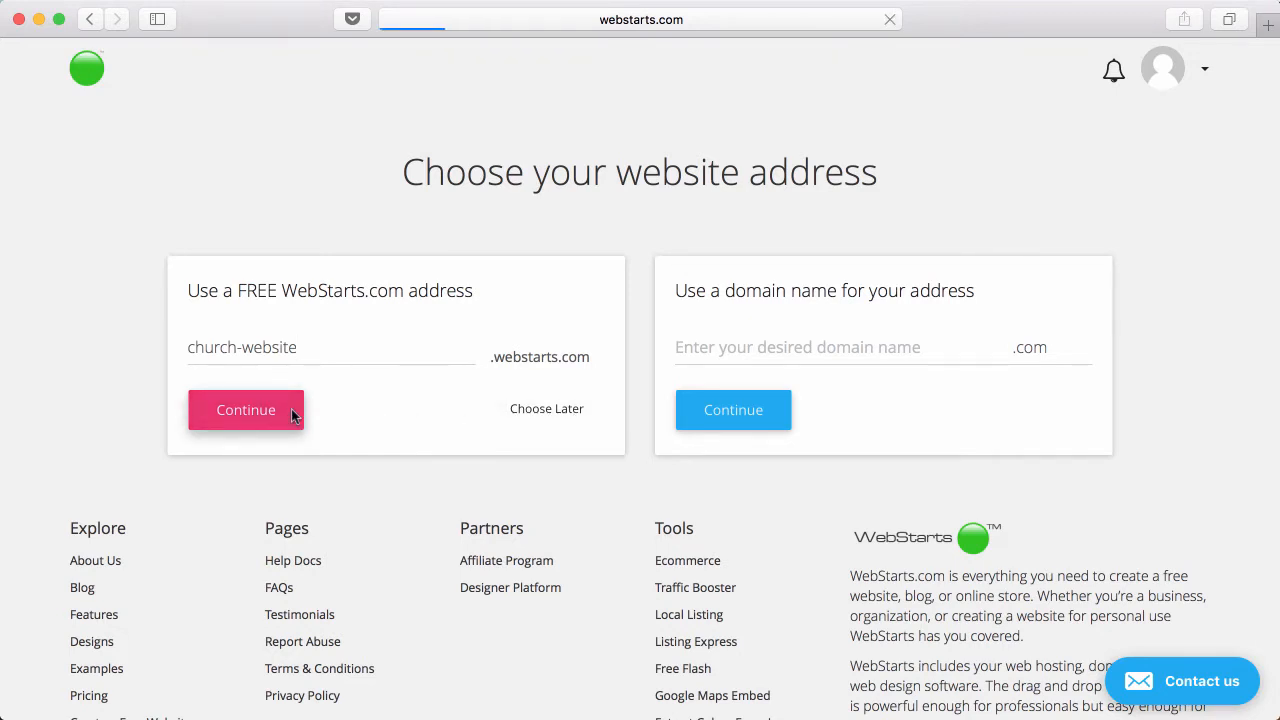
{"action": "left_click", "coordinate": [245, 410]}
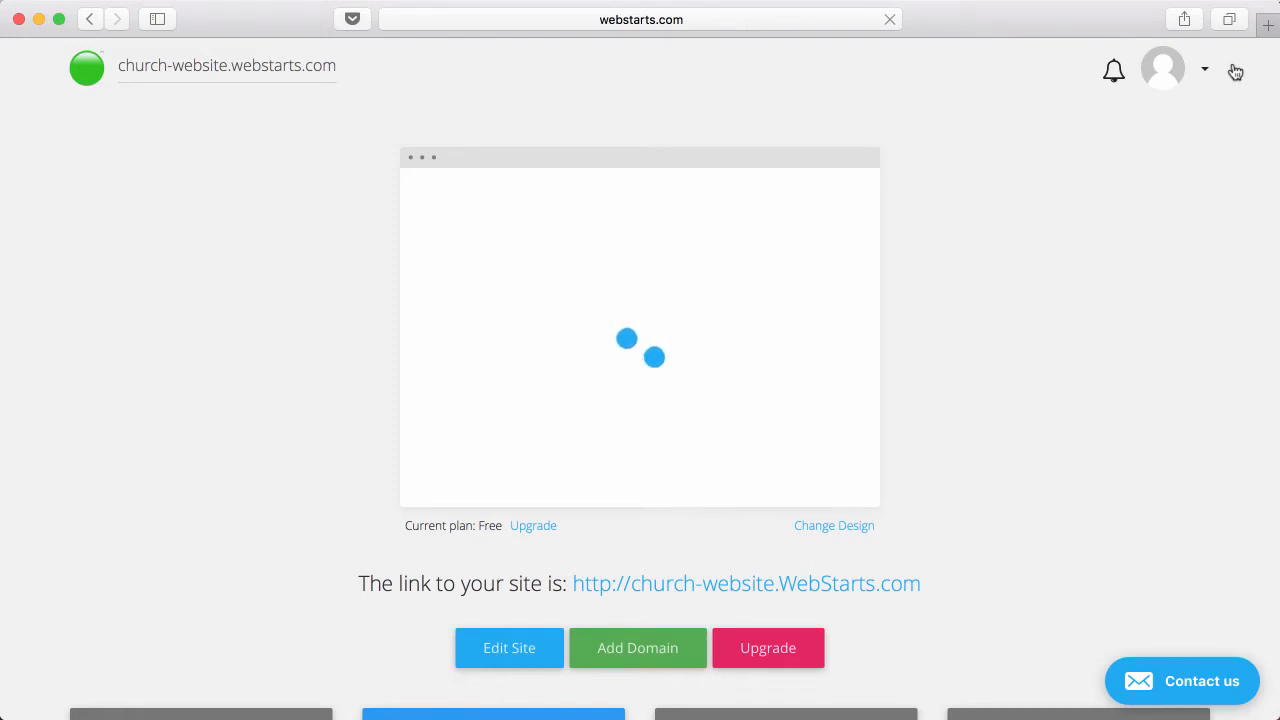
{"action": "mouse_move", "coordinate": [1256, 188]}
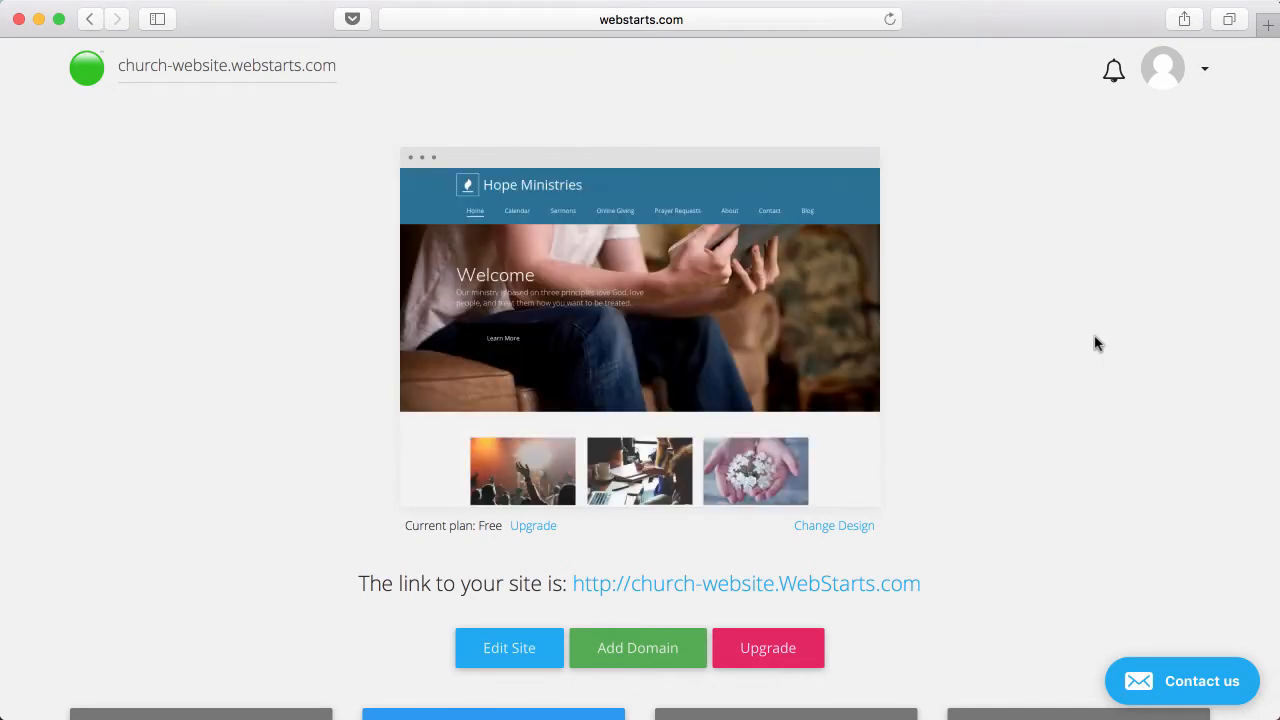
{"action": "mouse_move", "coordinate": [864, 584]}
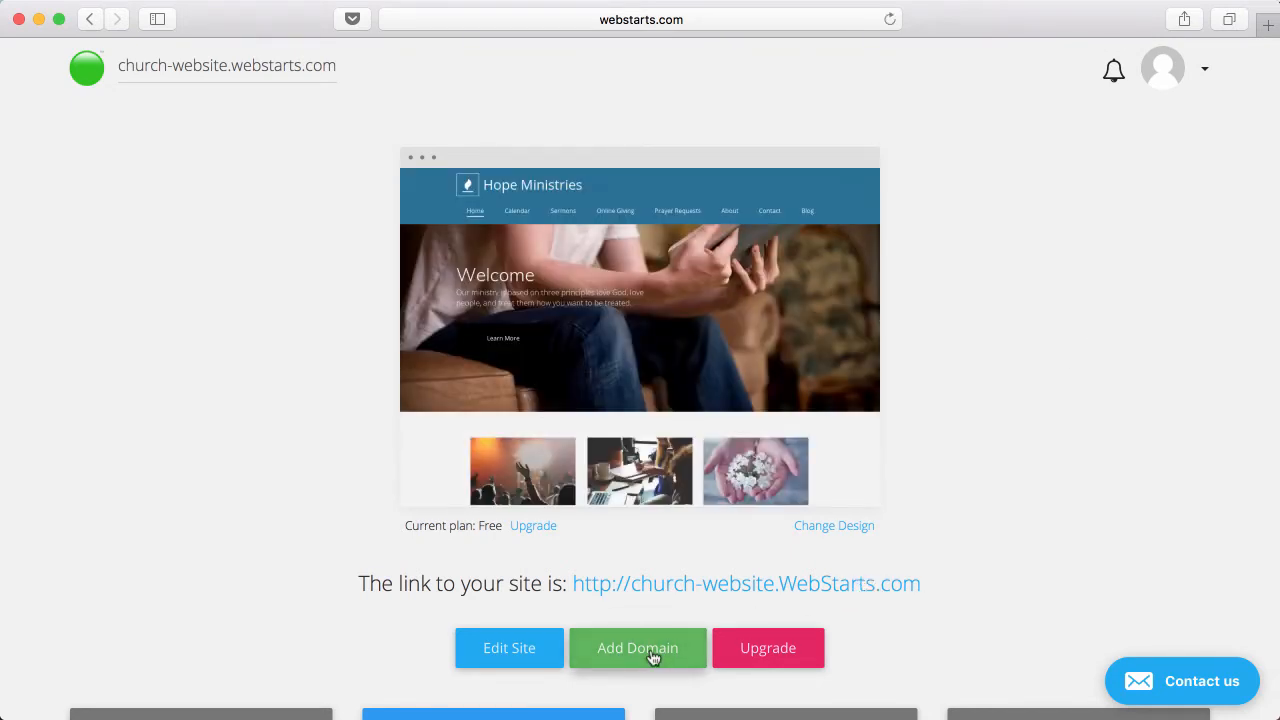
{"action": "mouse_move", "coordinate": [534, 652]}
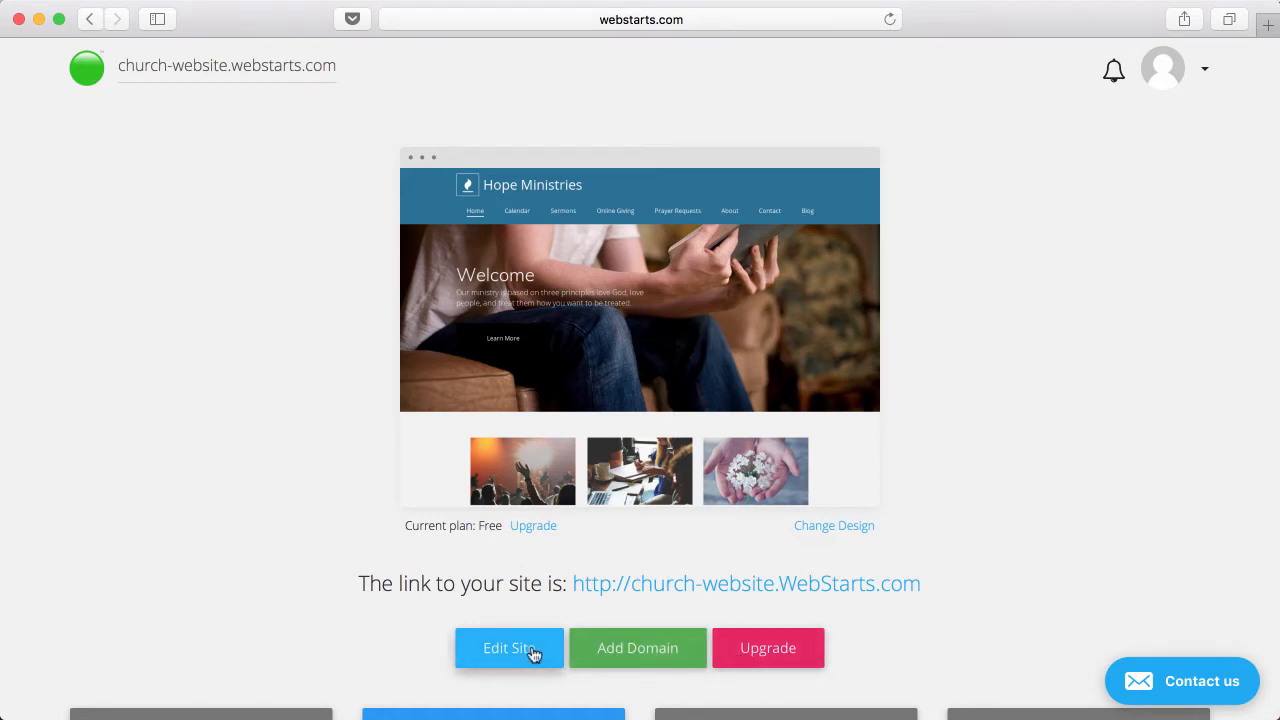
Launch the site editor for church-website from the dashboard
{"action": "left_click", "coordinate": [509, 647]}
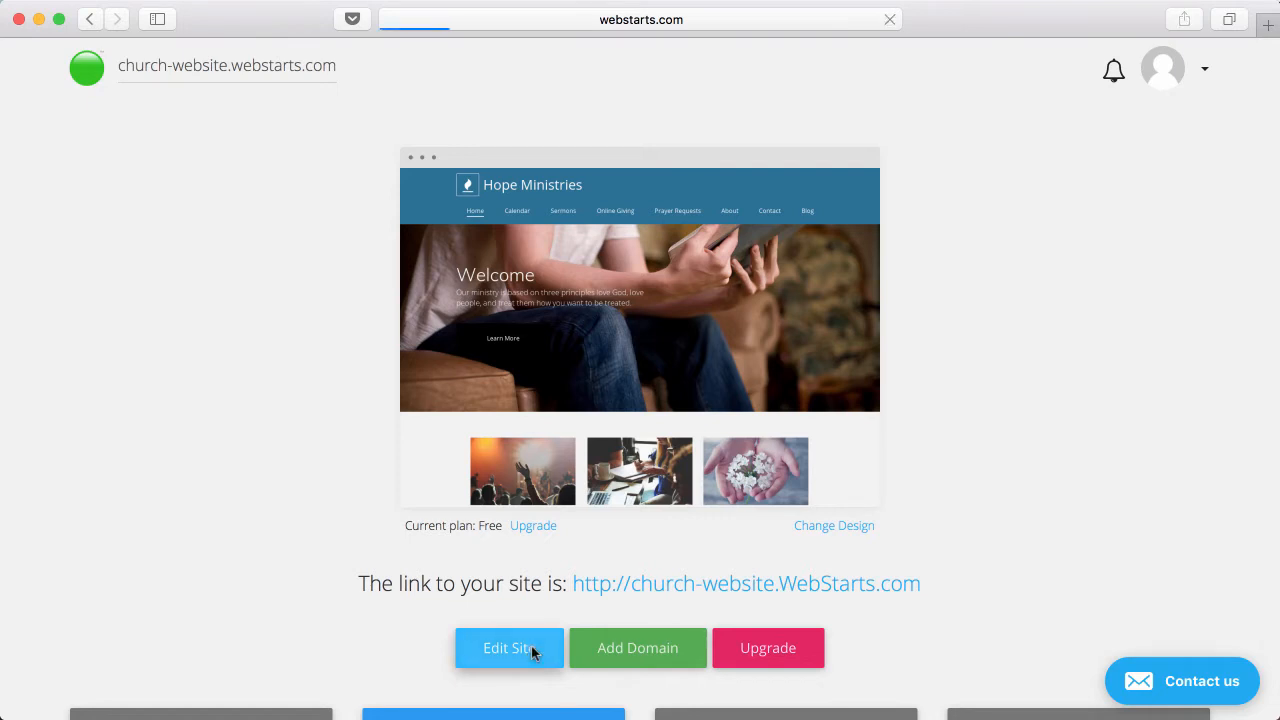
{"action": "left_click", "coordinate": [509, 647]}
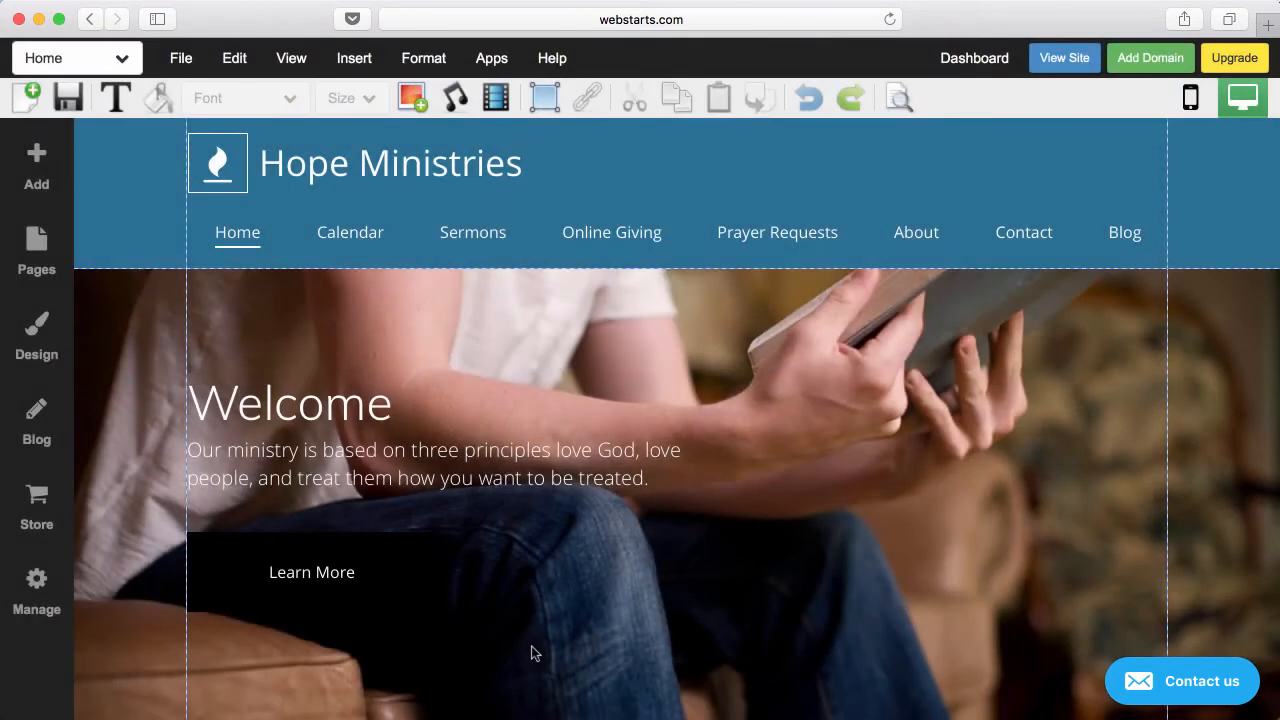
{"action": "mouse_move", "coordinate": [602, 572]}
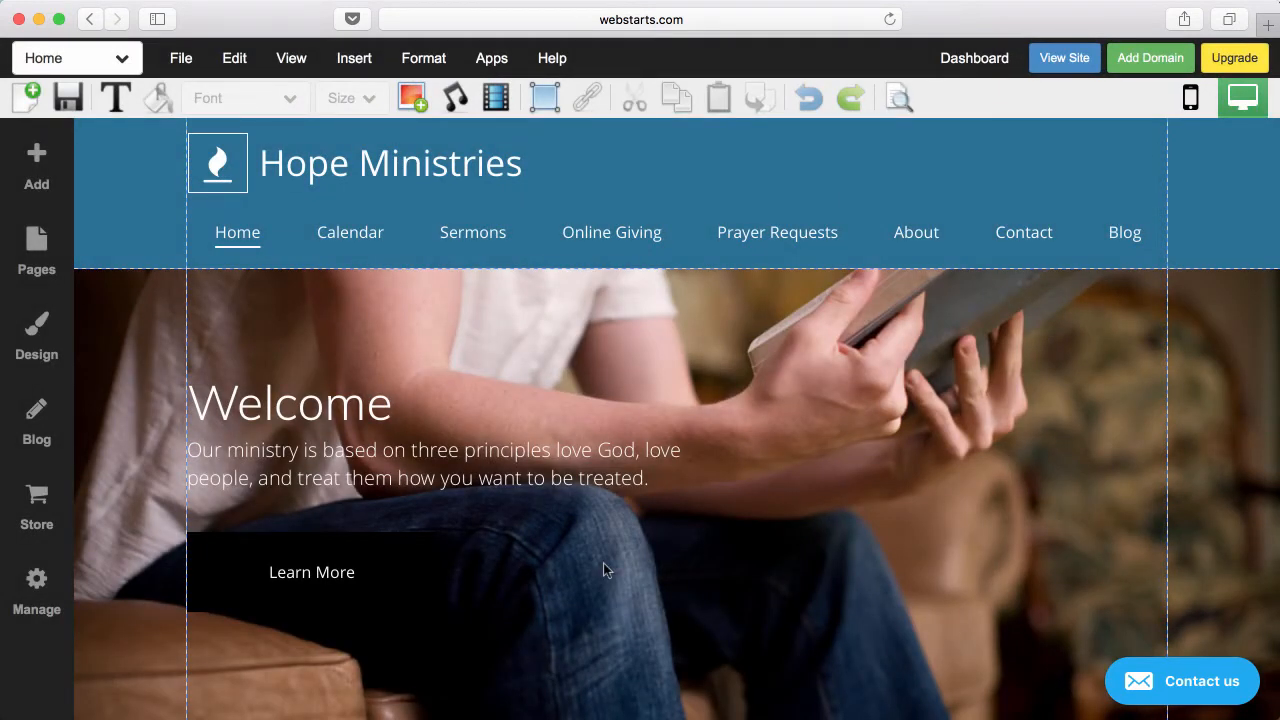
{"action": "mouse_move", "coordinate": [350, 240]}
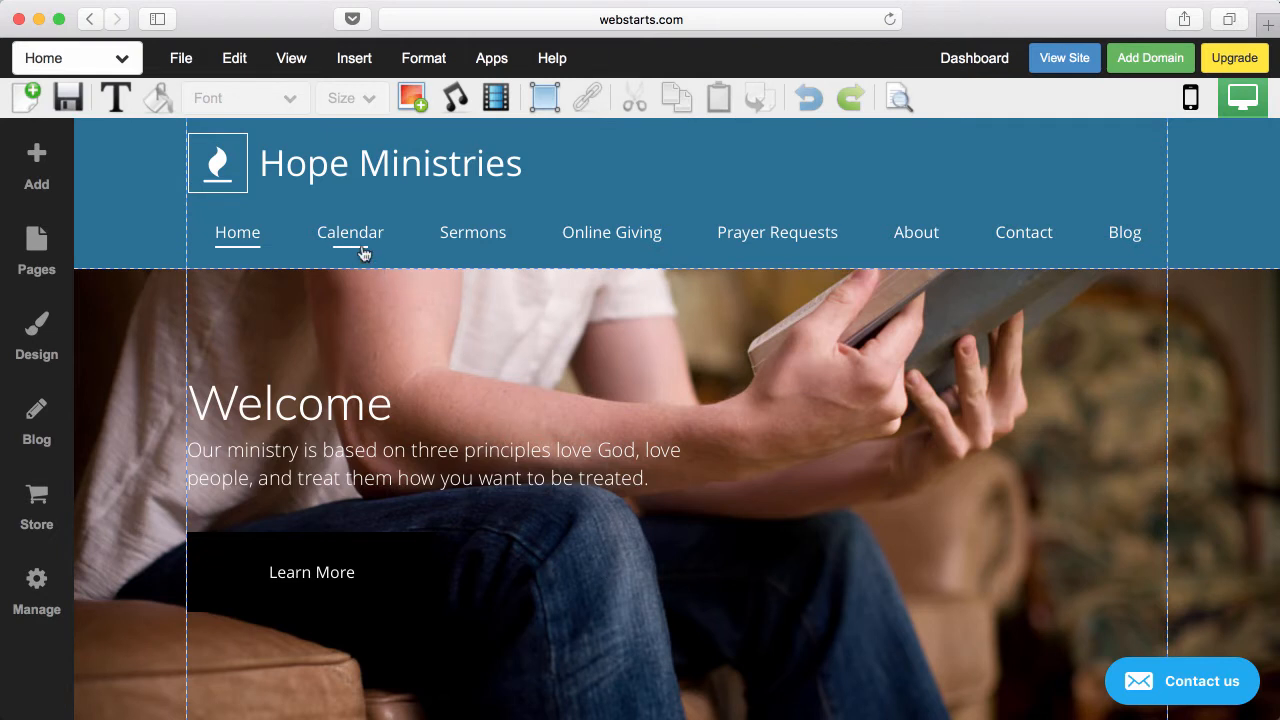
Switch the editor from the Home page to the Online Giving page
{"action": "left_click", "coordinate": [472, 232]}
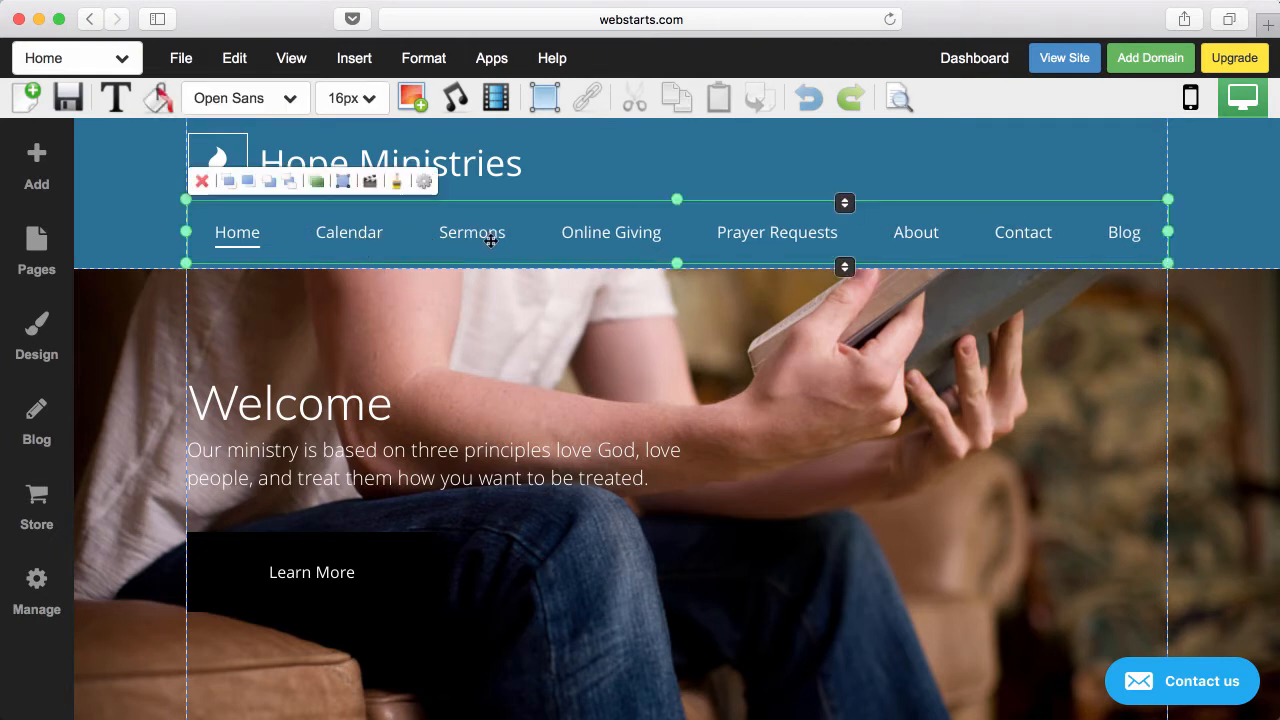
{"action": "mouse_move", "coordinate": [796, 247]}
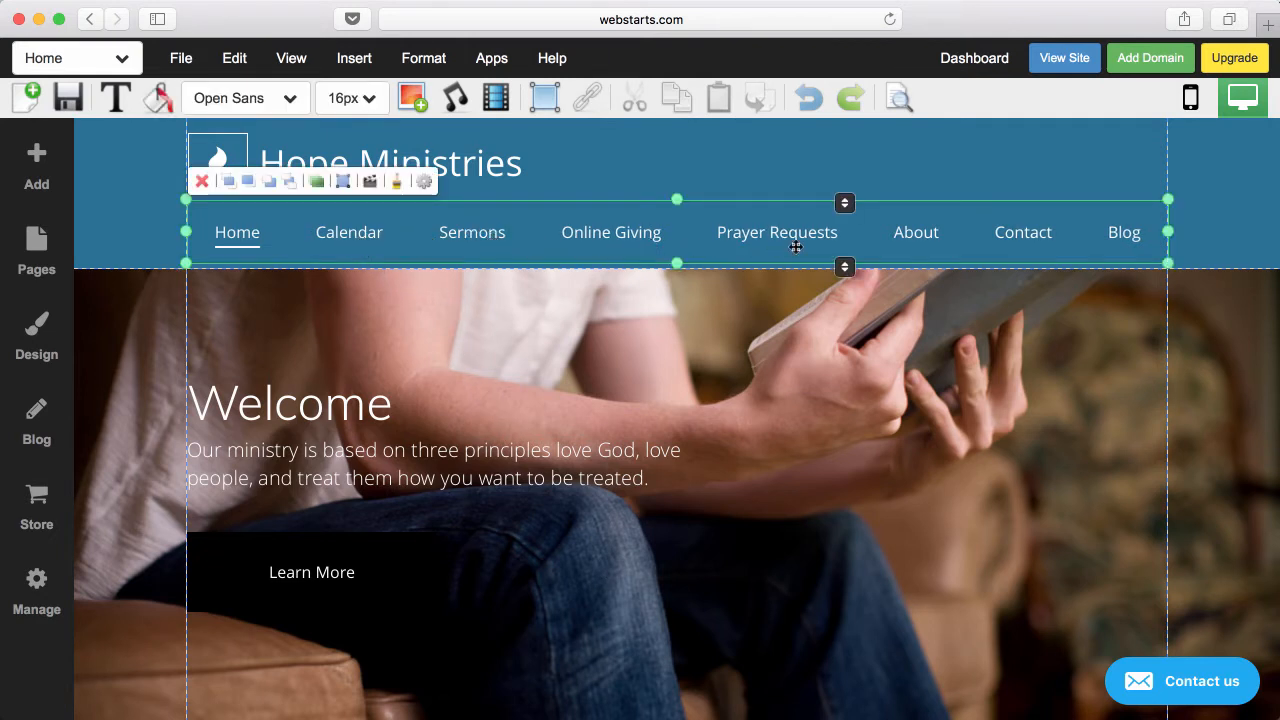
{"action": "mouse_move", "coordinate": [1070, 243]}
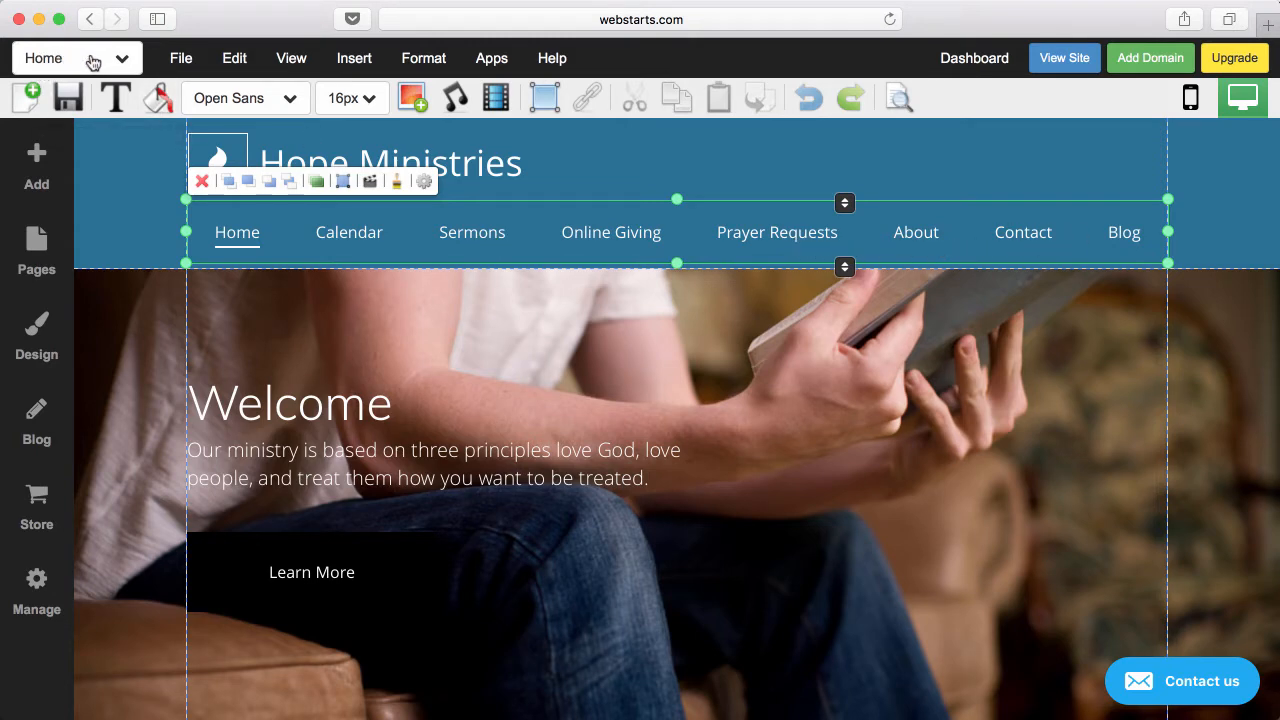
{"action": "scroll", "scroll_direction": "down", "scroll_amount": 3}
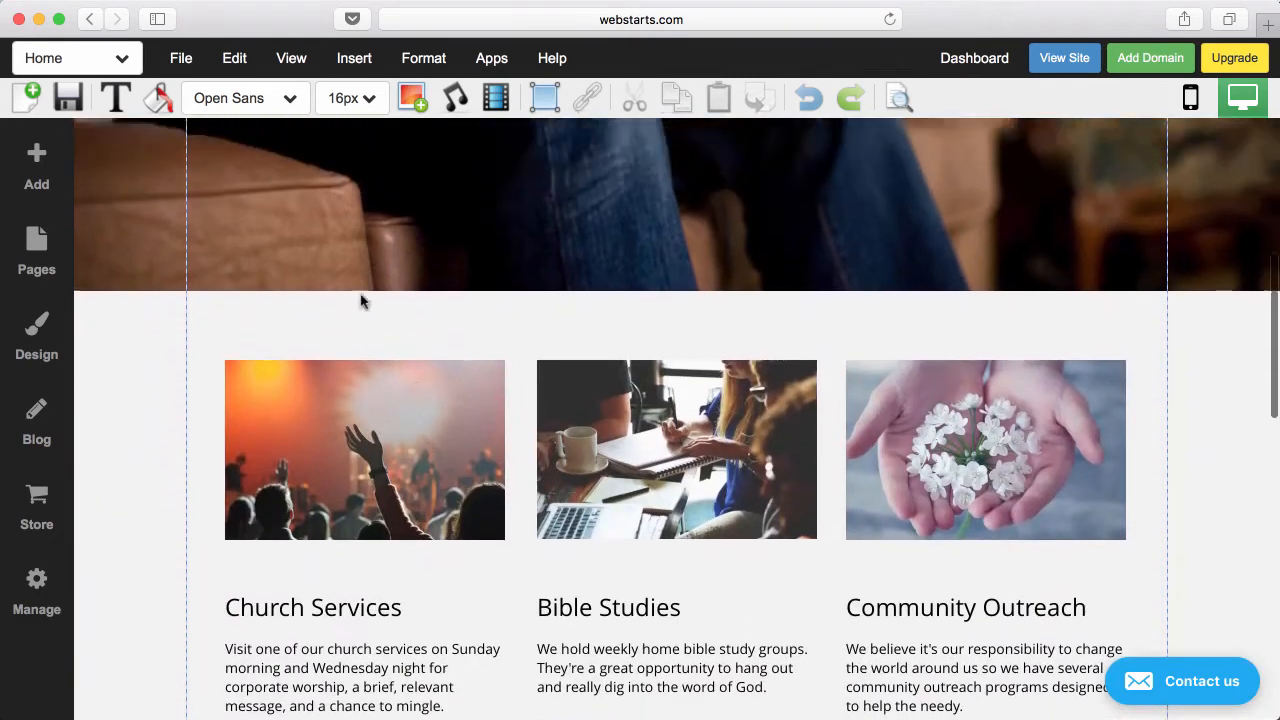
{"action": "left_click", "coordinate": [75, 57]}
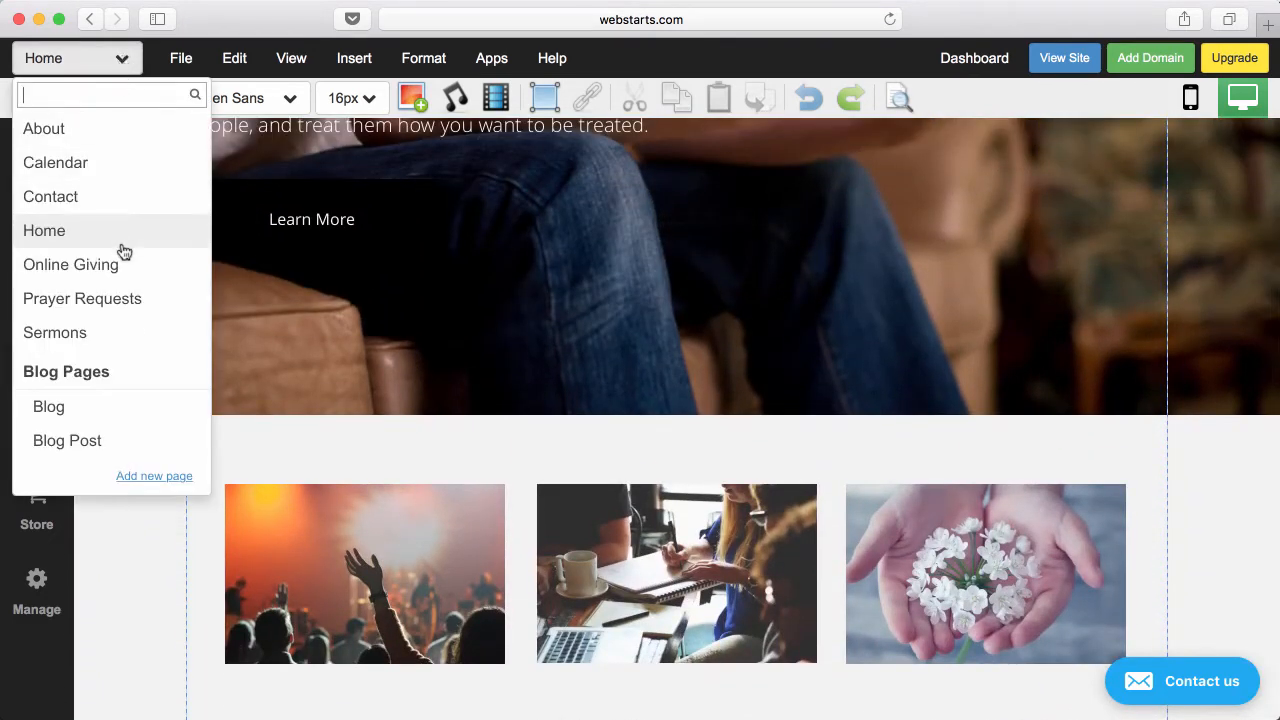
{"action": "left_click", "coordinate": [71, 264]}
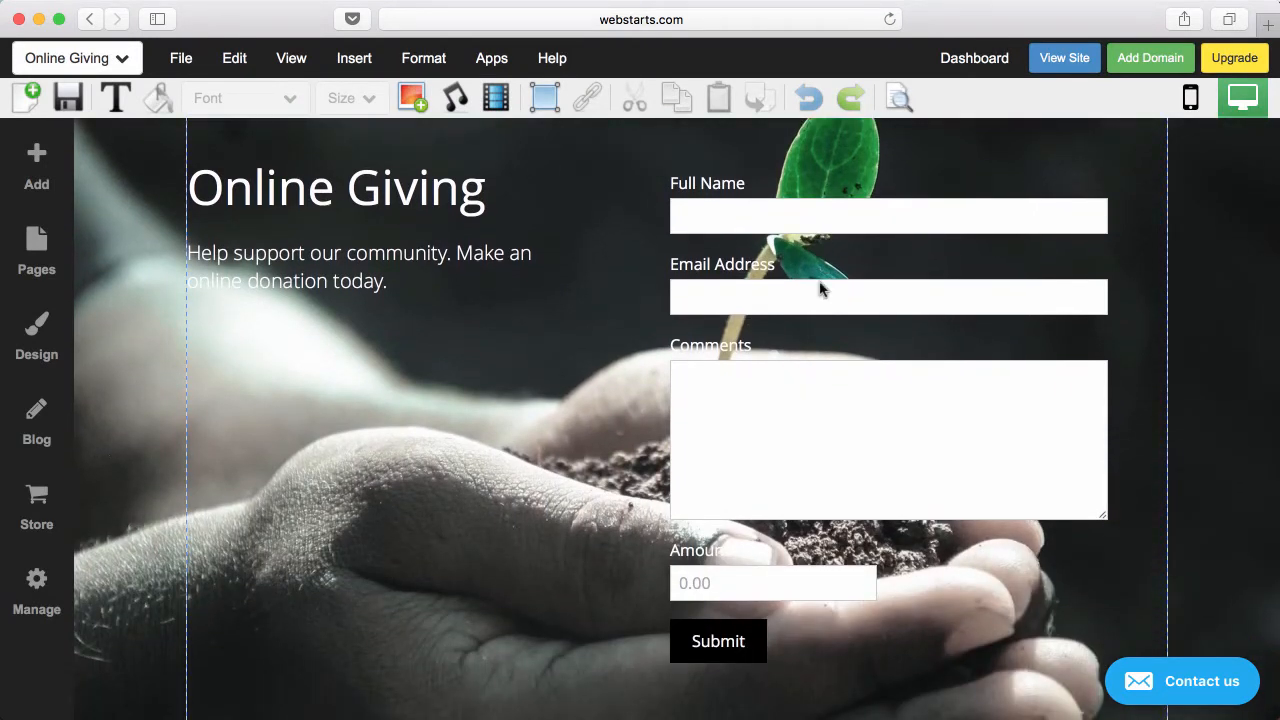
{"action": "mouse_move", "coordinate": [768, 588]}
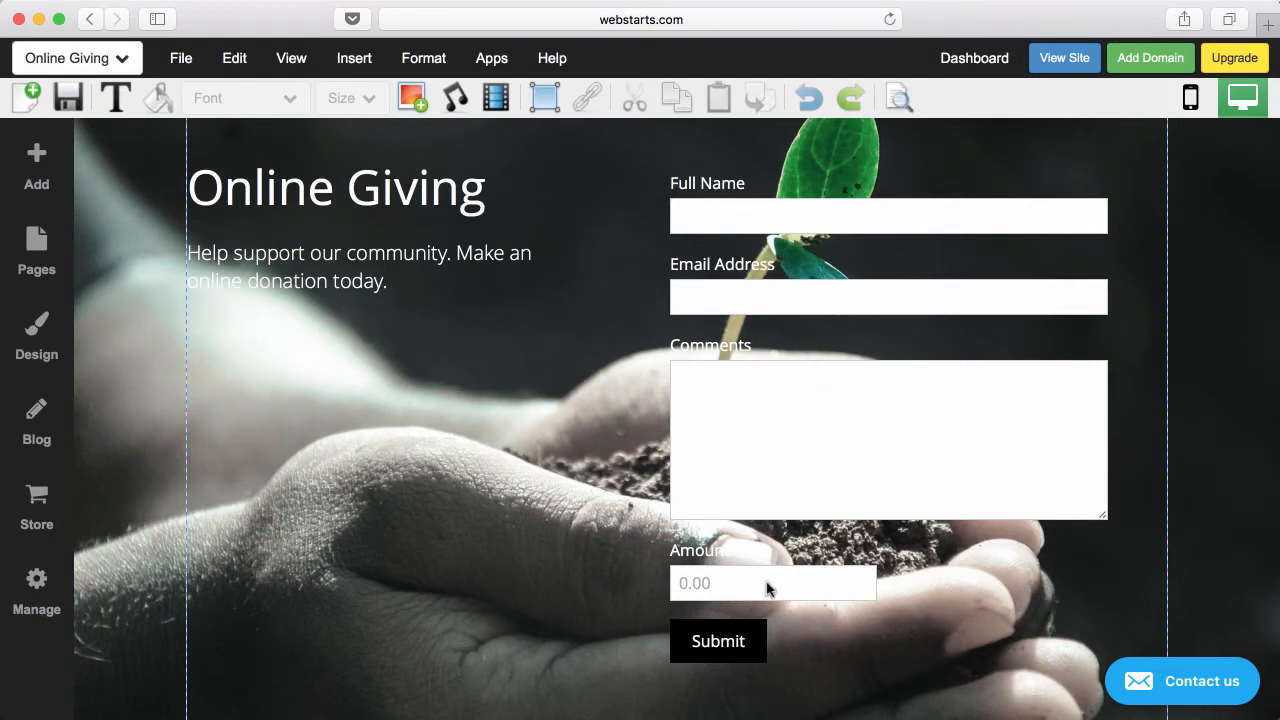
Open the donation form on Online Giving in the Form Builder
{"action": "left_click", "coordinate": [768, 583]}
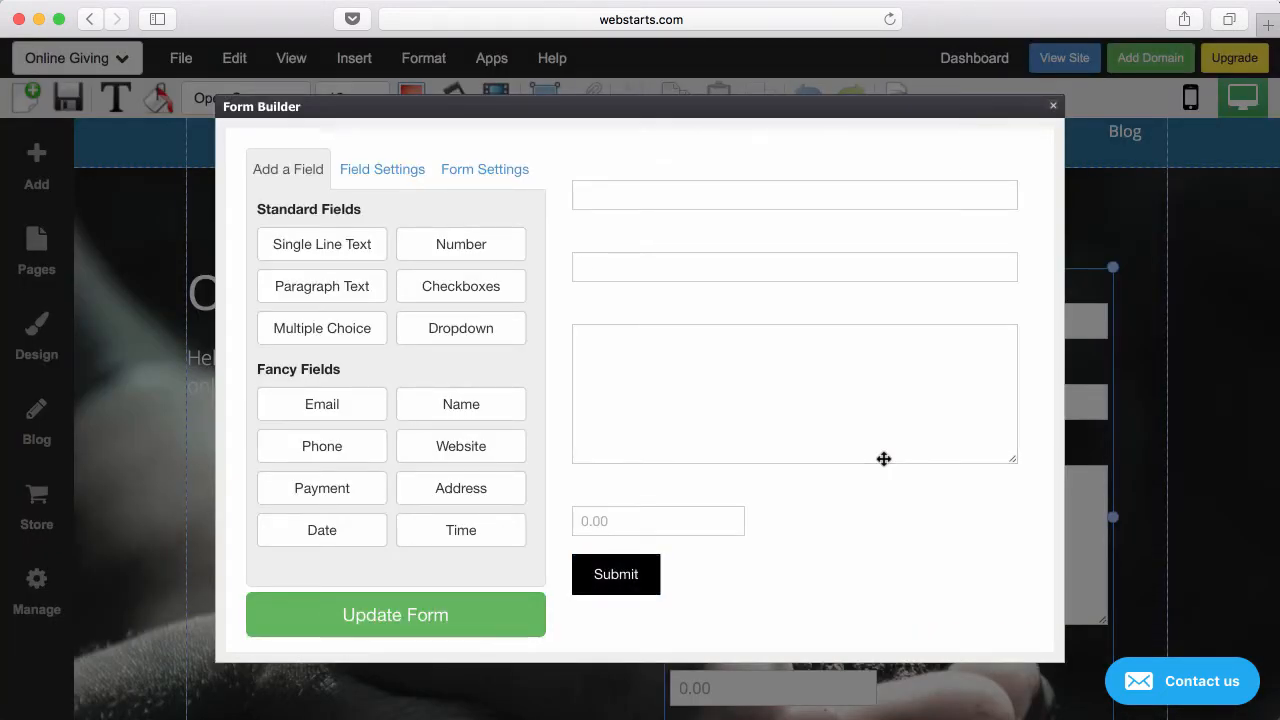
Check where form submissions go and select the donation Amount payment field
{"action": "left_click", "coordinate": [485, 168]}
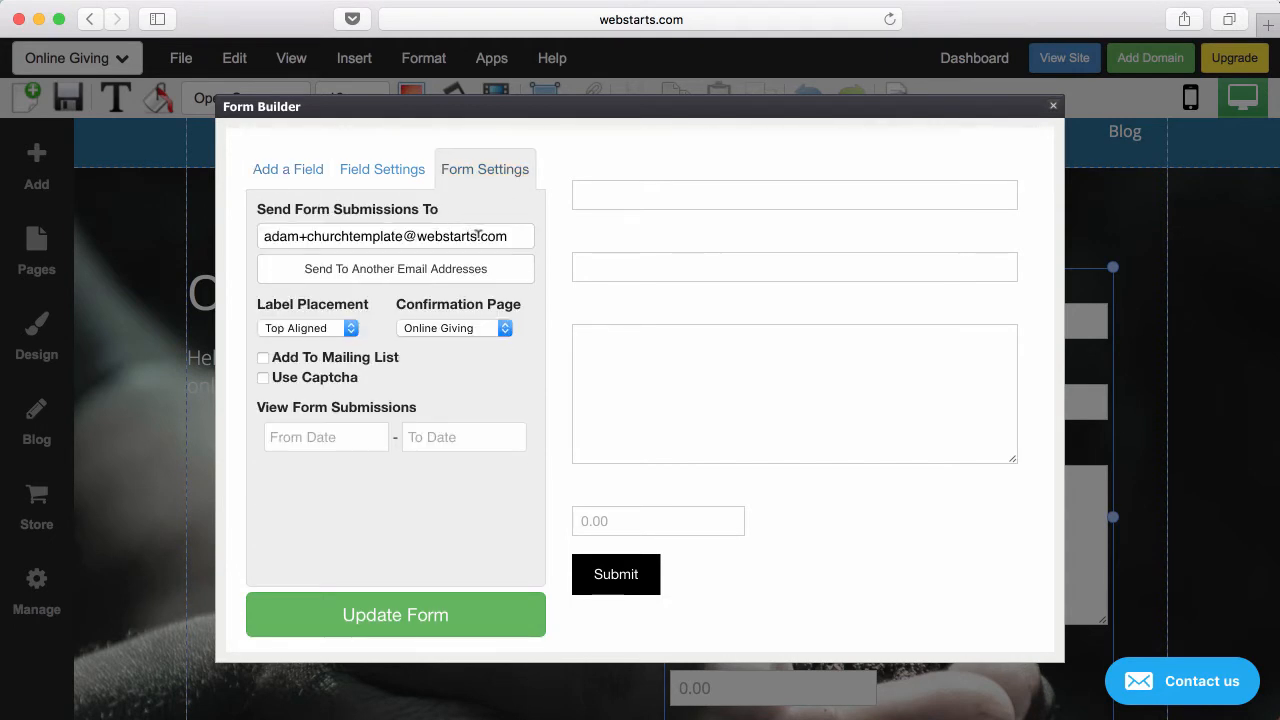
{"action": "mouse_move", "coordinate": [450, 232]}
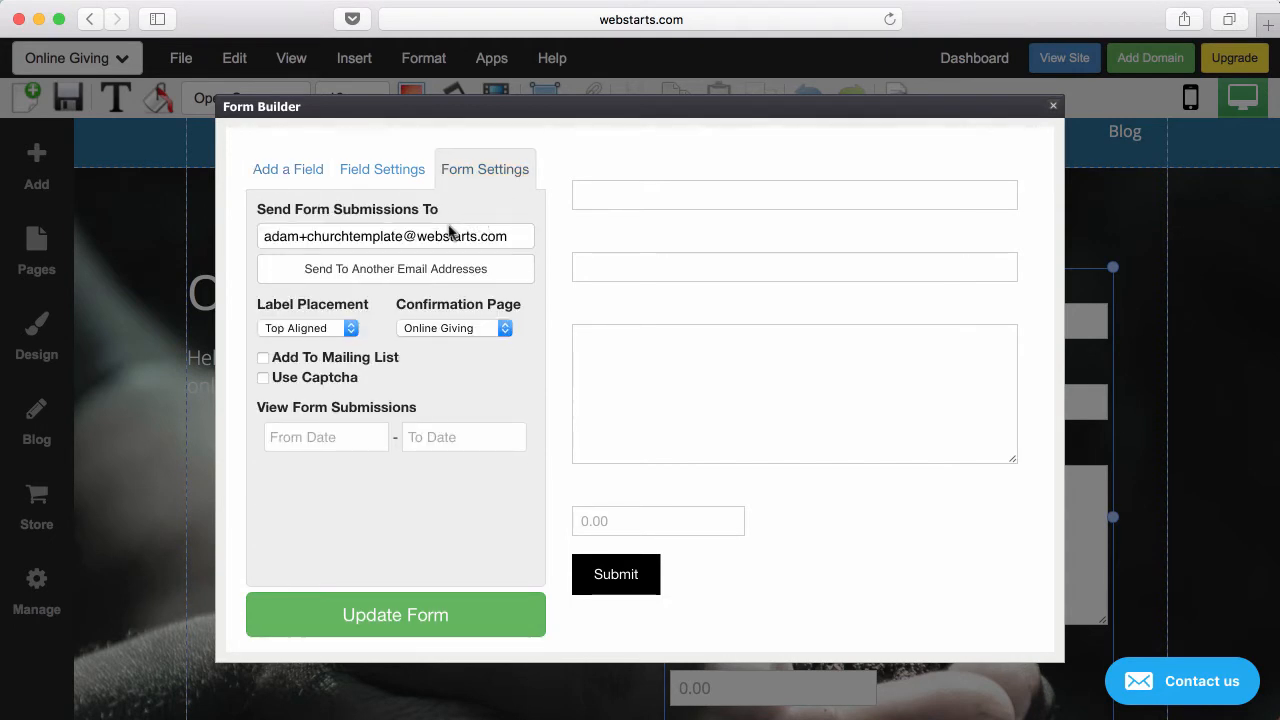
{"action": "left_click", "coordinate": [288, 169]}
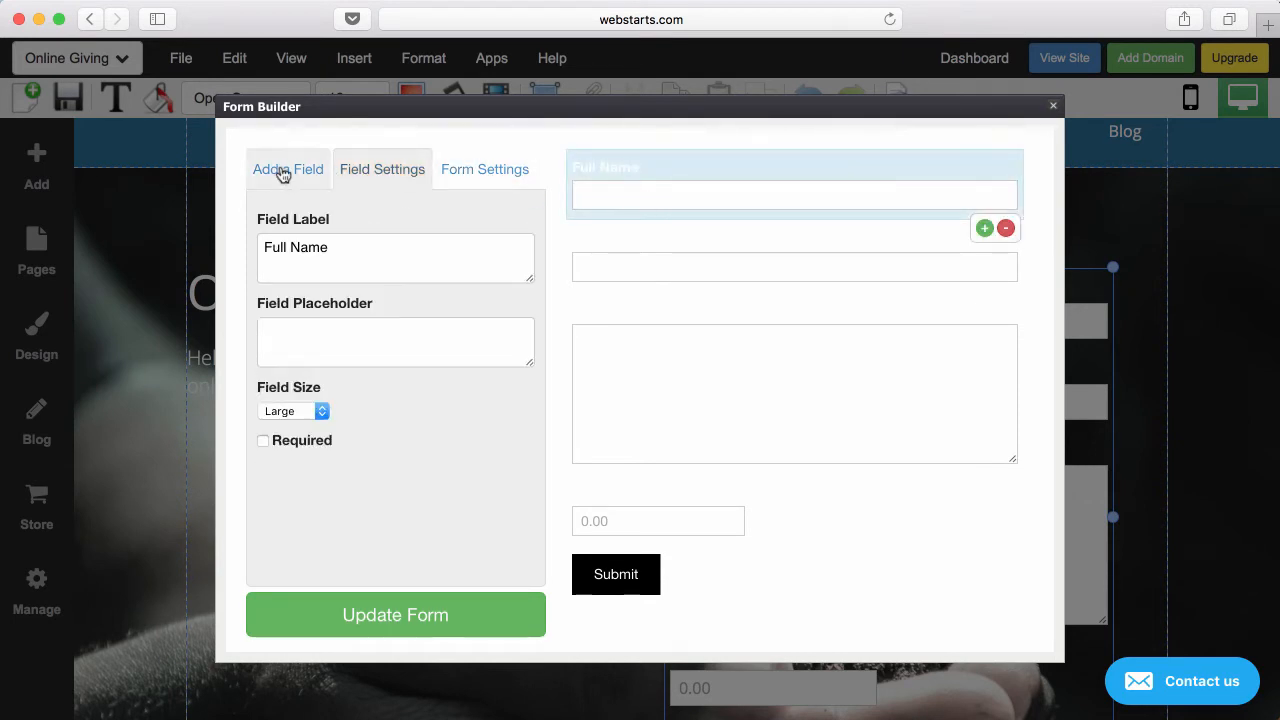
{"action": "left_click", "coordinate": [288, 169]}
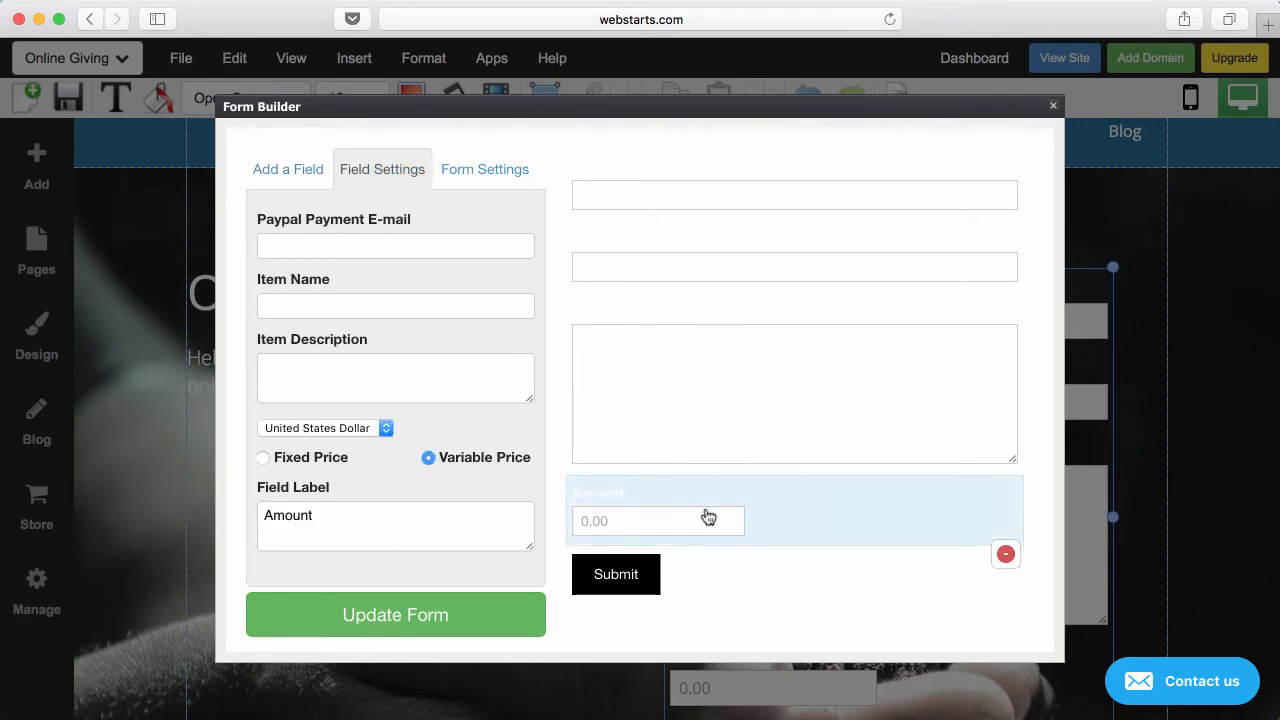
{"action": "mouse_move", "coordinate": [333, 467]}
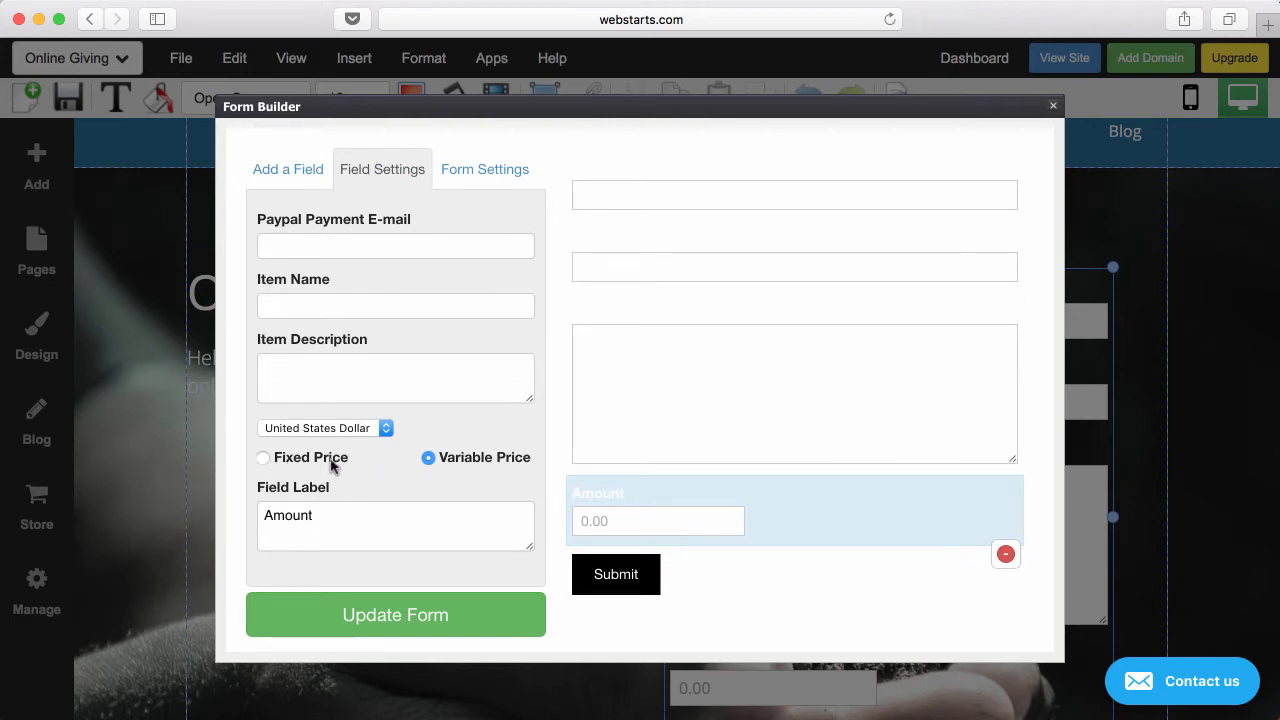
{"action": "mouse_move", "coordinate": [428, 457]}
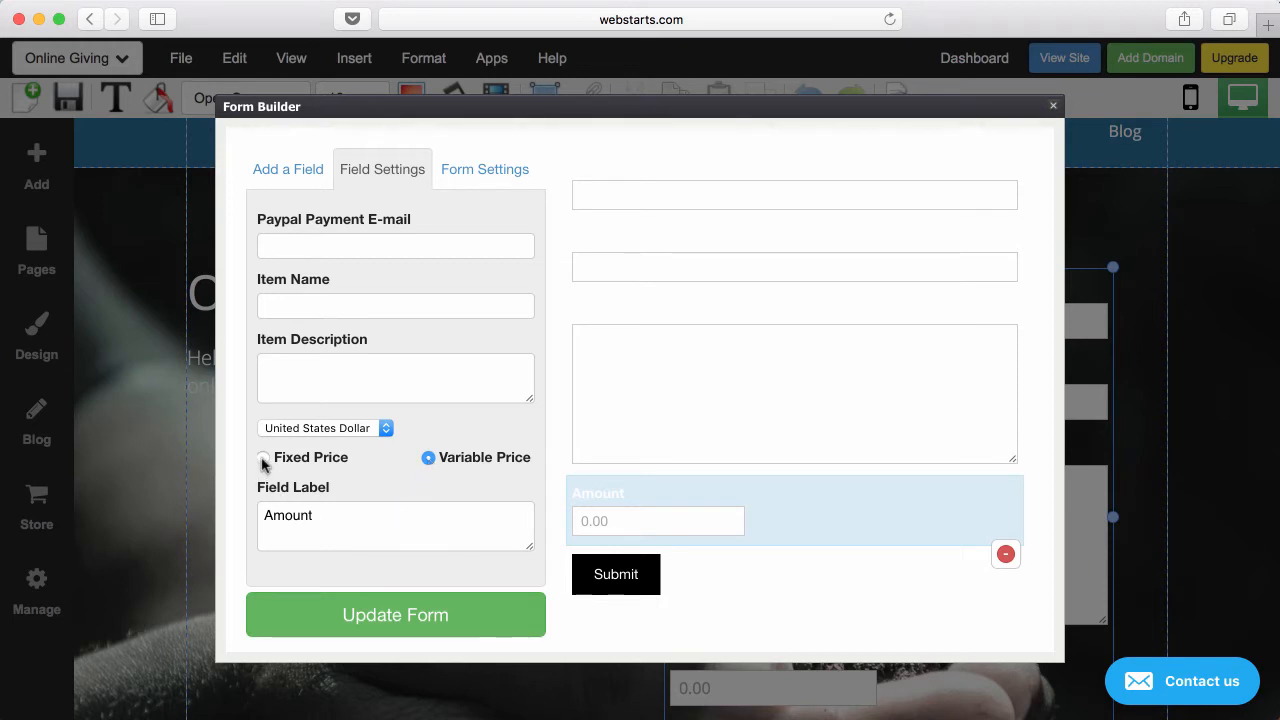
Keep the Amount at variable price, update the form, and select the PayPal e-mail box
{"action": "left_click", "coordinate": [264, 457]}
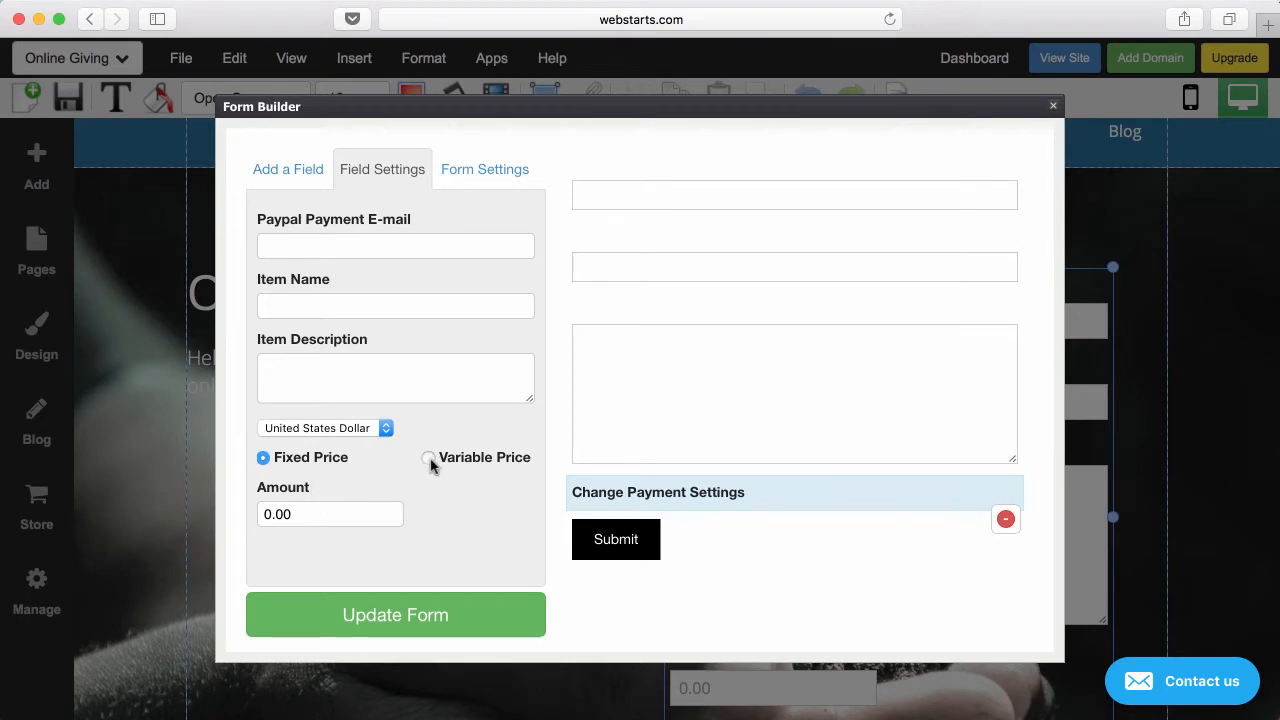
{"action": "left_click", "coordinate": [428, 457]}
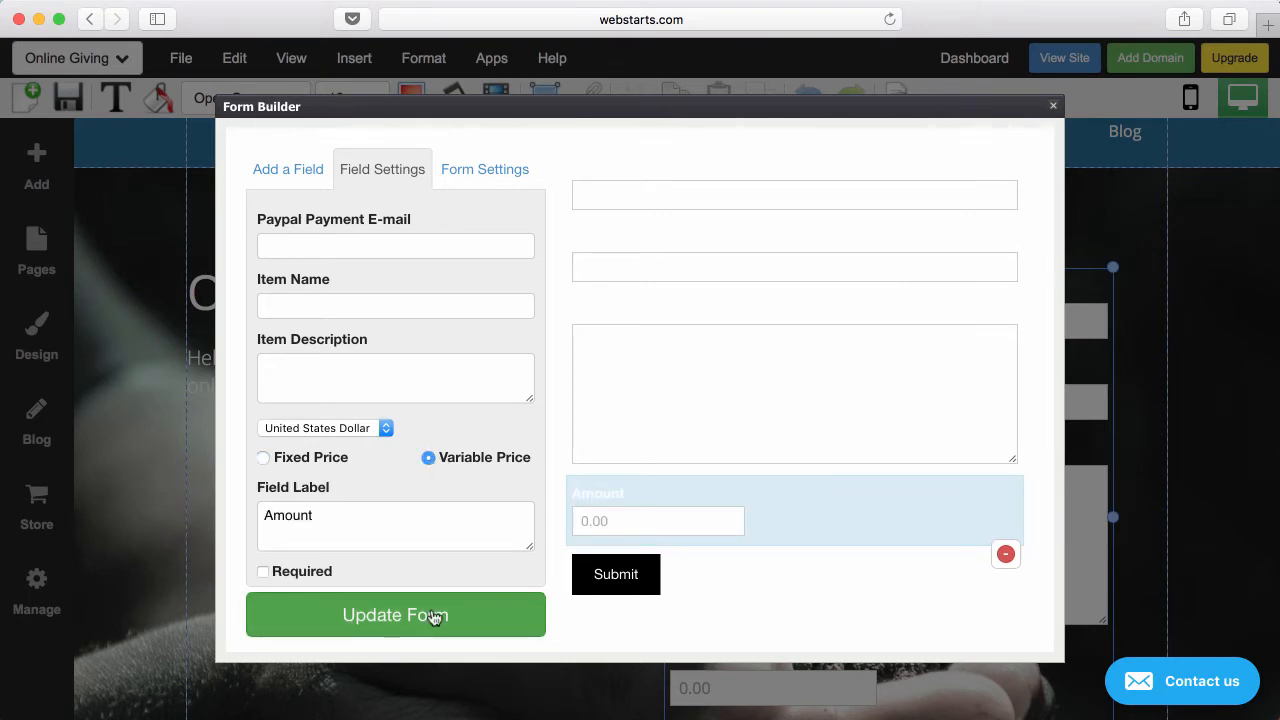
{"action": "left_click", "coordinate": [395, 614]}
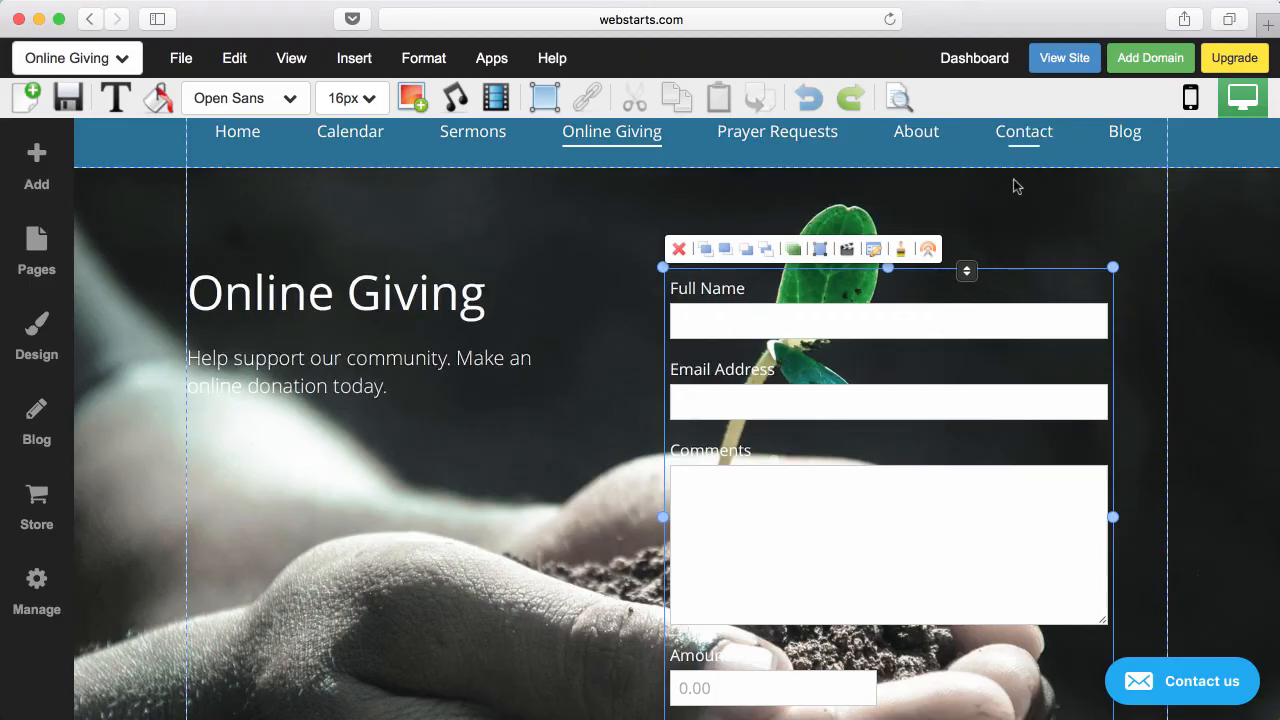
{"action": "mouse_move", "coordinate": [157, 97]}
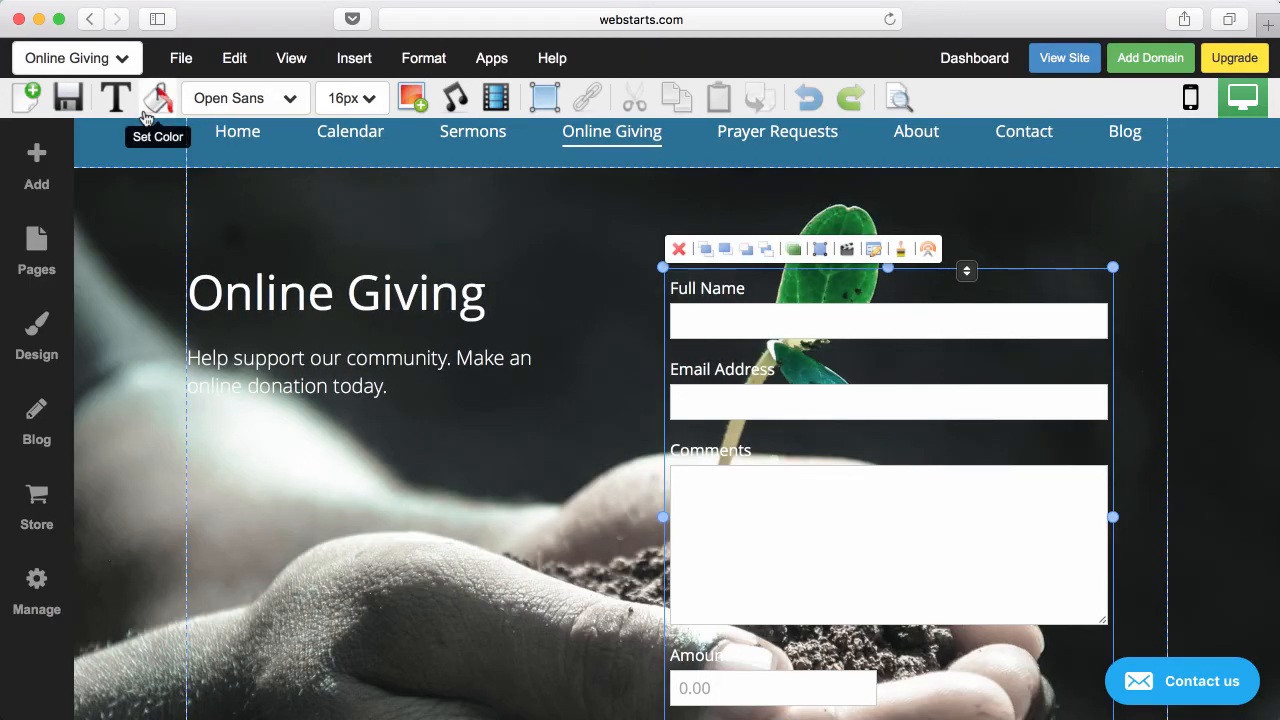
{"action": "mouse_move", "coordinate": [890, 270]}
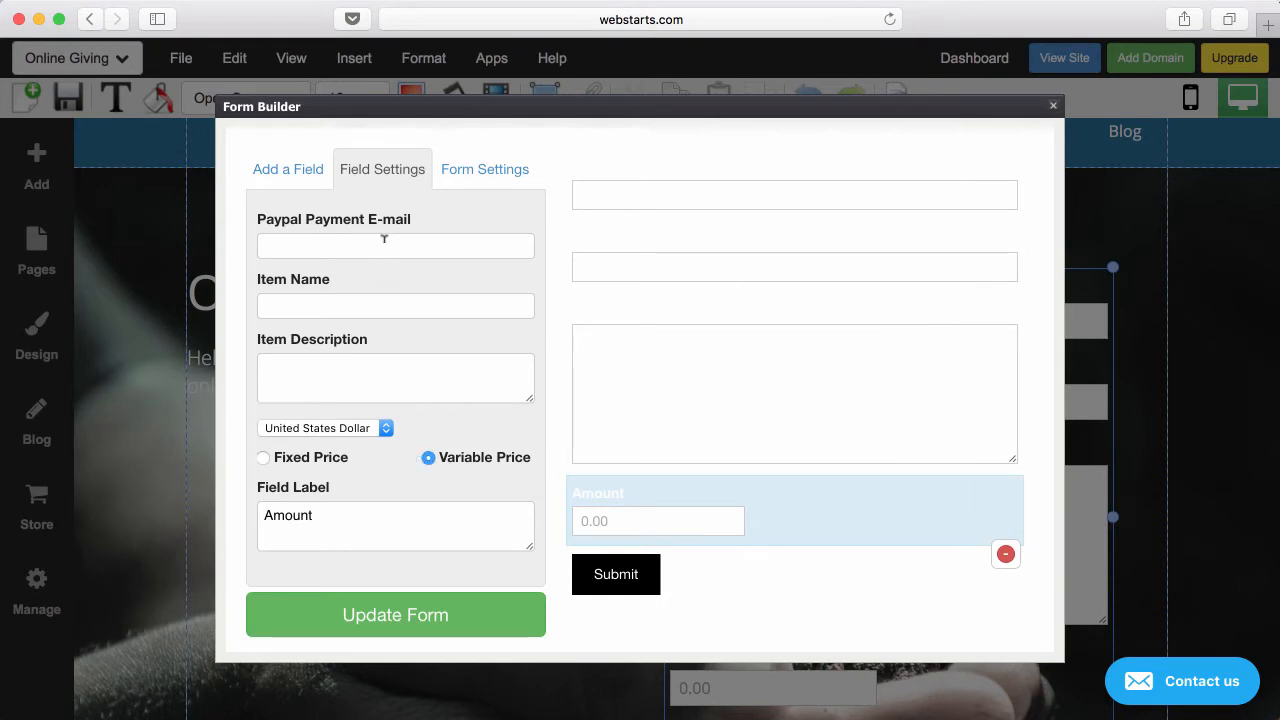
{"action": "left_click", "coordinate": [395, 245]}
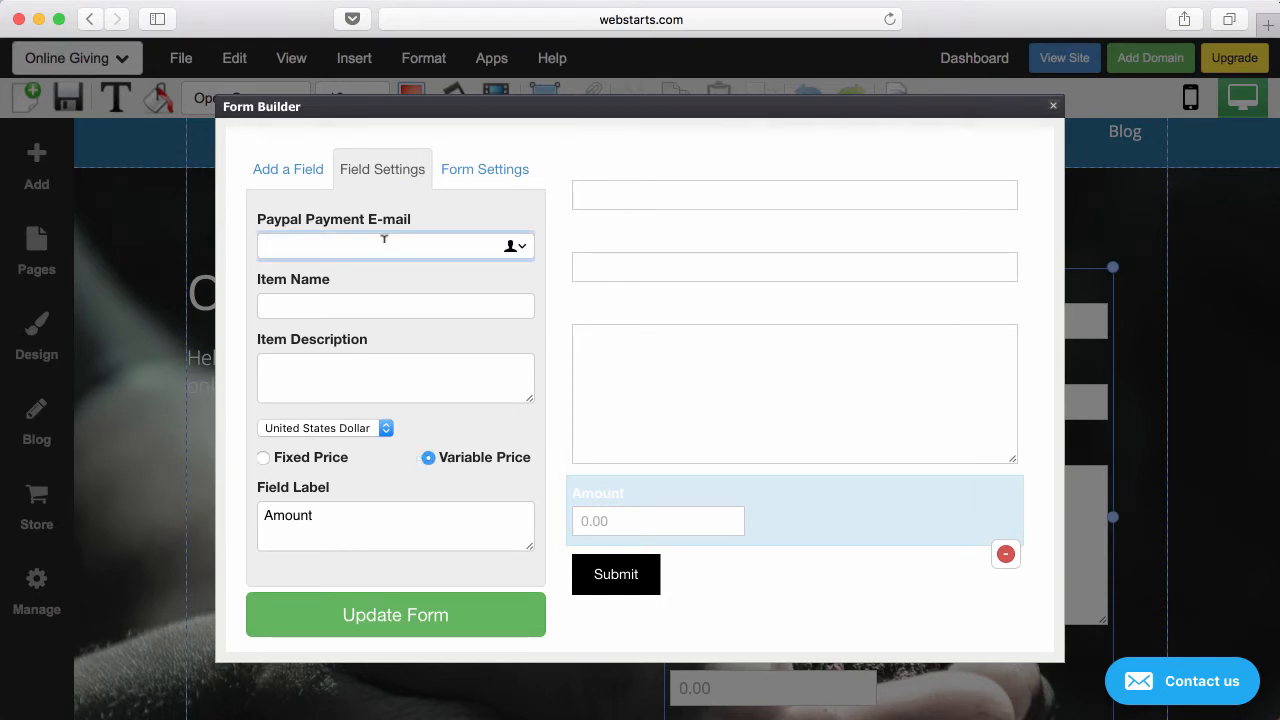
{"action": "mouse_move", "coordinate": [1000, 143]}
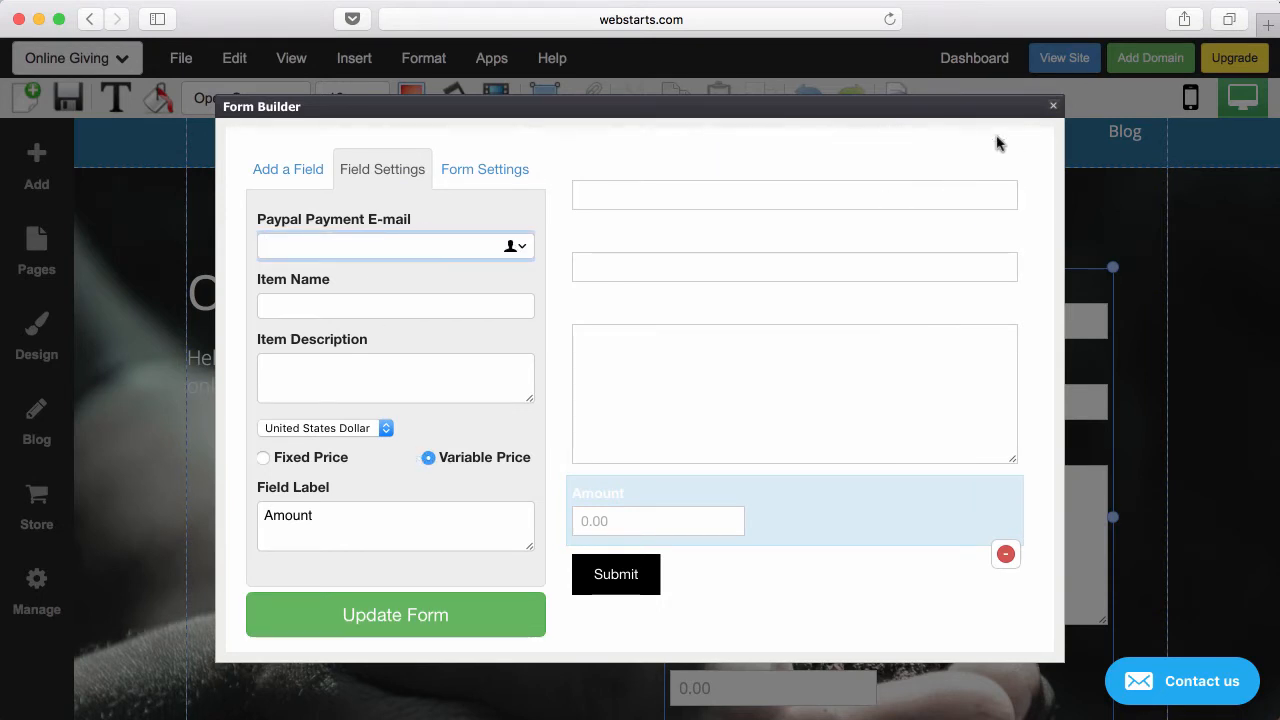
{"action": "mouse_move", "coordinate": [1055, 112]}
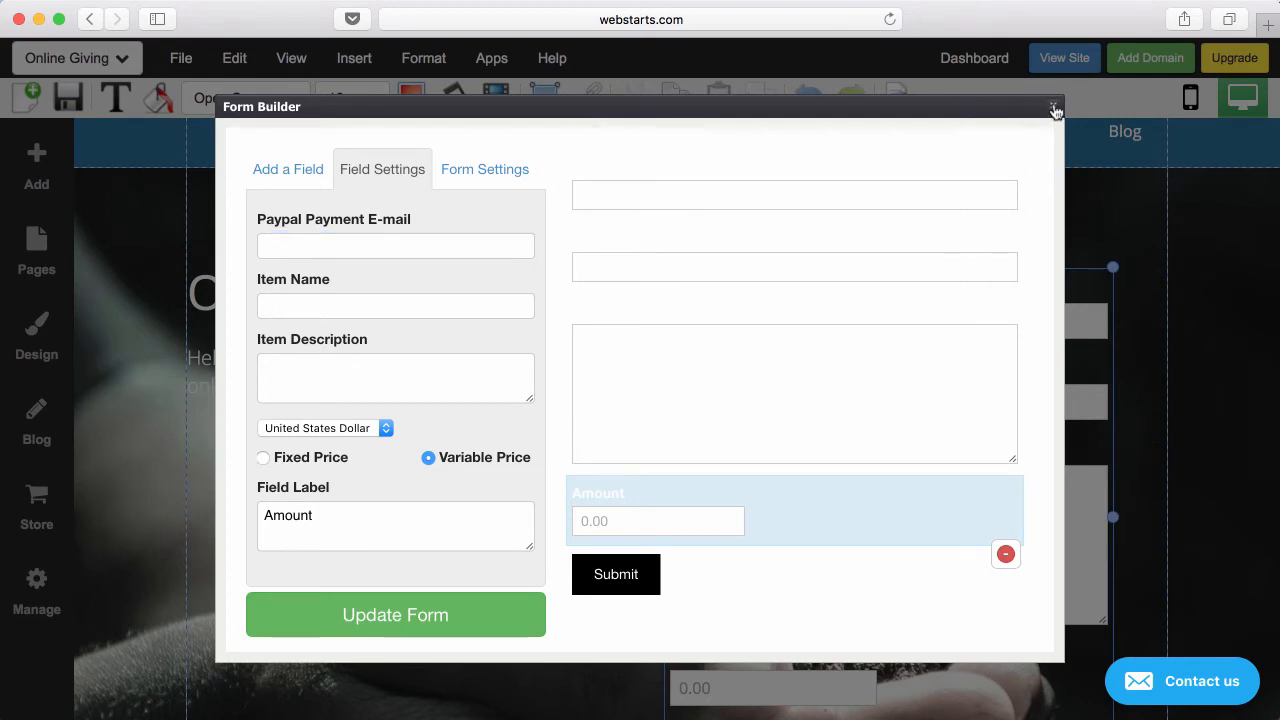
Close the Form Builder and deselect the Prayer Requests form
{"action": "left_click", "coordinate": [1054, 107]}
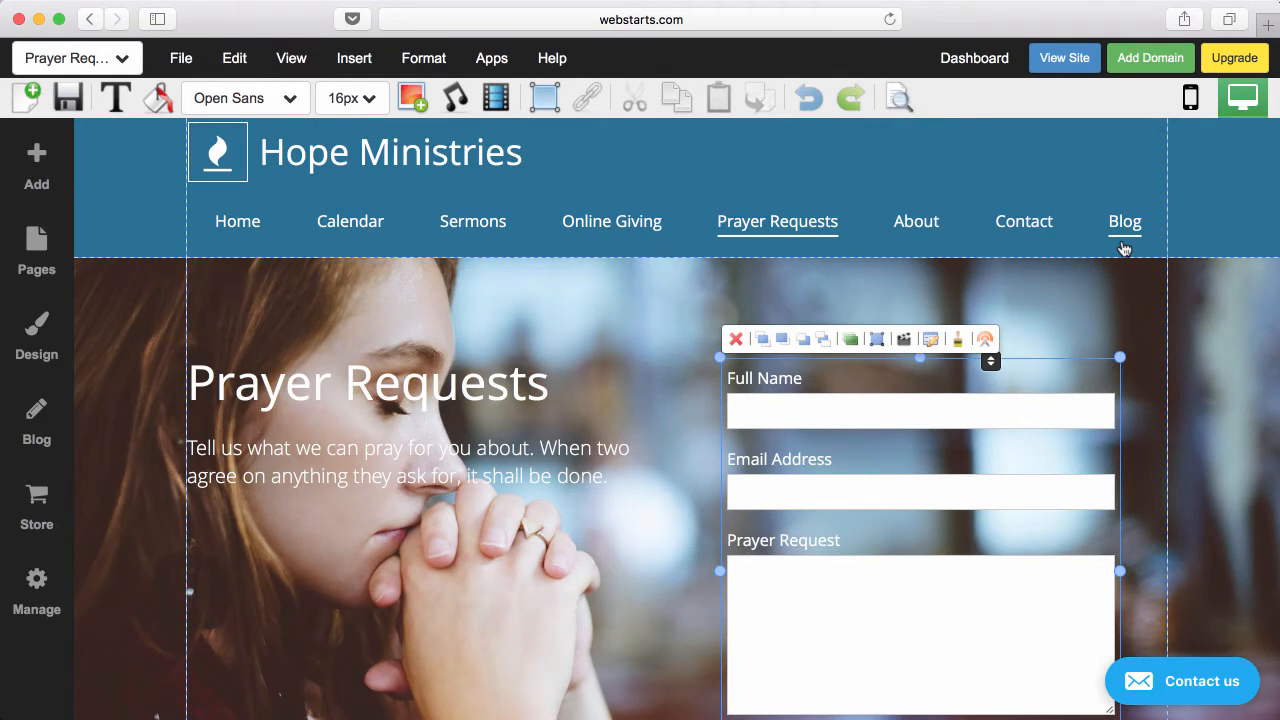
{"action": "scroll", "scroll_direction": "down", "scroll_amount": 3}
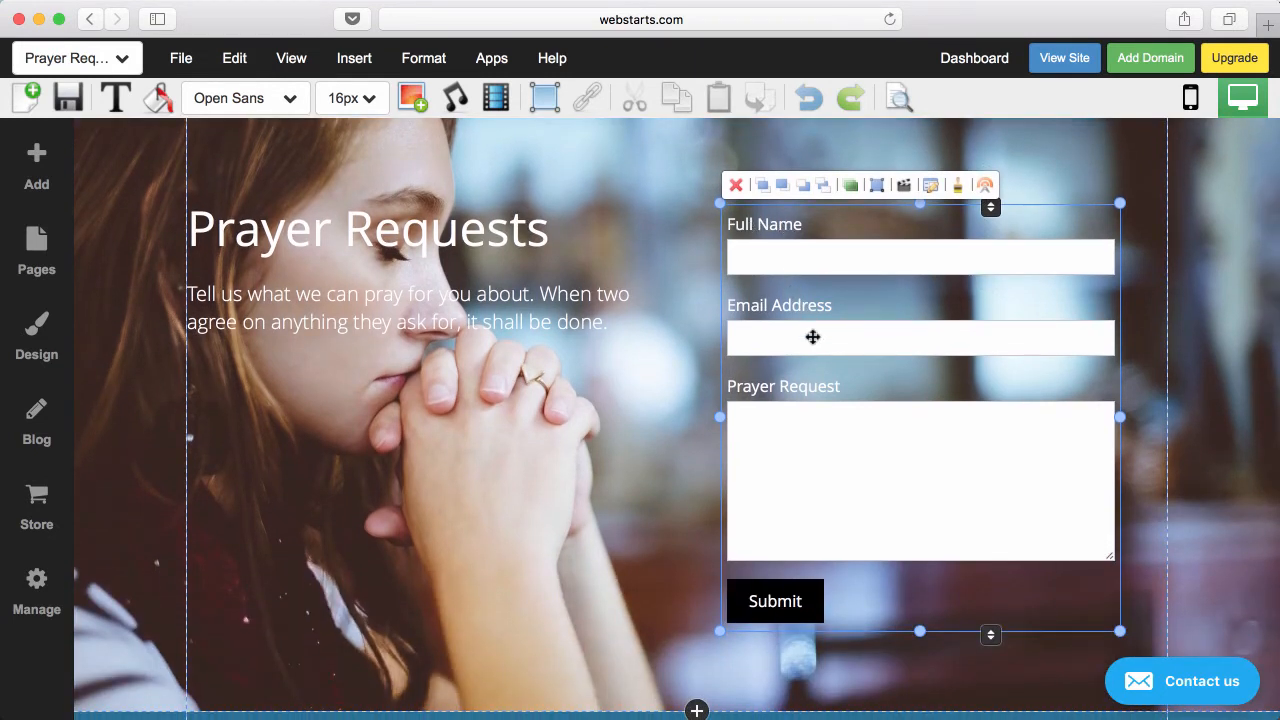
{"action": "mouse_move", "coordinate": [847, 428]}
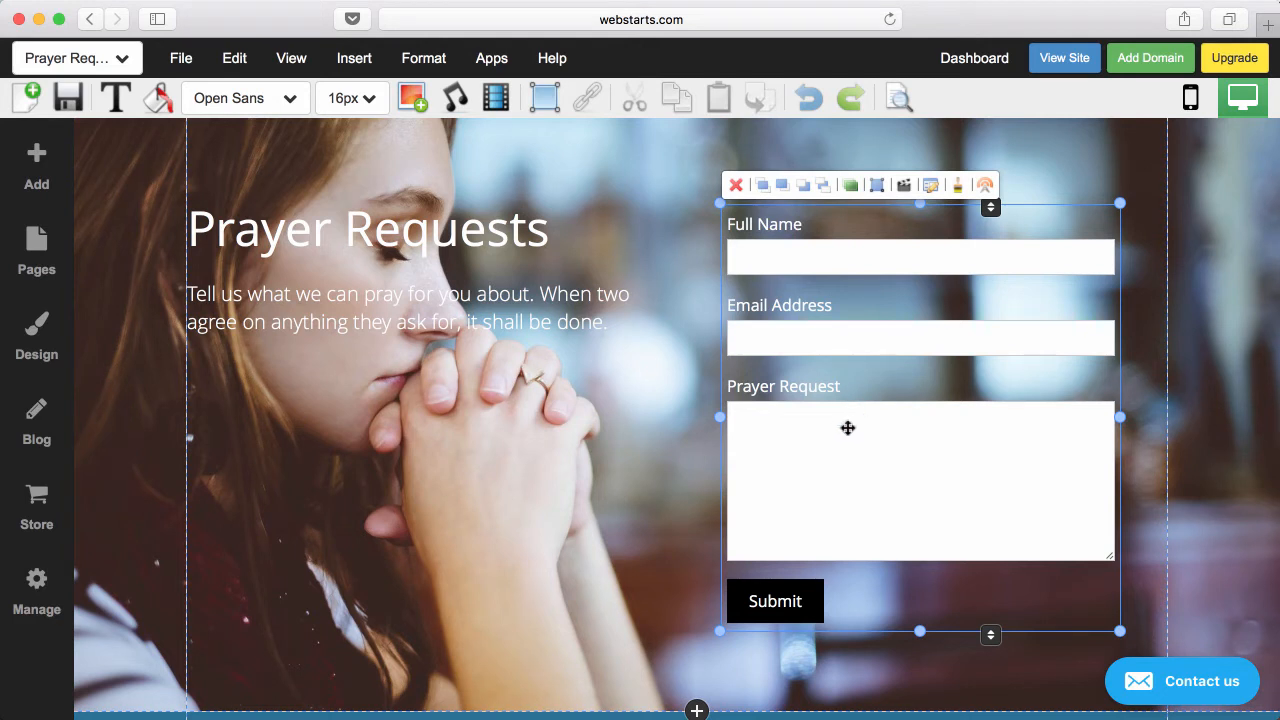
{"action": "mouse_move", "coordinate": [911, 381]}
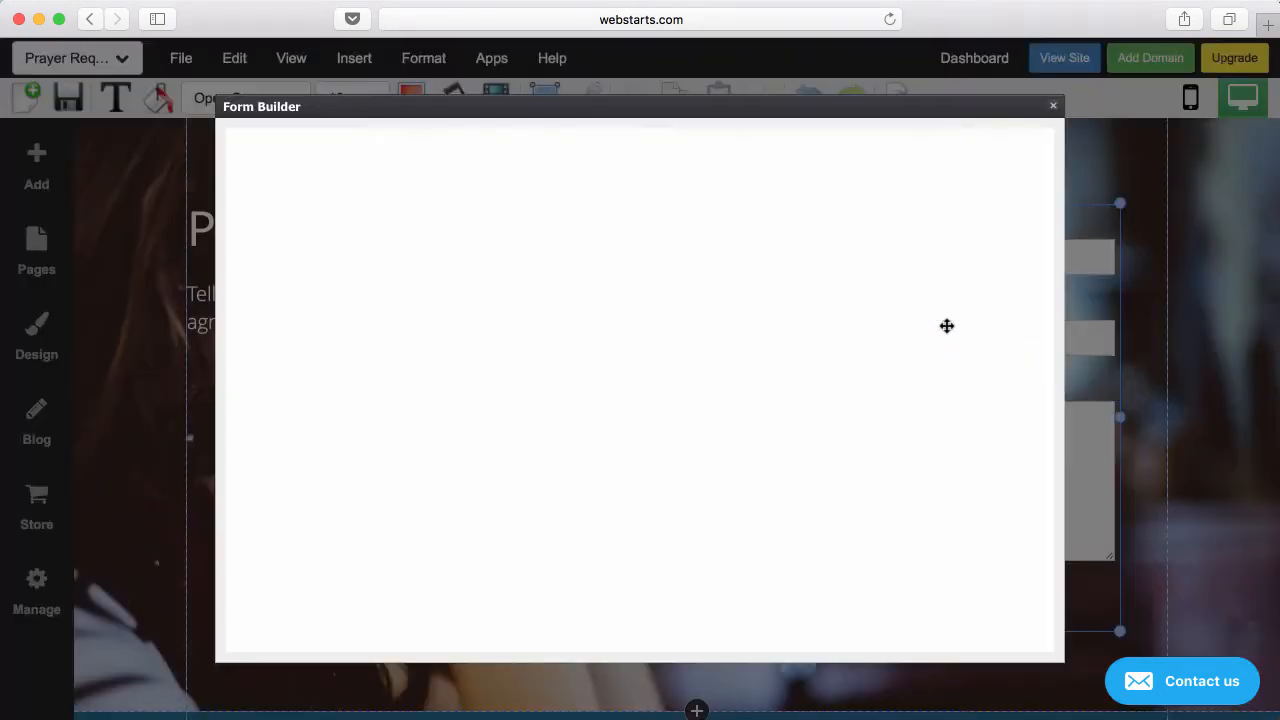
{"action": "left_click", "coordinate": [1052, 105]}
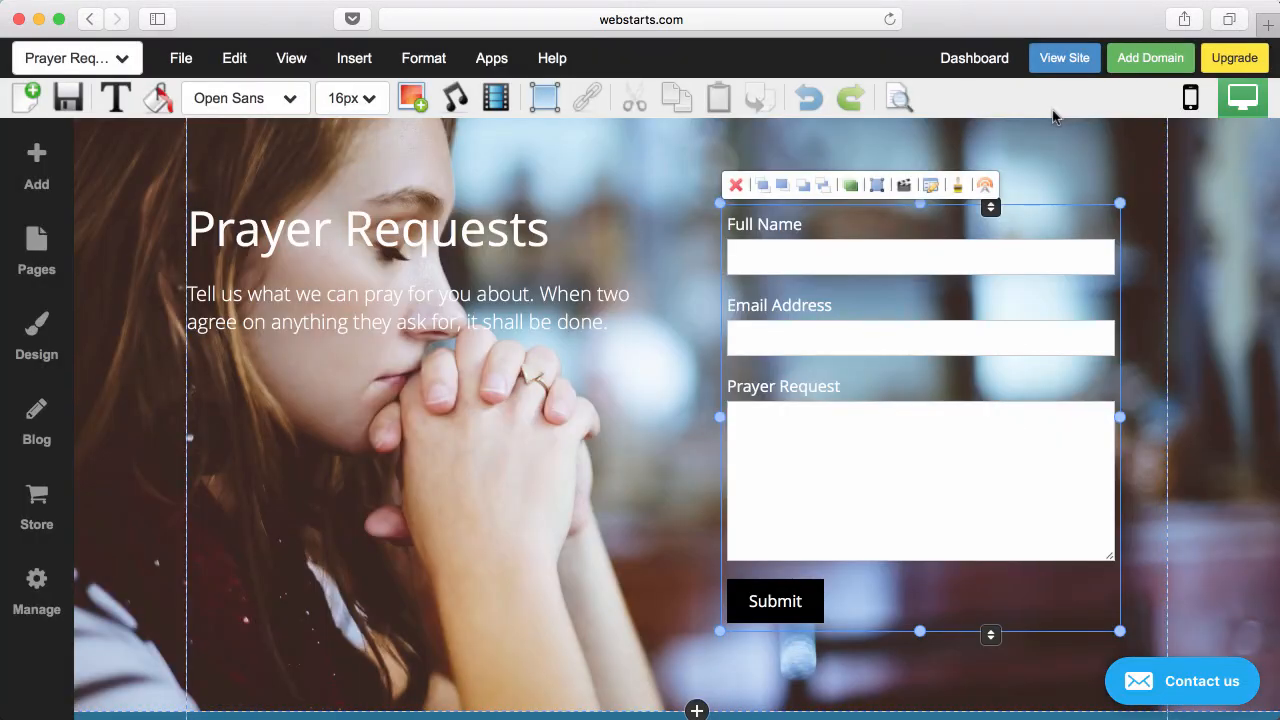
{"action": "left_click", "coordinate": [1090, 172]}
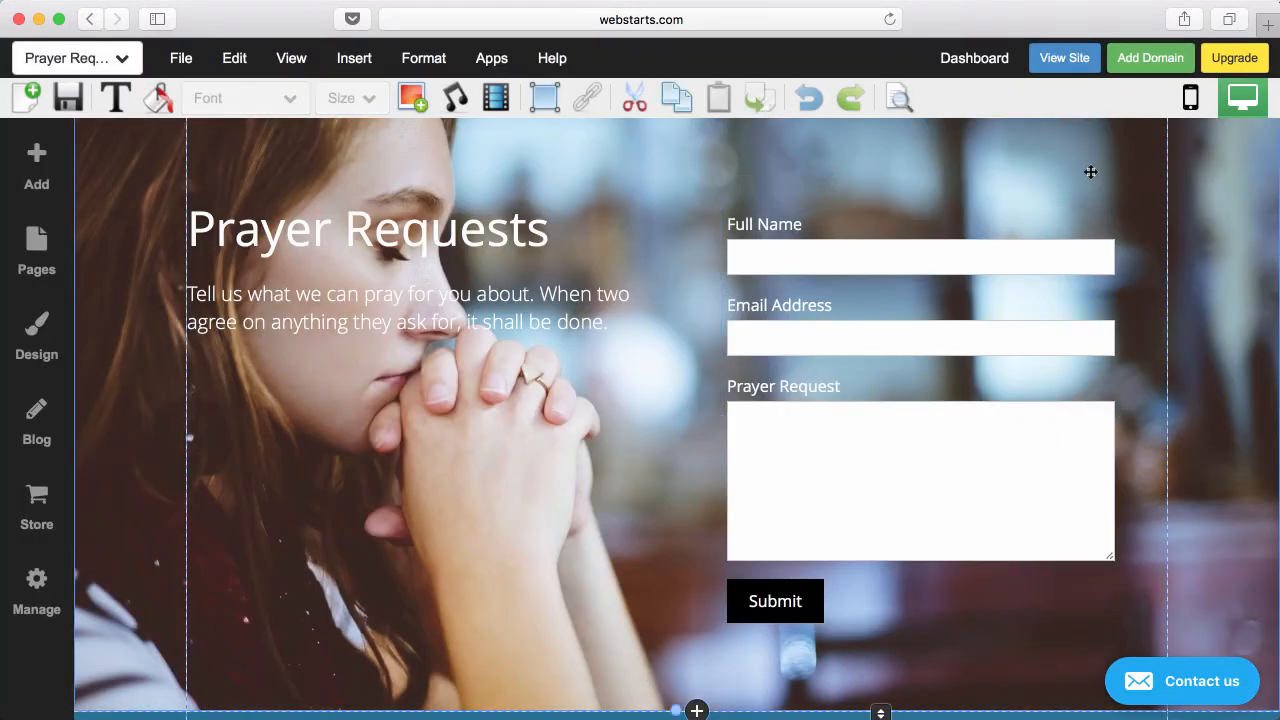
{"action": "mouse_move", "coordinate": [826, 247]}
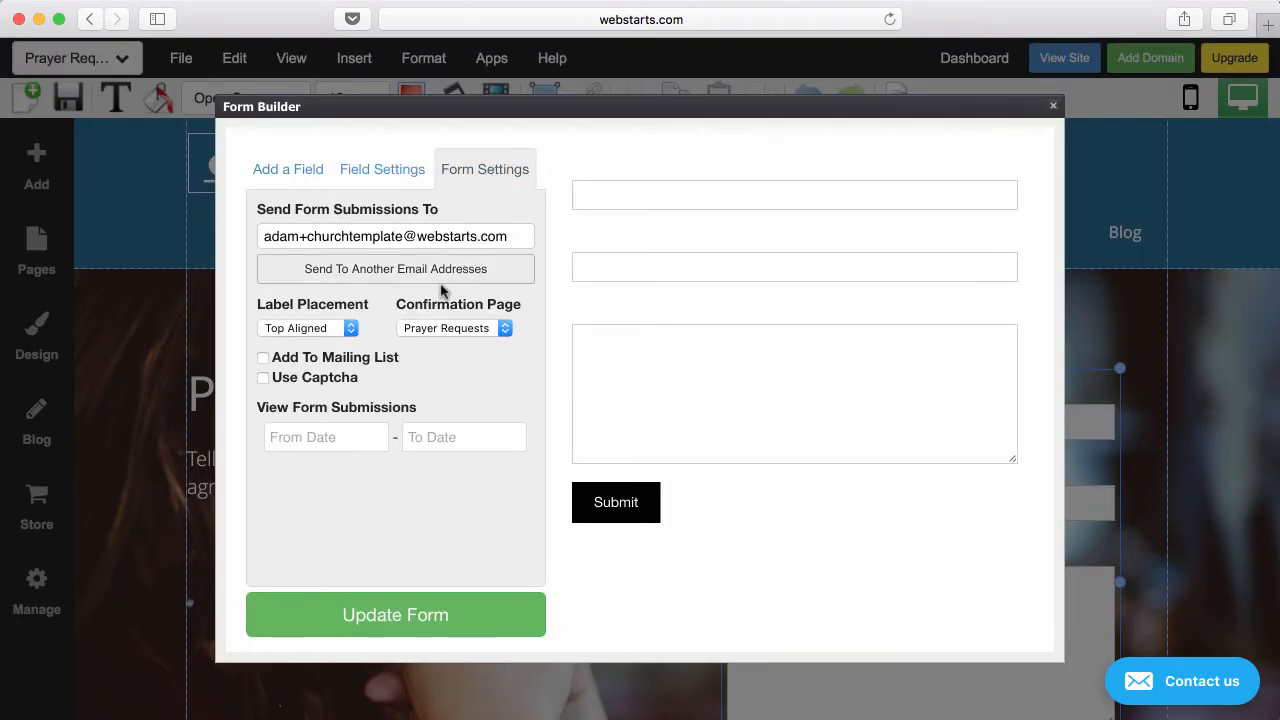
View the prayer form's submissions for May 1–15, 2017, finding none
{"action": "left_click", "coordinate": [326, 437]}
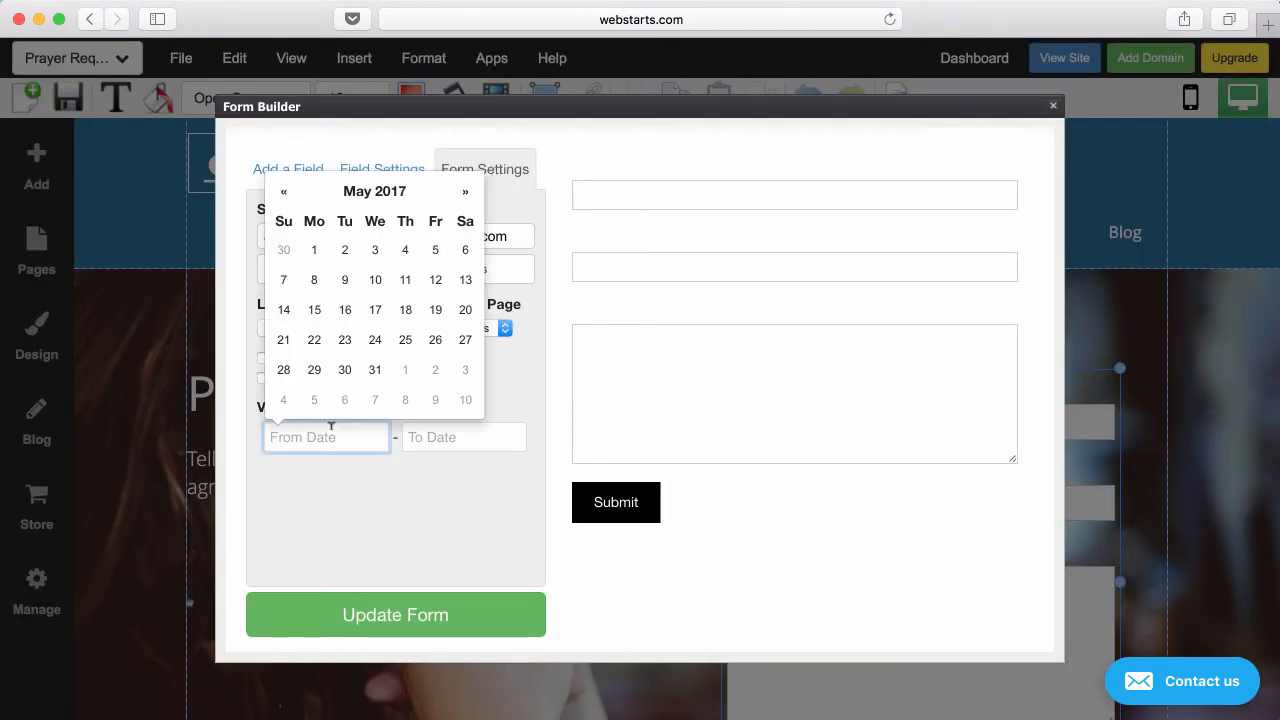
{"action": "mouse_move", "coordinate": [314, 249]}
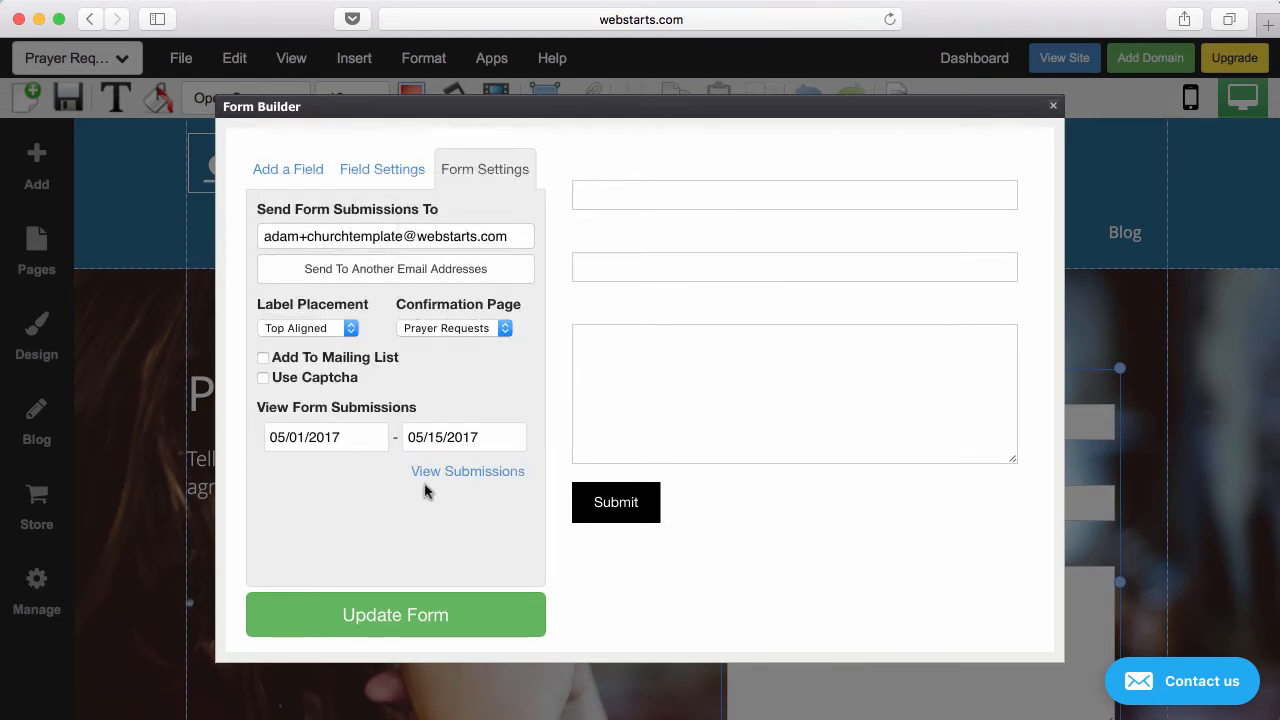
{"action": "left_click", "coordinate": [467, 471]}
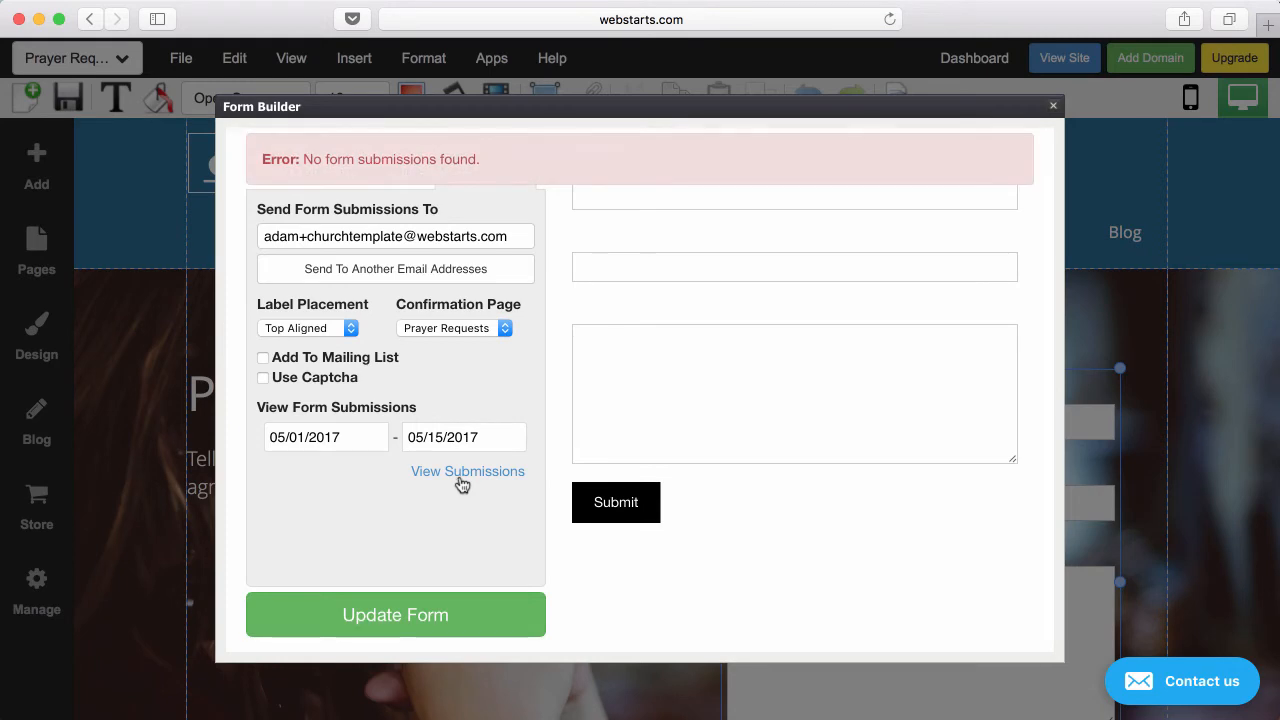
{"action": "left_click", "coordinate": [1052, 106]}
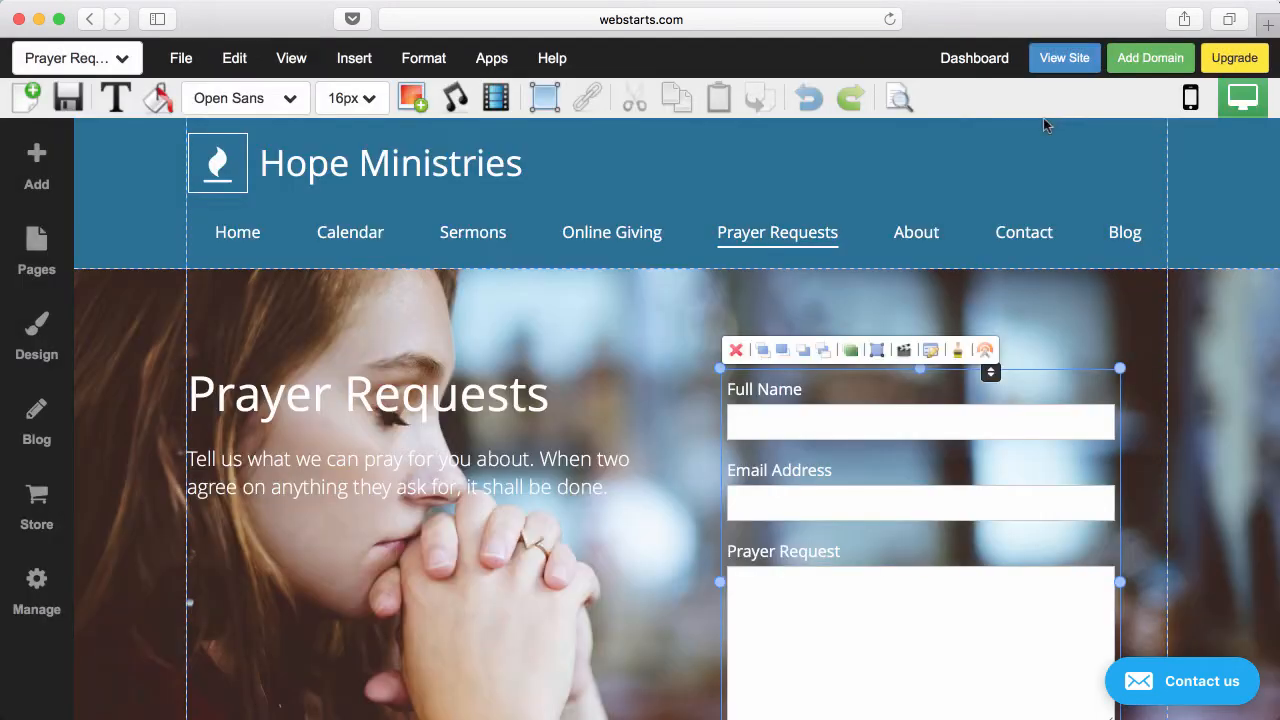
{"action": "mouse_move", "coordinate": [67, 97]}
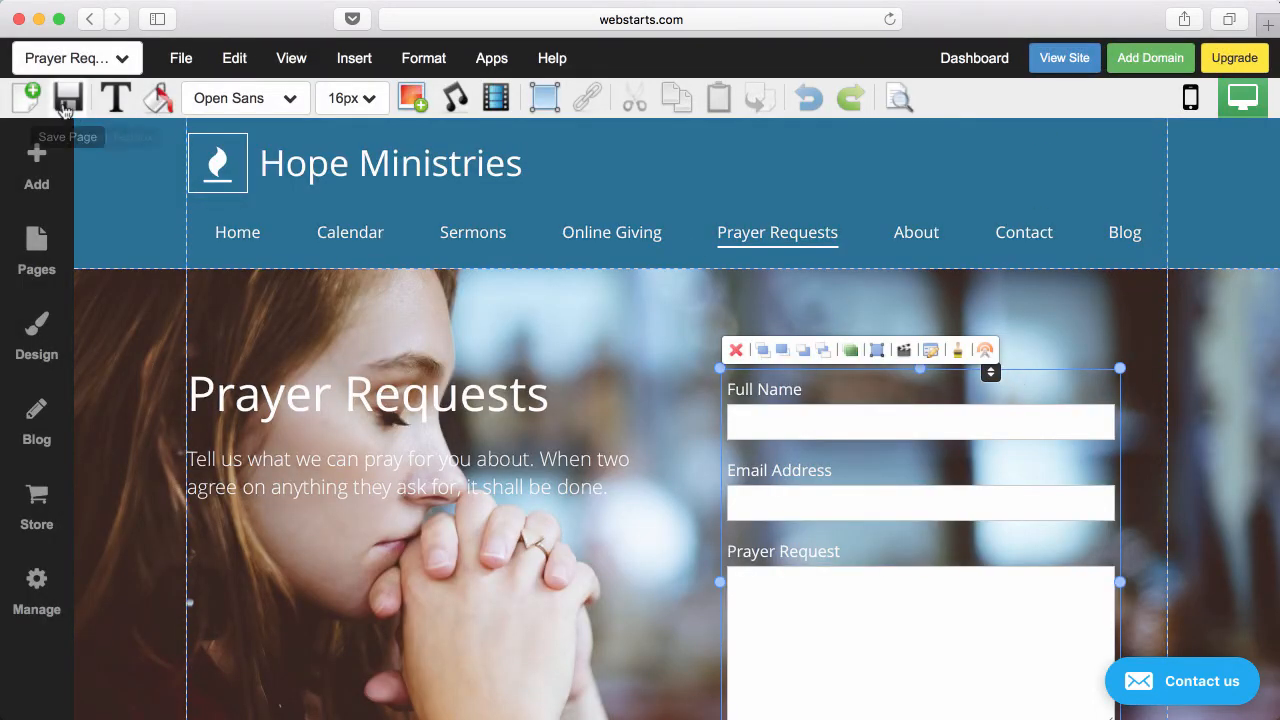
Switch to the Sermons page and open the audio playlist's My Music library
{"action": "left_click", "coordinate": [70, 58]}
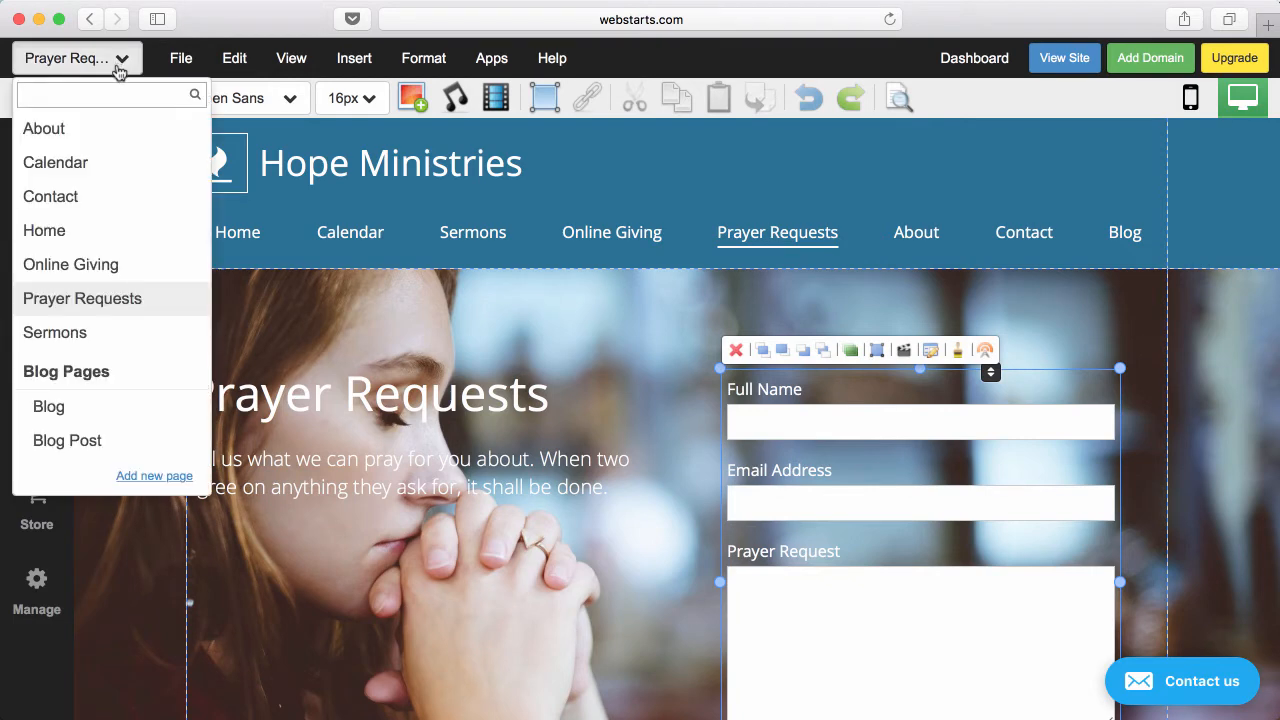
{"action": "left_click", "coordinate": [55, 332]}
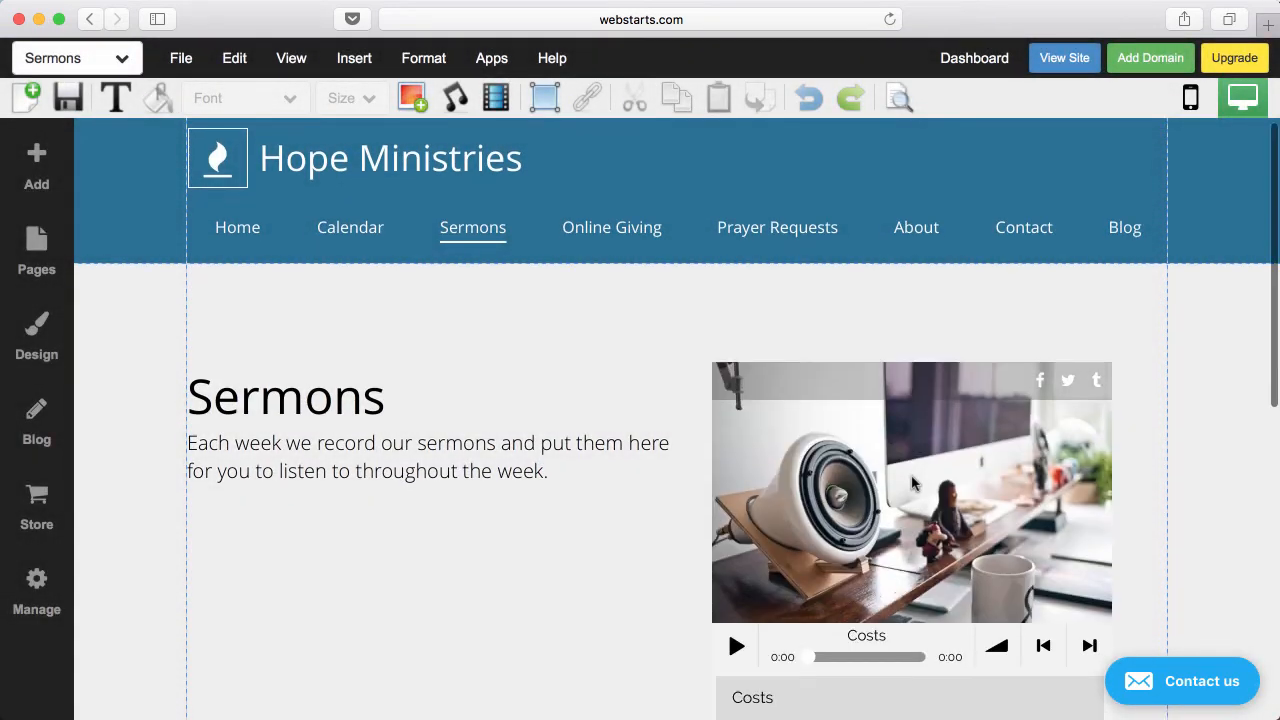
{"action": "scroll", "scroll_direction": "down", "scroll_amount": 3}
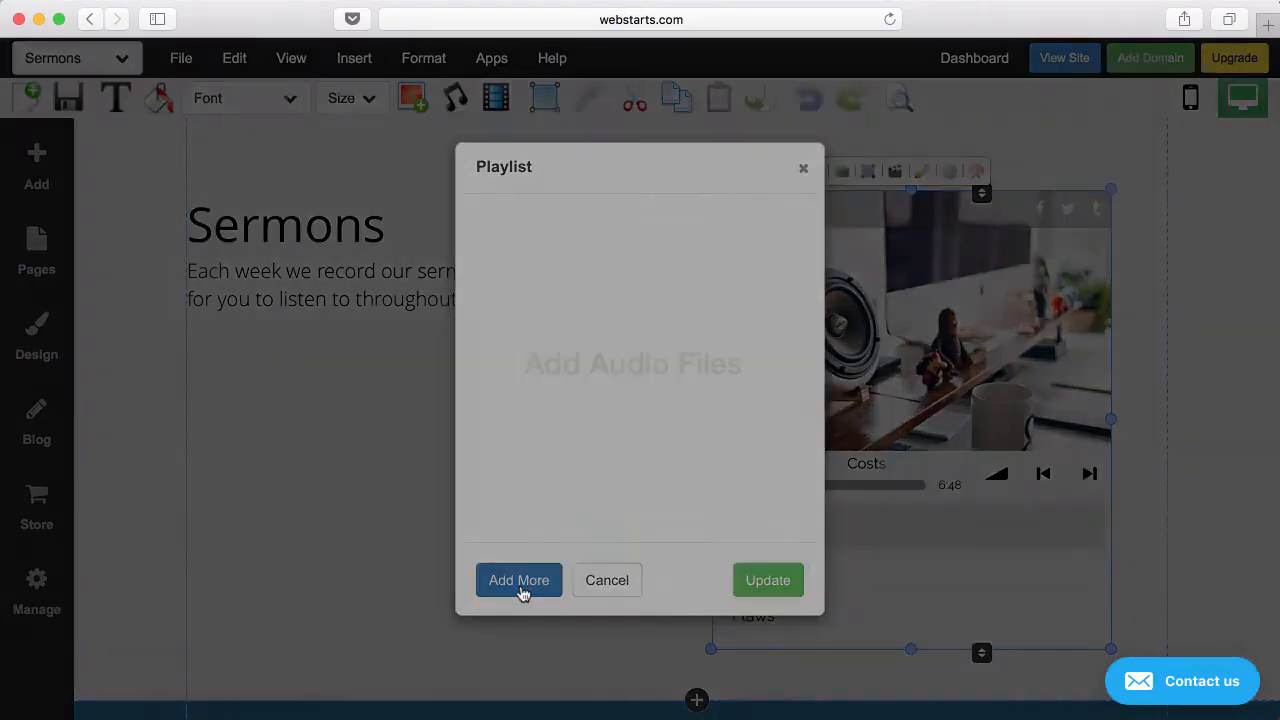
{"action": "left_click", "coordinate": [519, 580]}
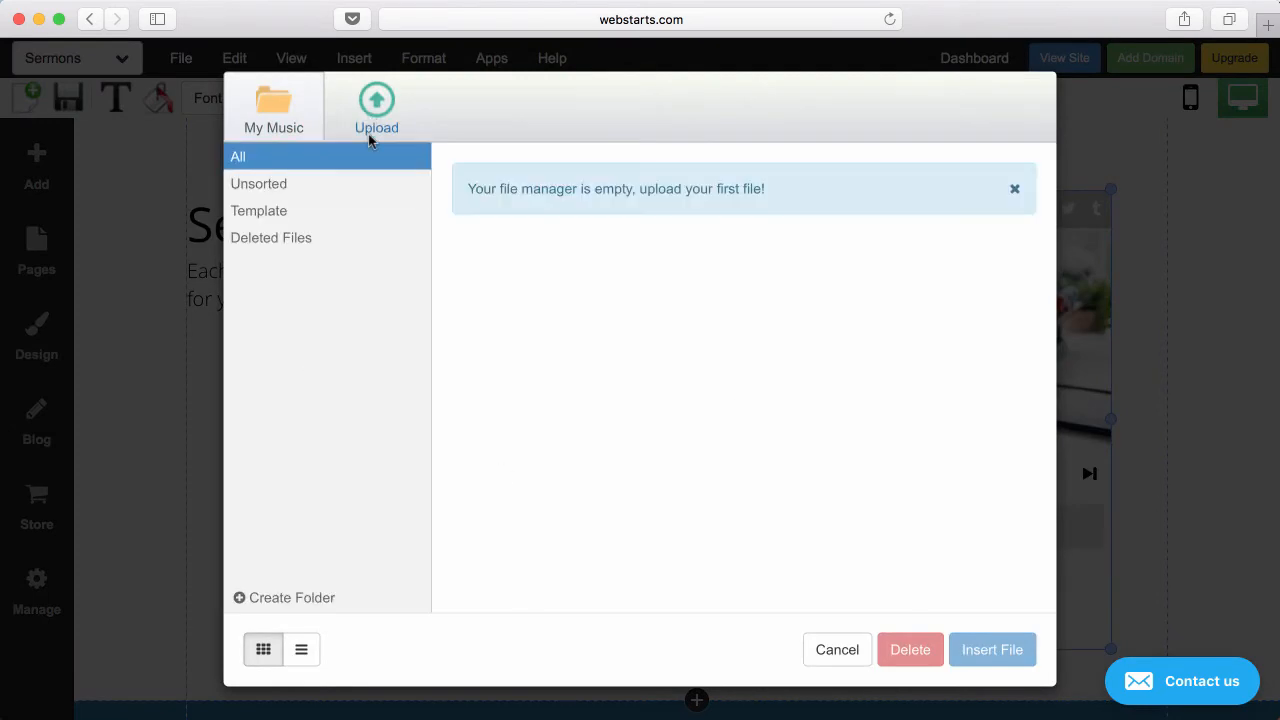
{"action": "left_click", "coordinate": [376, 108]}
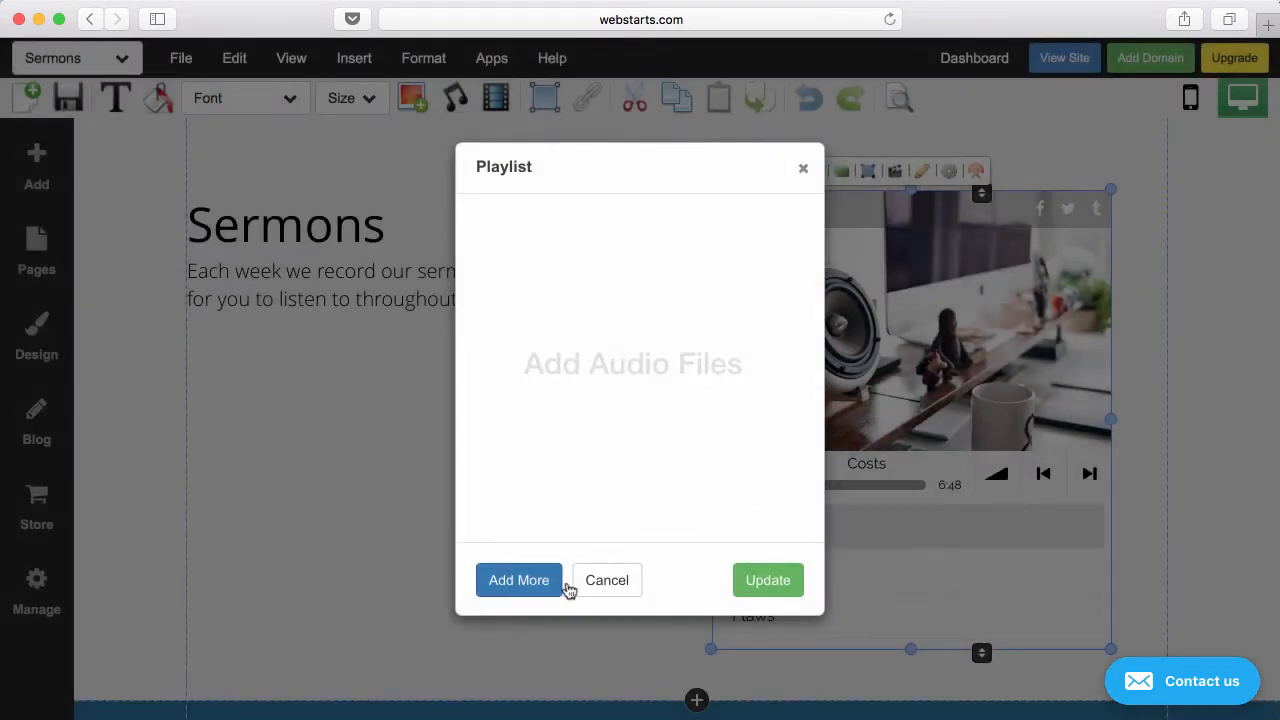
{"action": "left_click", "coordinate": [518, 580]}
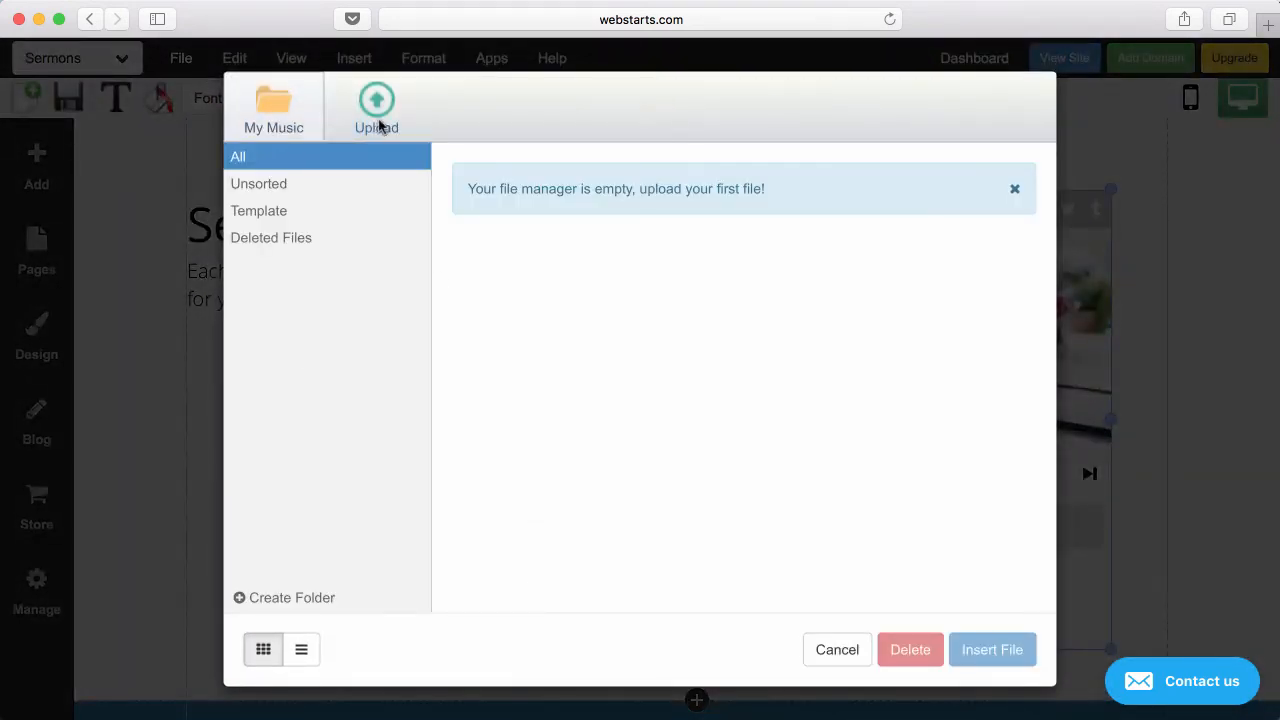
Upload summer_vibes_free.wav from Downloads and insert it into the sermon playlist
{"action": "left_click", "coordinate": [376, 105]}
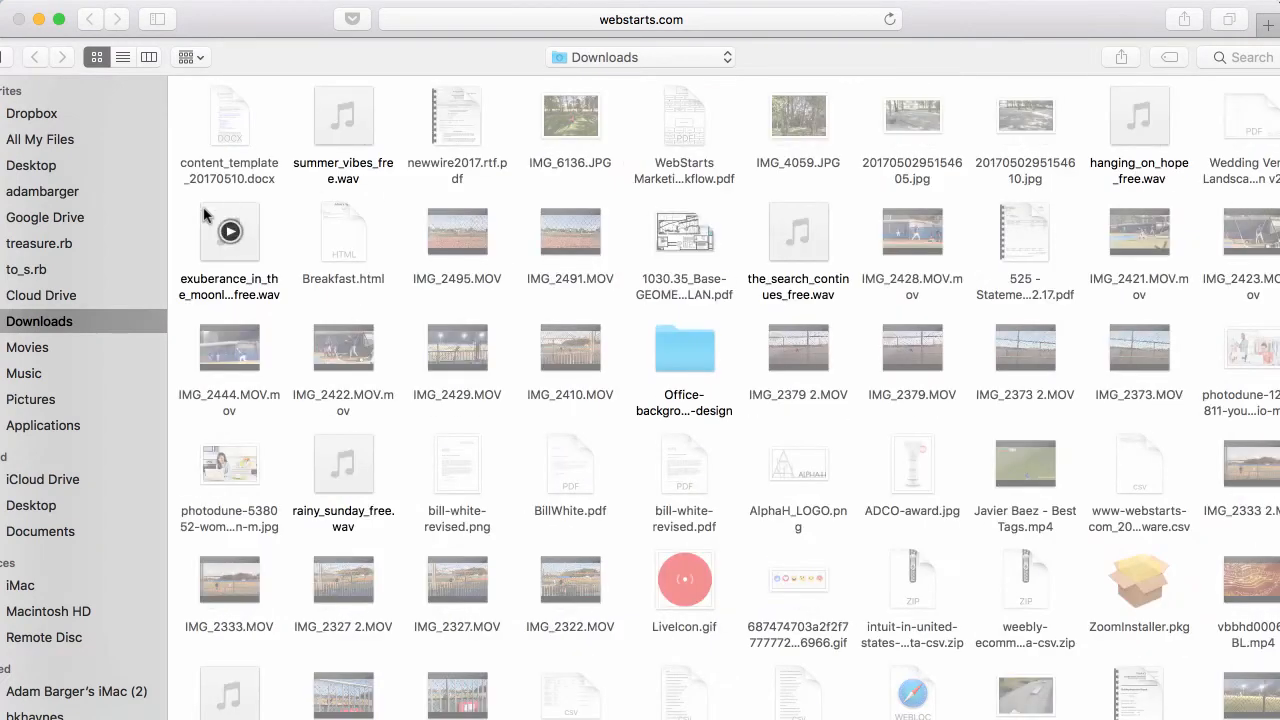
{"action": "left_click", "coordinate": [343, 115]}
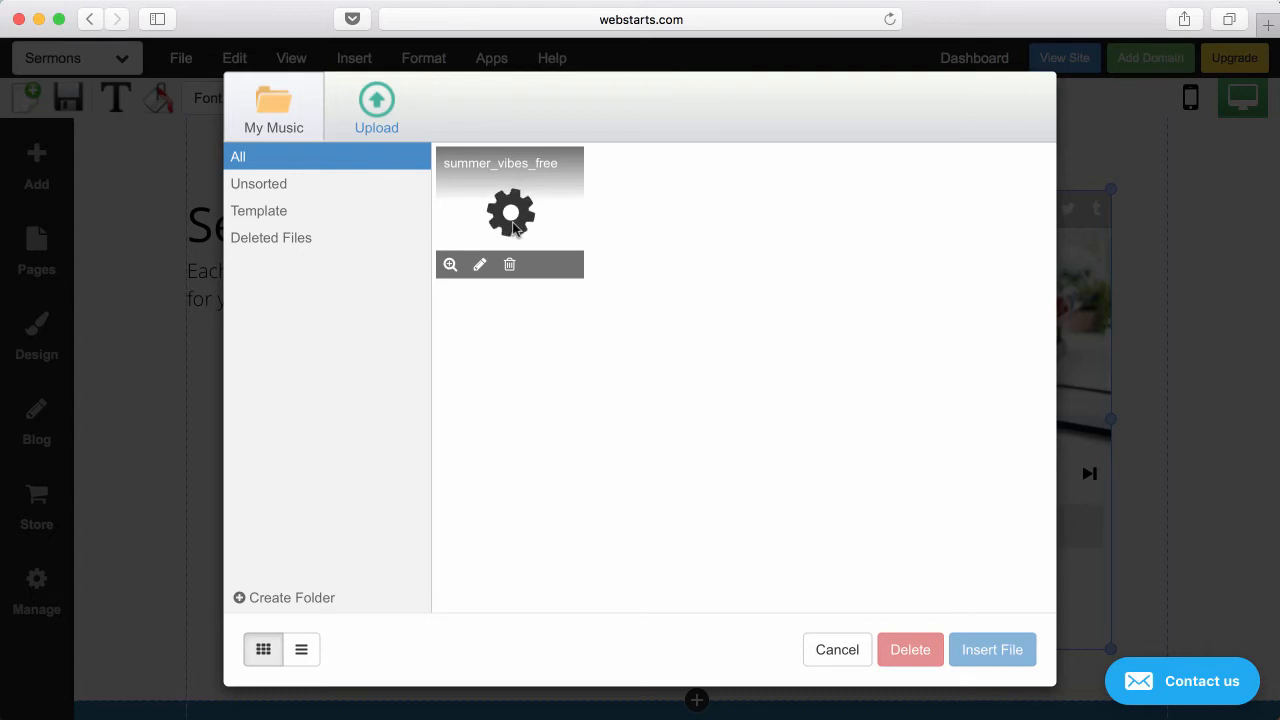
{"action": "left_click", "coordinate": [509, 210]}
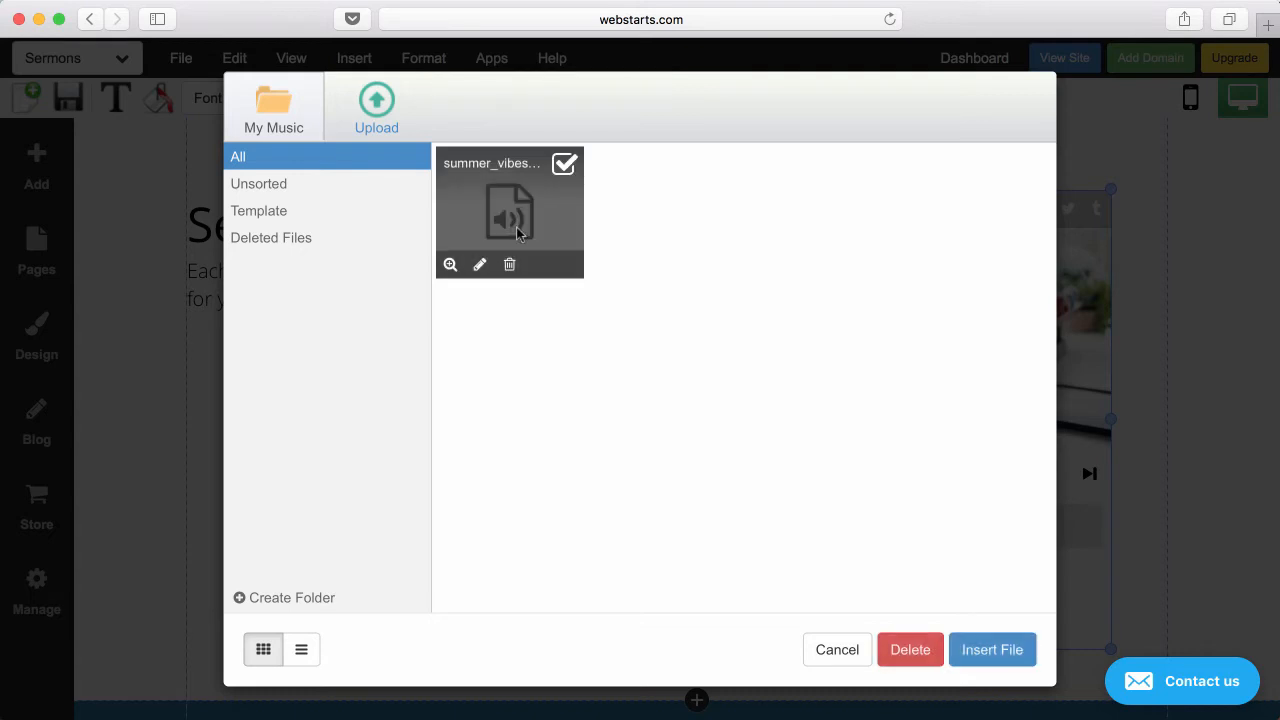
{"action": "left_click", "coordinate": [992, 649]}
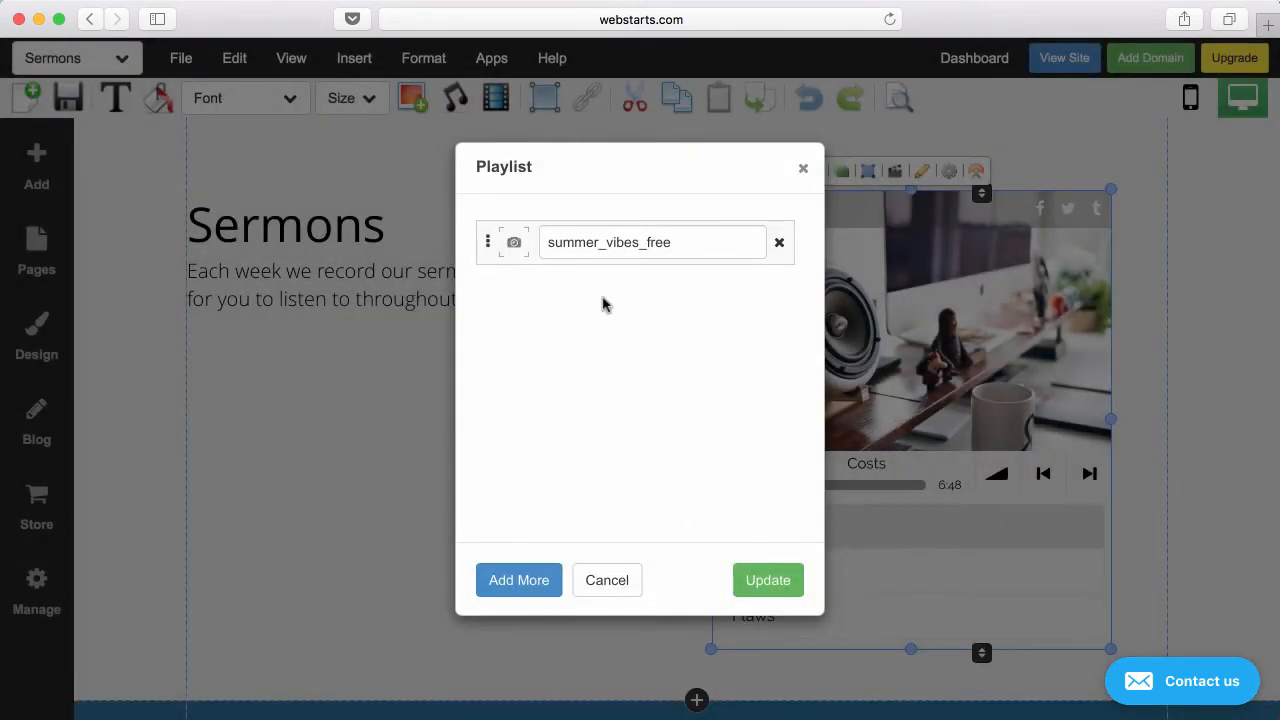
Set a sunset pier photo from the landscapes image search as the summer_vibes_free track cover
{"action": "left_click", "coordinate": [514, 242]}
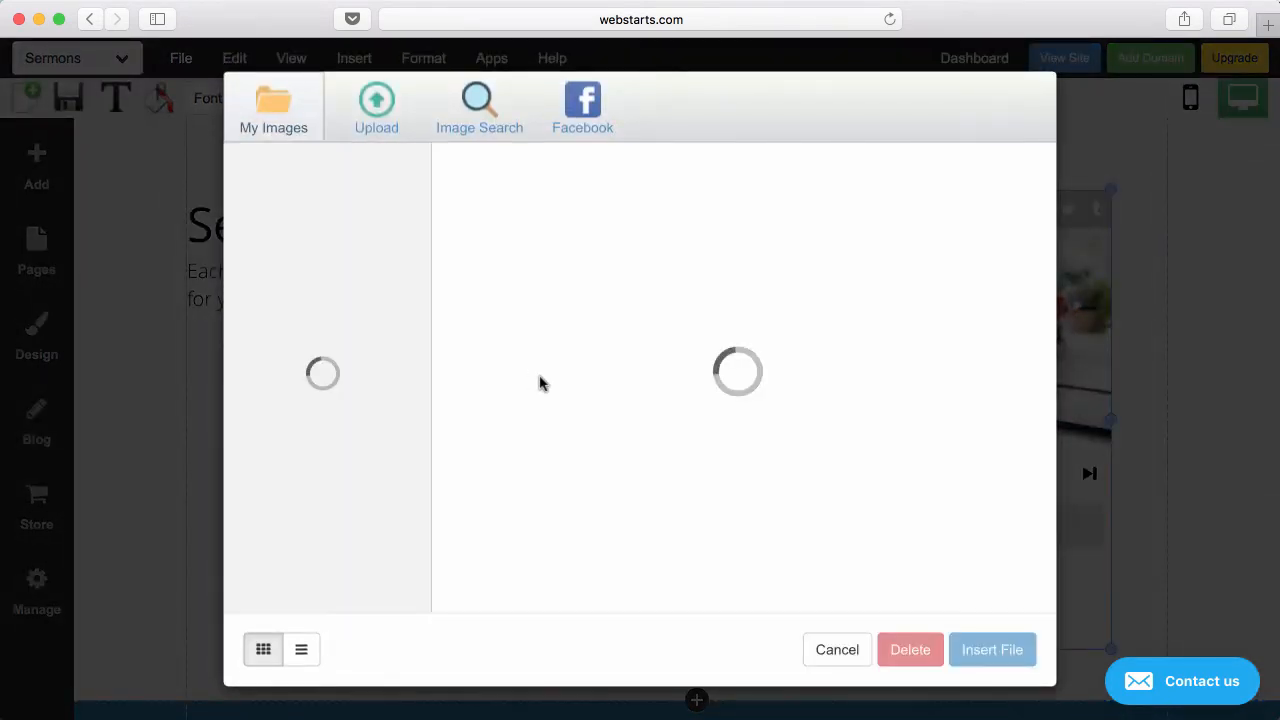
{"action": "left_click", "coordinate": [479, 107]}
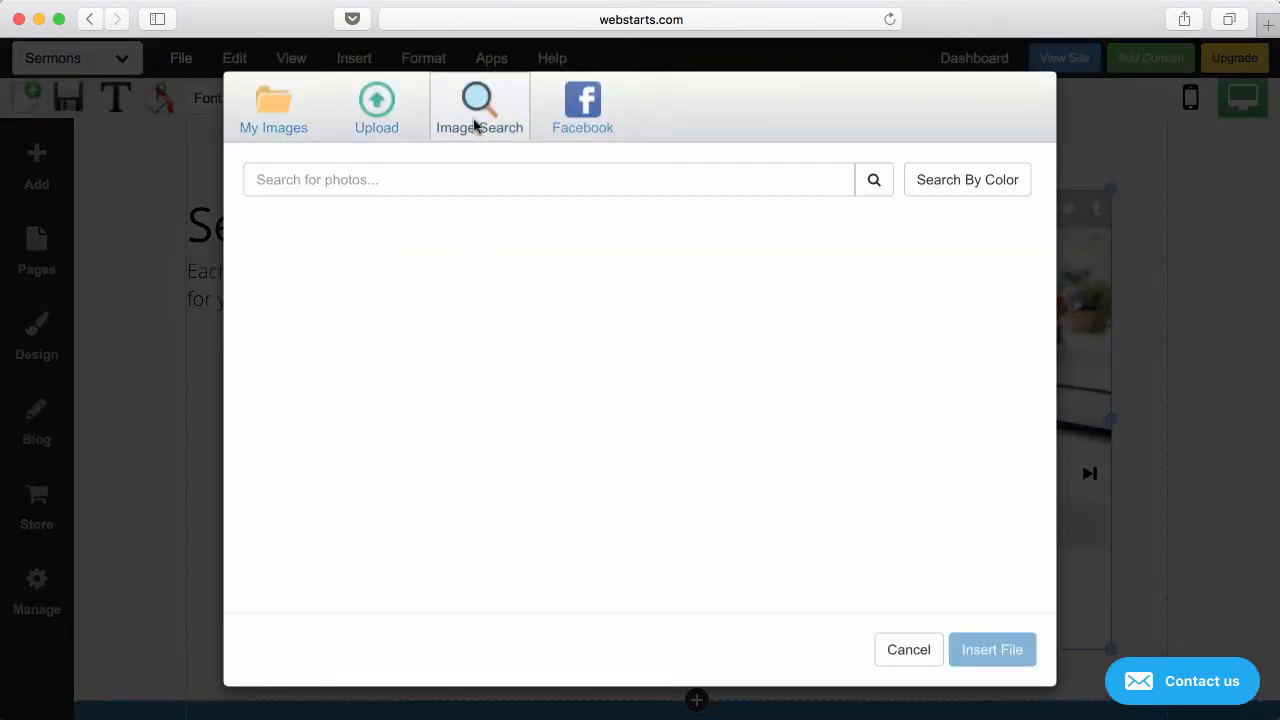
{"action": "left_click", "coordinate": [548, 179]}
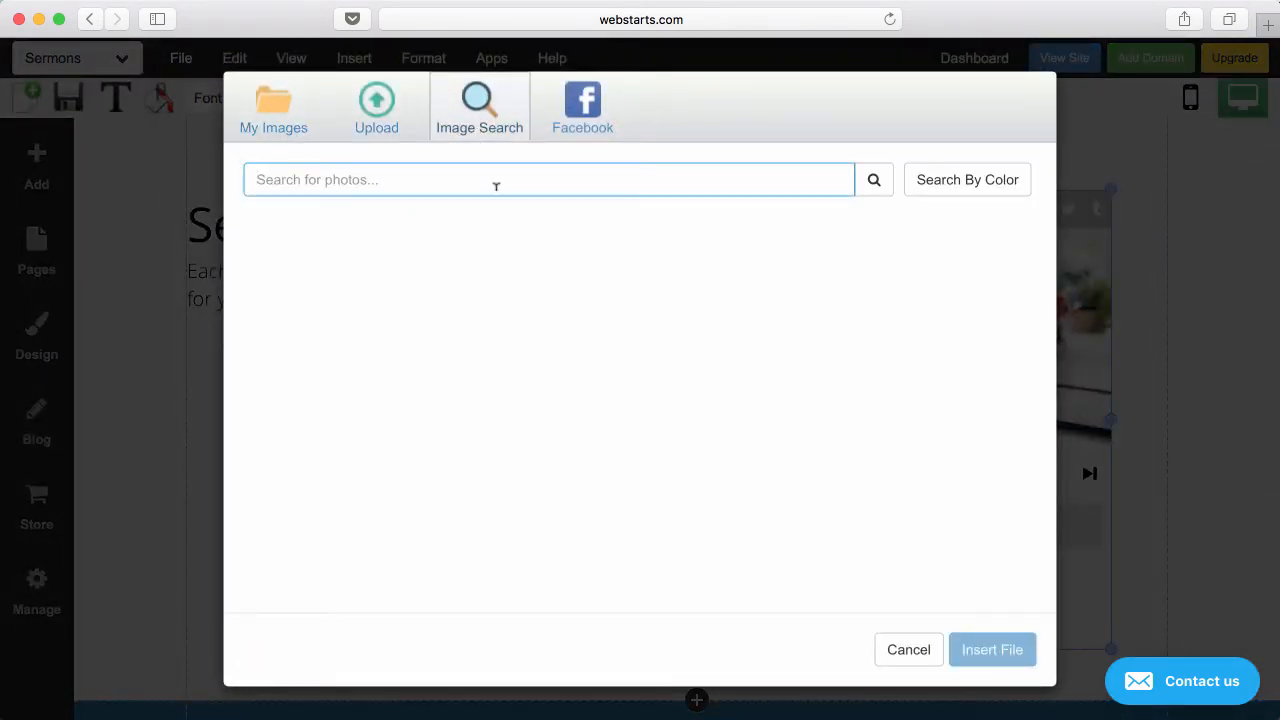
{"action": "left_click", "coordinate": [872, 179]}
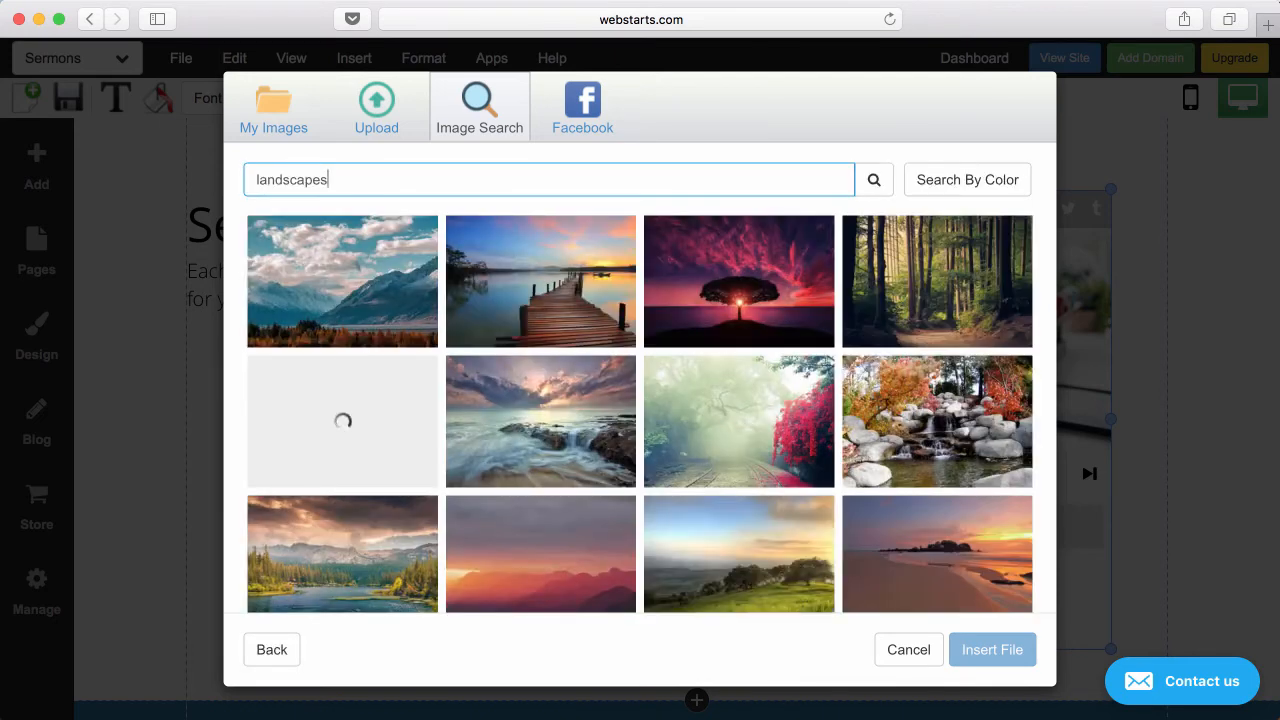
{"action": "left_click", "coordinate": [992, 649]}
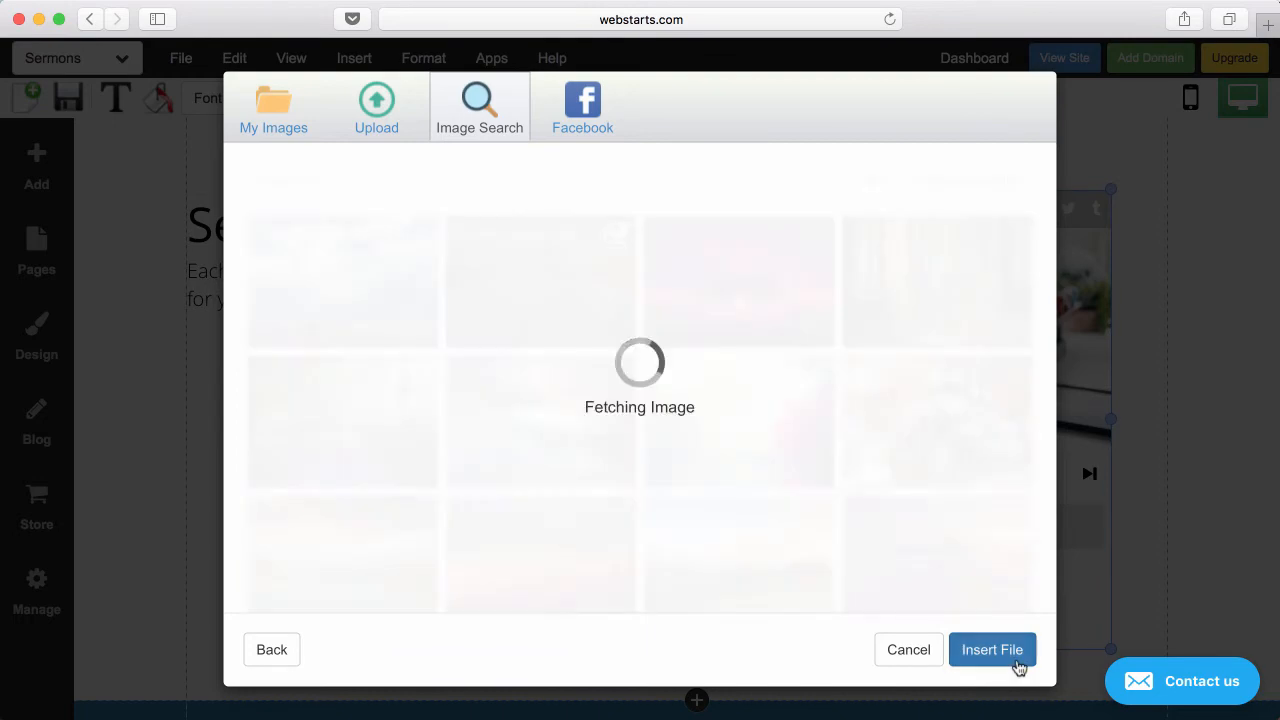
{"action": "left_click", "coordinate": [992, 649]}
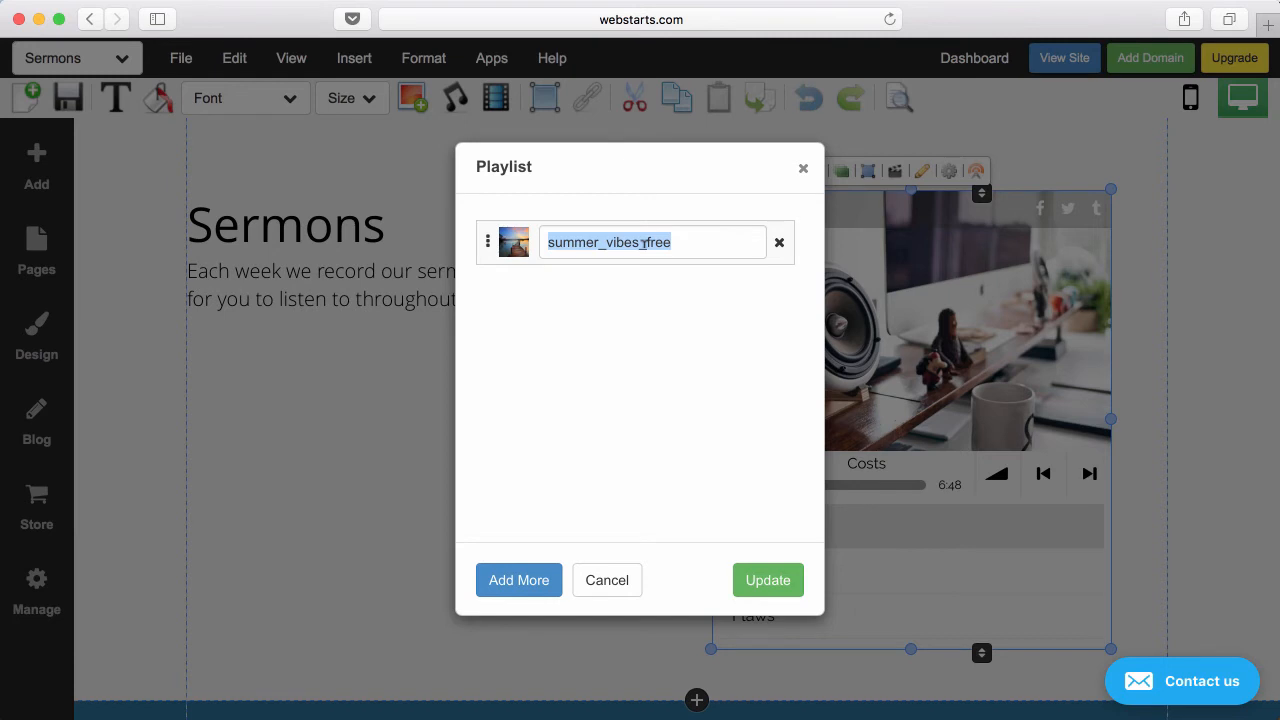
Rename the track to 'Summer Vibes'
{"action": "type", "text": "Su"}
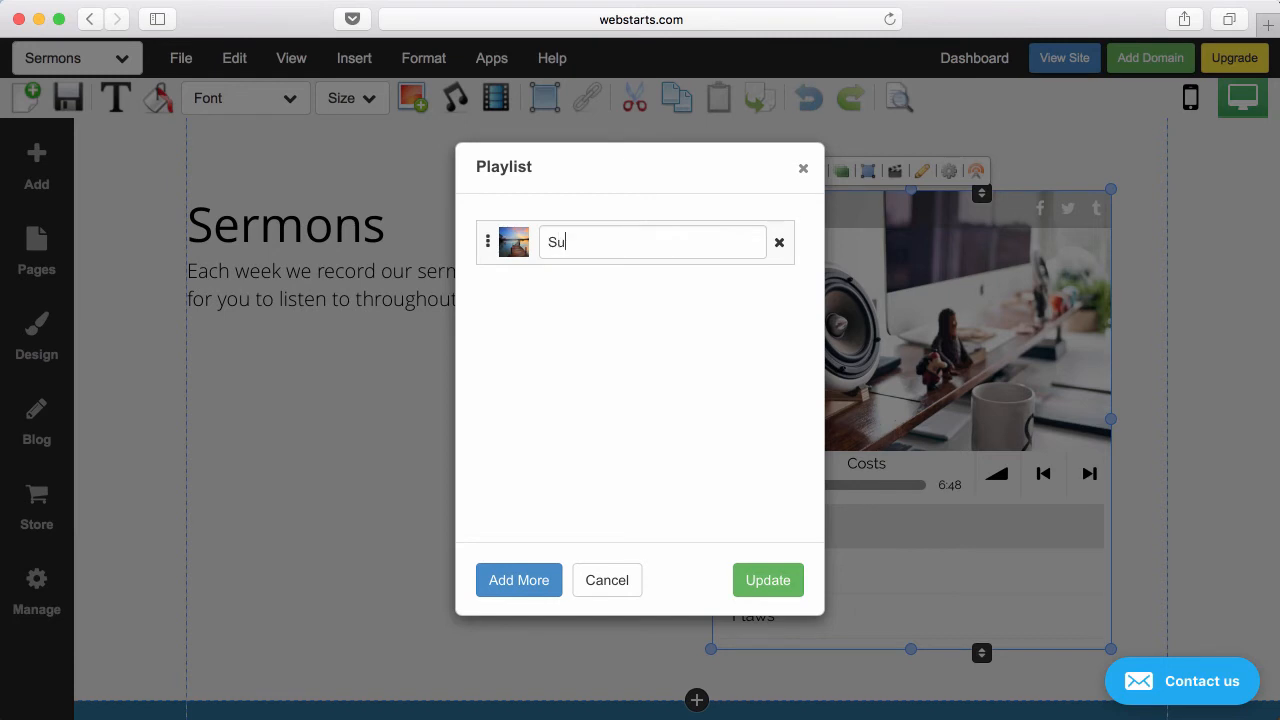
{"action": "type", "text": "mmer Vib"}
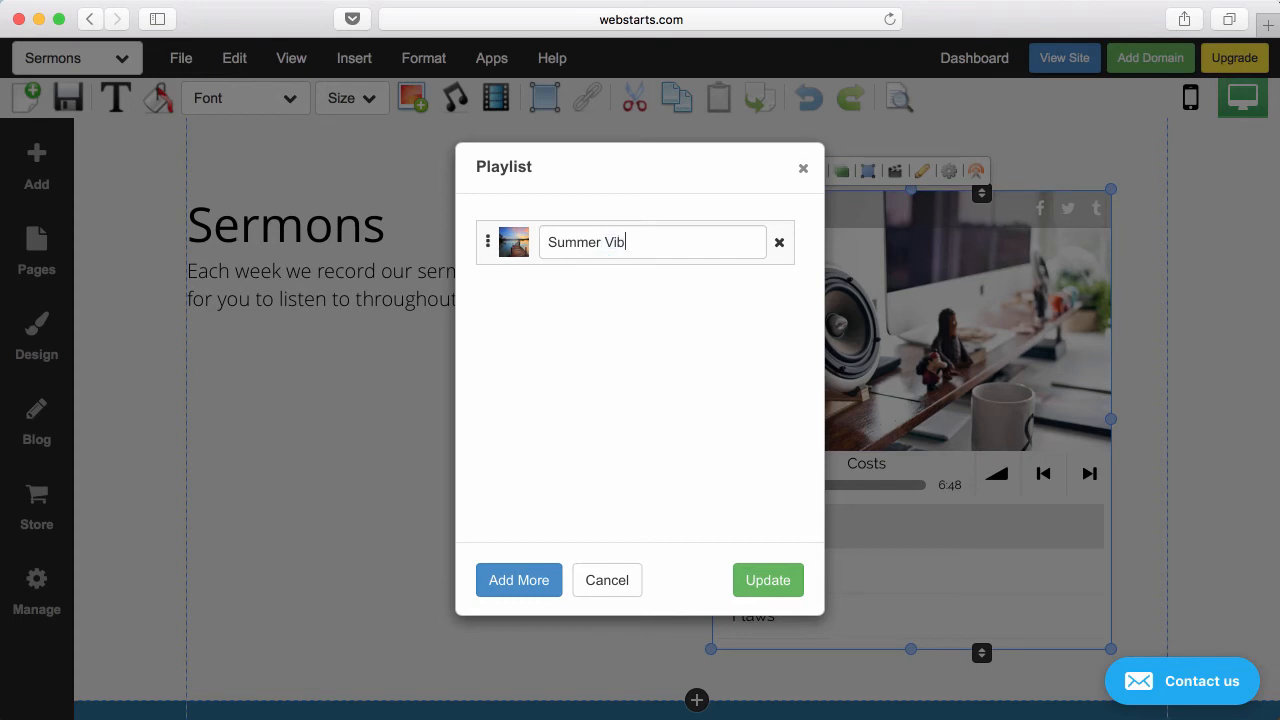
{"action": "type", "text": "es"}
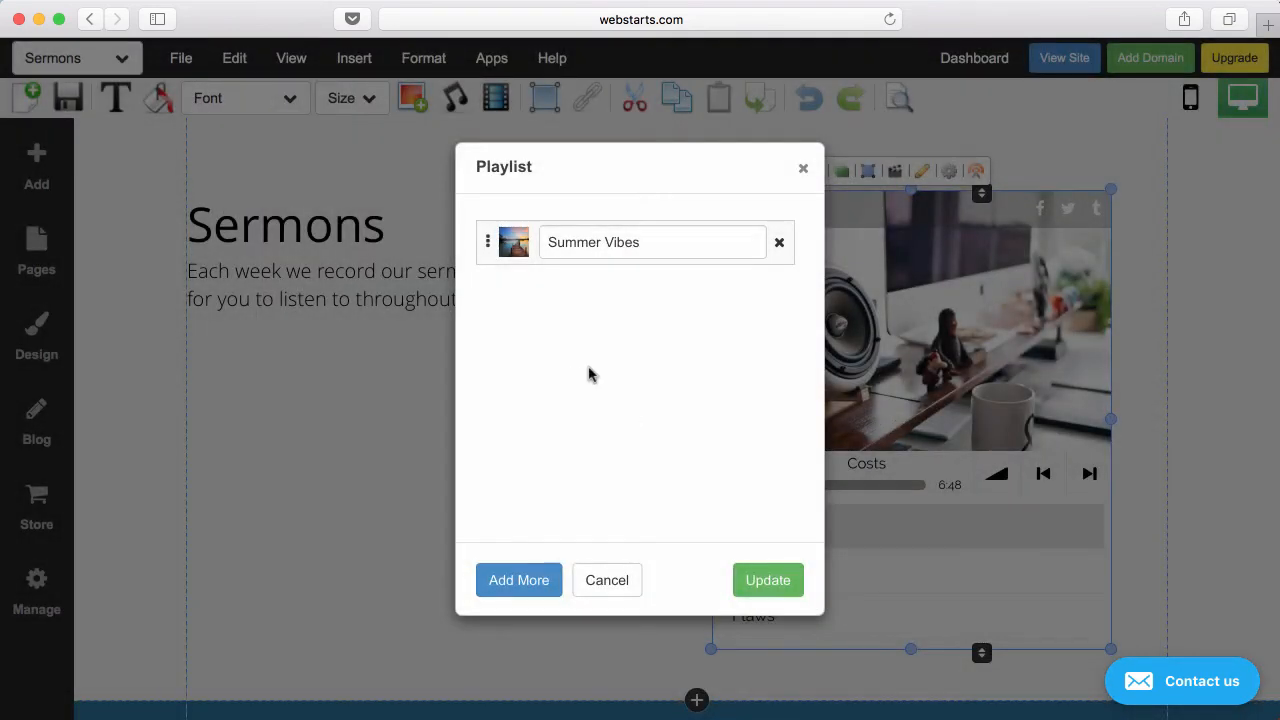
Add summer_vibes_free as a second track and update the playlist
{"action": "left_click", "coordinate": [518, 580]}
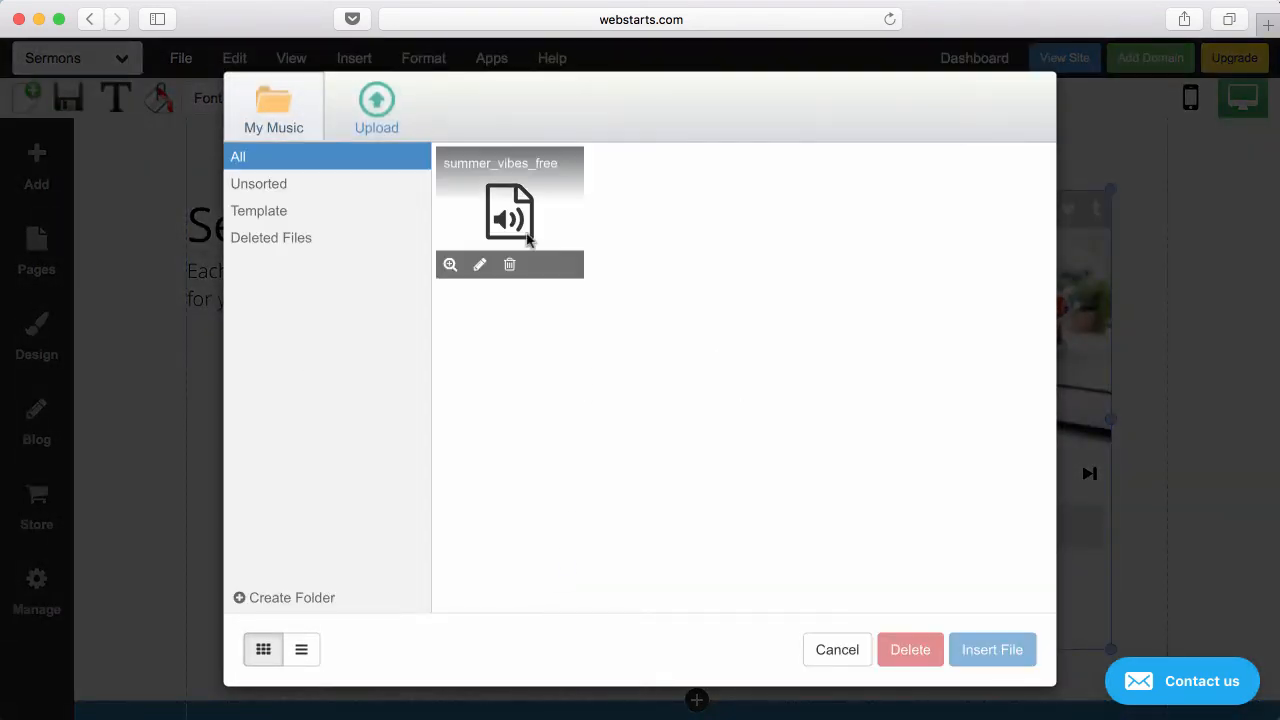
{"action": "left_click", "coordinate": [991, 649]}
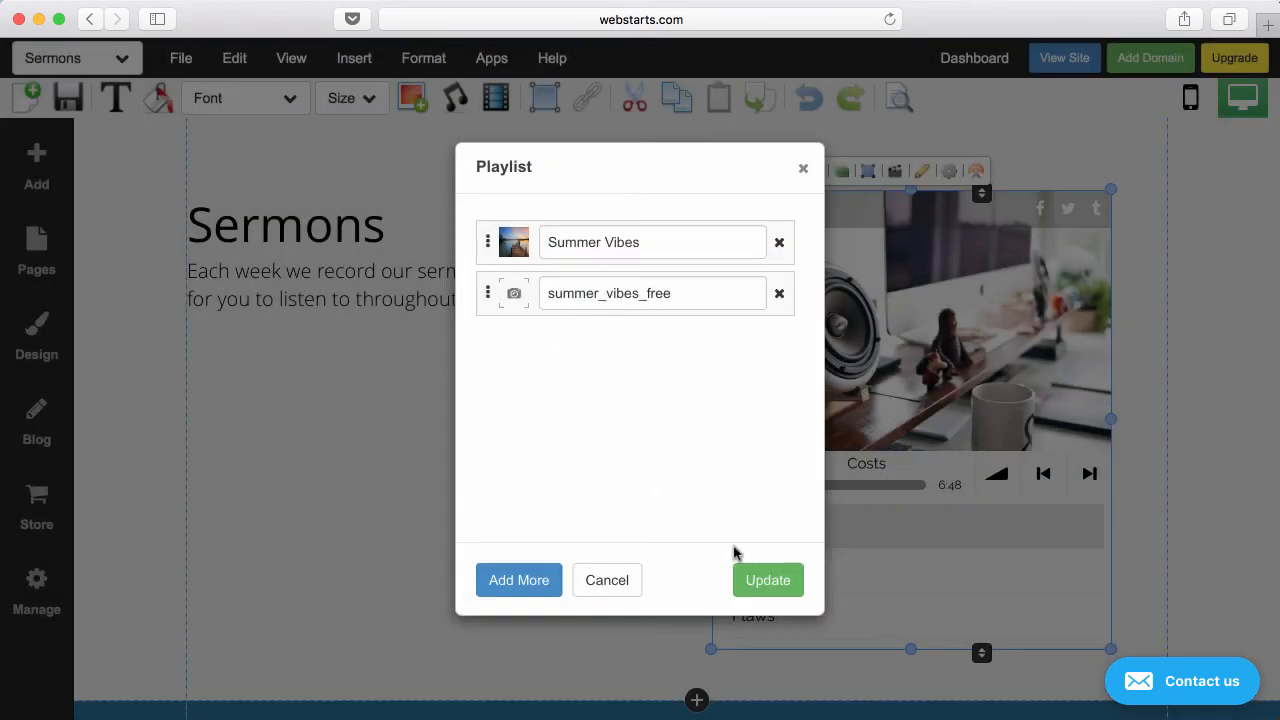
{"action": "left_click", "coordinate": [768, 580]}
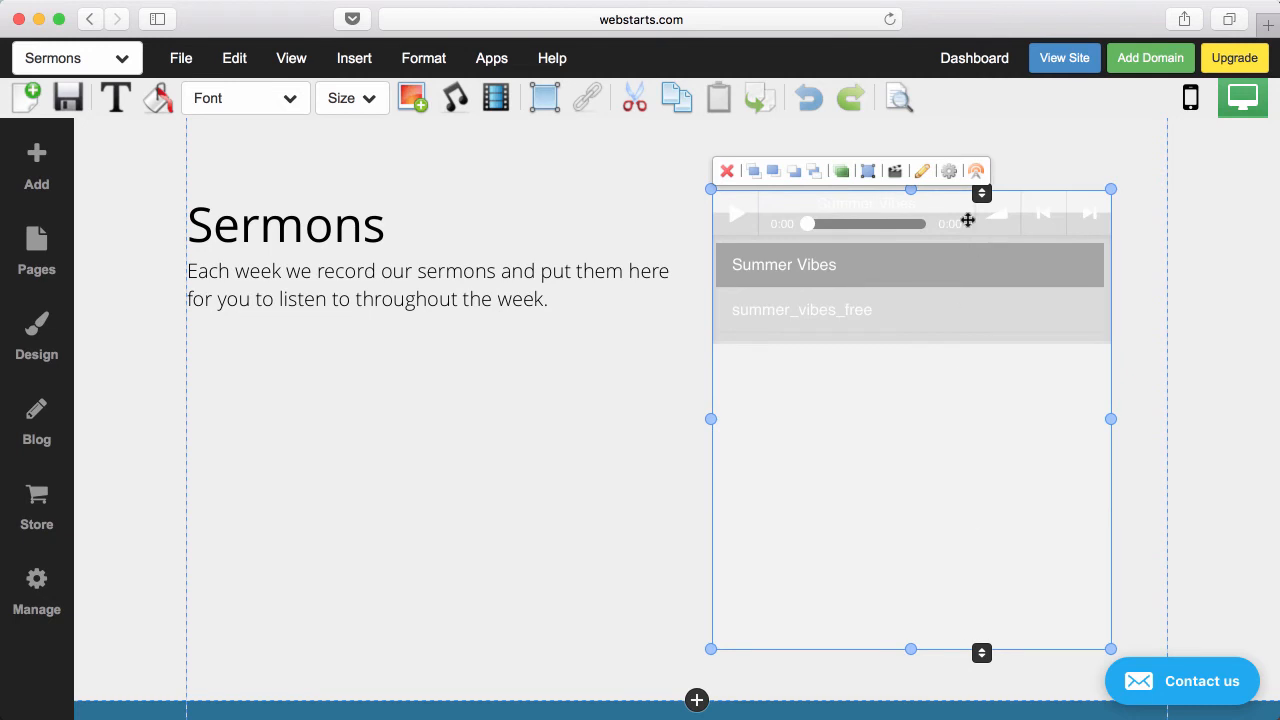
Give the sermon player a blue site-colour background and the Flat player type
{"action": "left_click", "coordinate": [948, 170]}
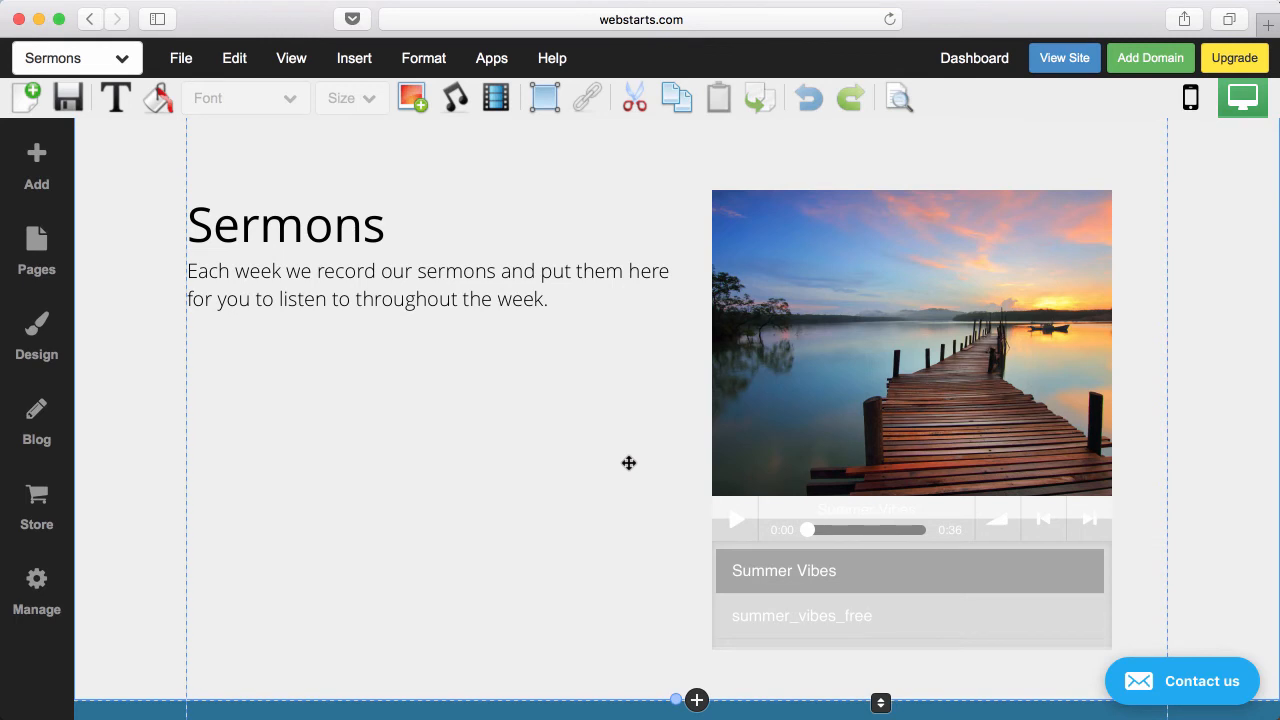
{"action": "left_click", "coordinate": [910, 342]}
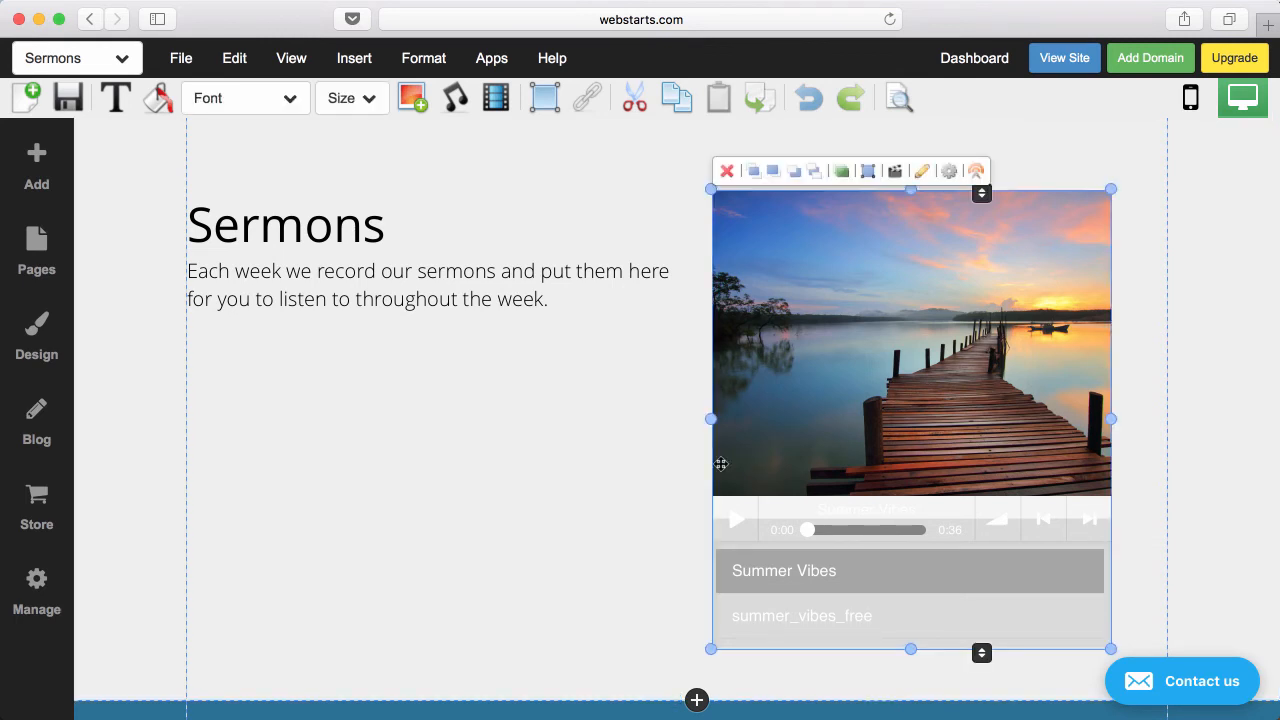
{"action": "left_click", "coordinate": [157, 97]}
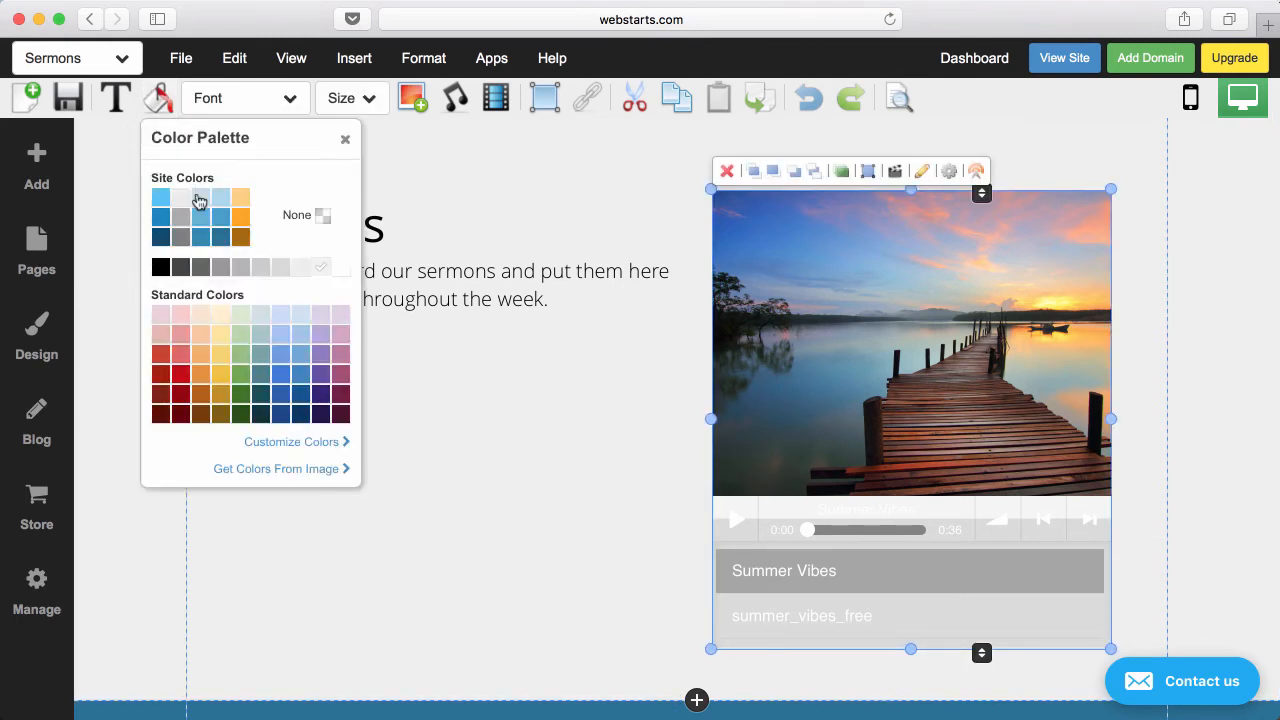
{"action": "left_click", "coordinate": [200, 213]}
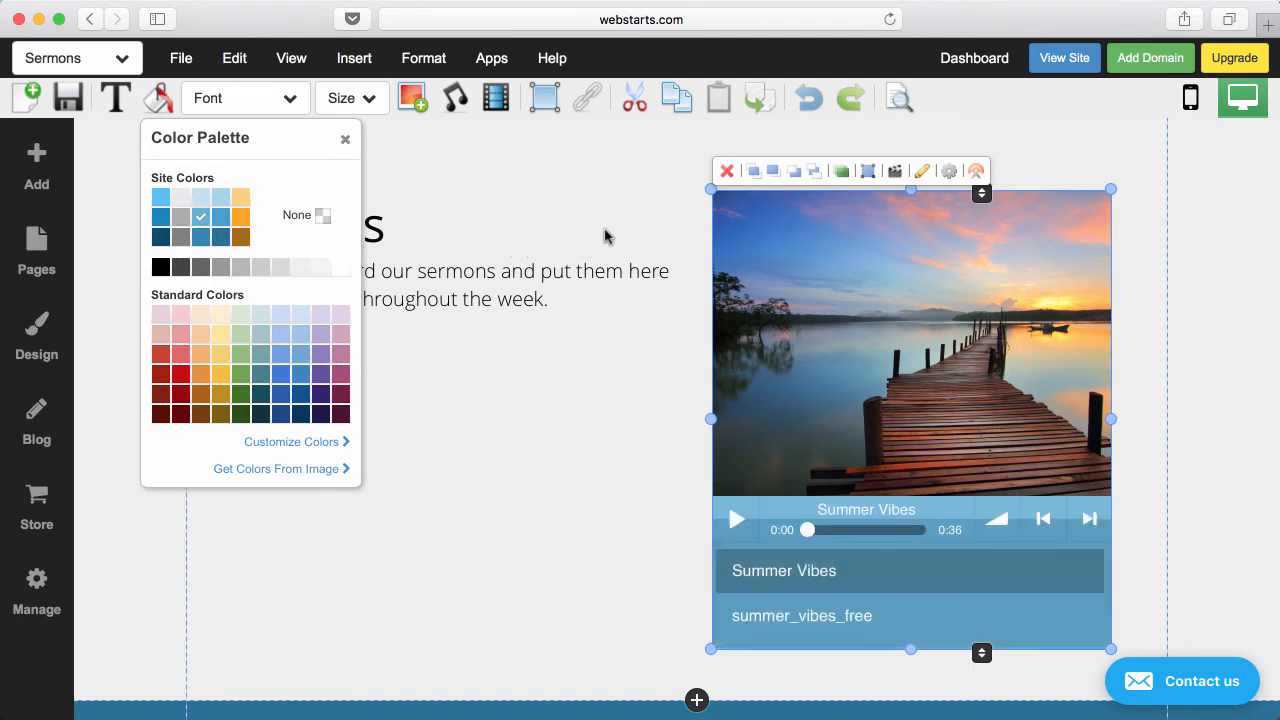
{"action": "left_click", "coordinate": [345, 139]}
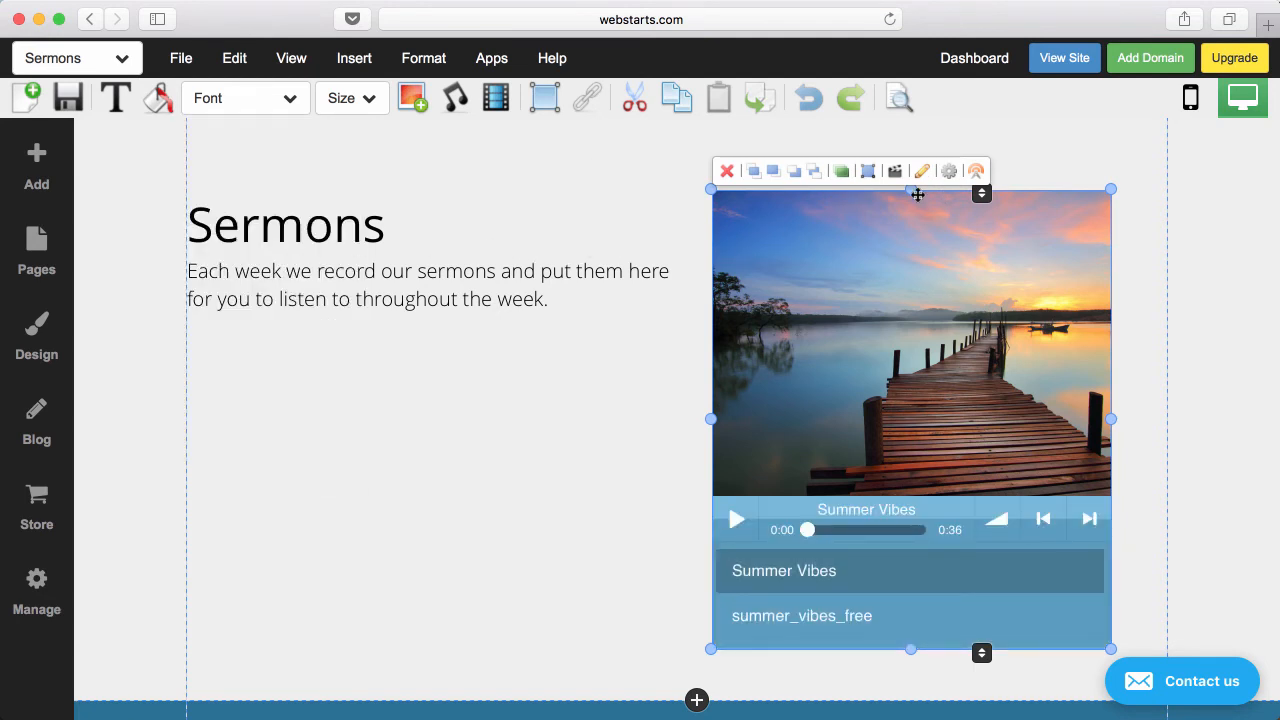
{"action": "left_click", "coordinate": [947, 170]}
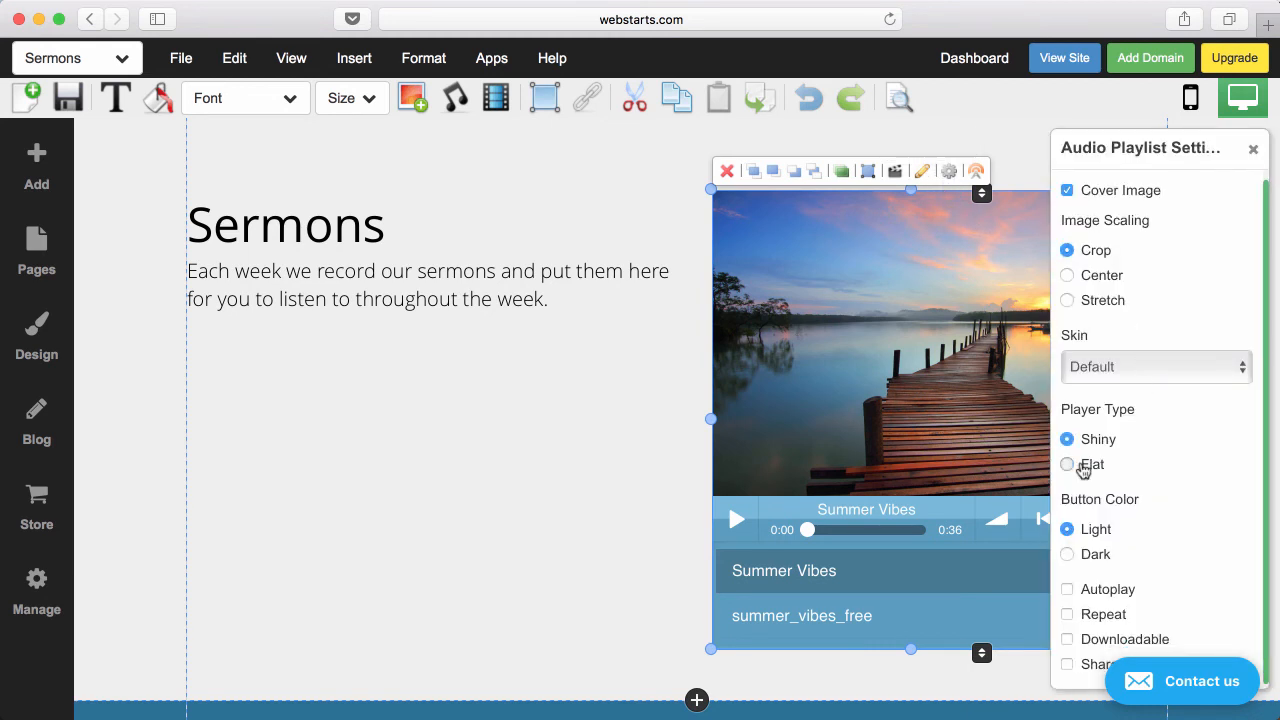
{"action": "left_click", "coordinate": [1253, 148]}
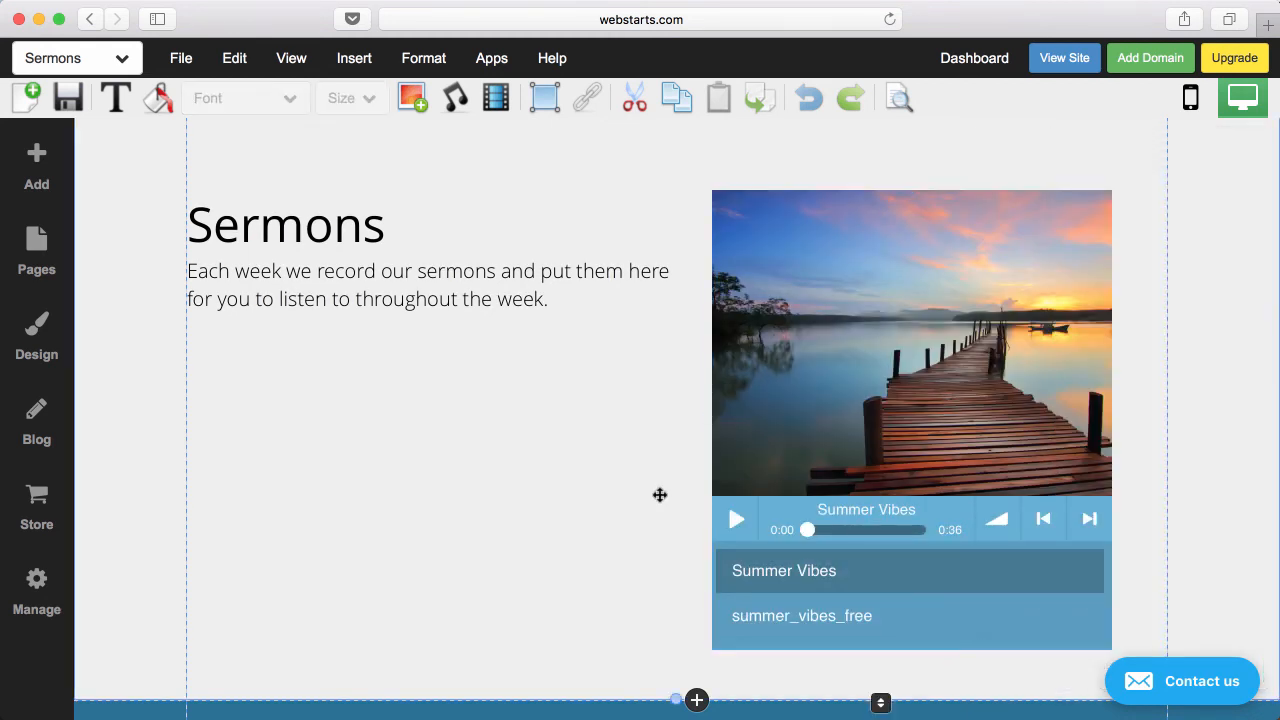
{"action": "mouse_move", "coordinate": [67, 97]}
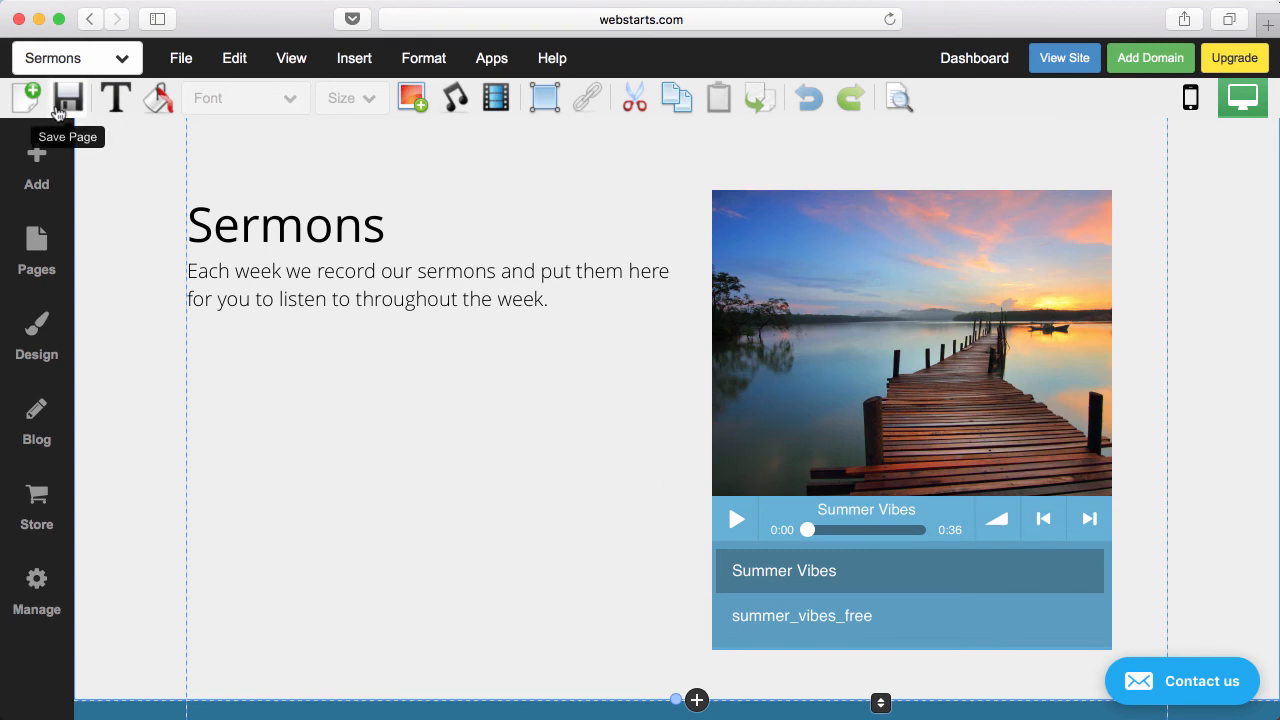
Save the Sermons page, dismiss the Saved Successfully popup, and show the page list
{"action": "left_click", "coordinate": [67, 97]}
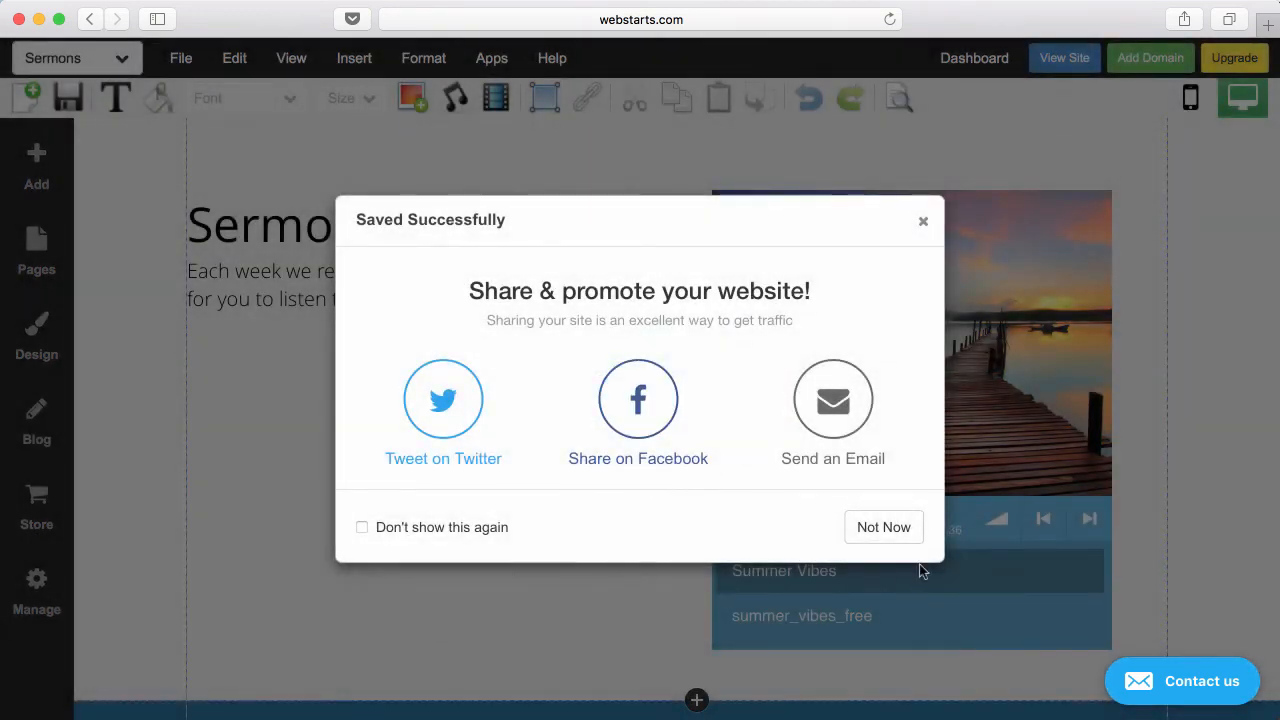
{"action": "left_click", "coordinate": [883, 527]}
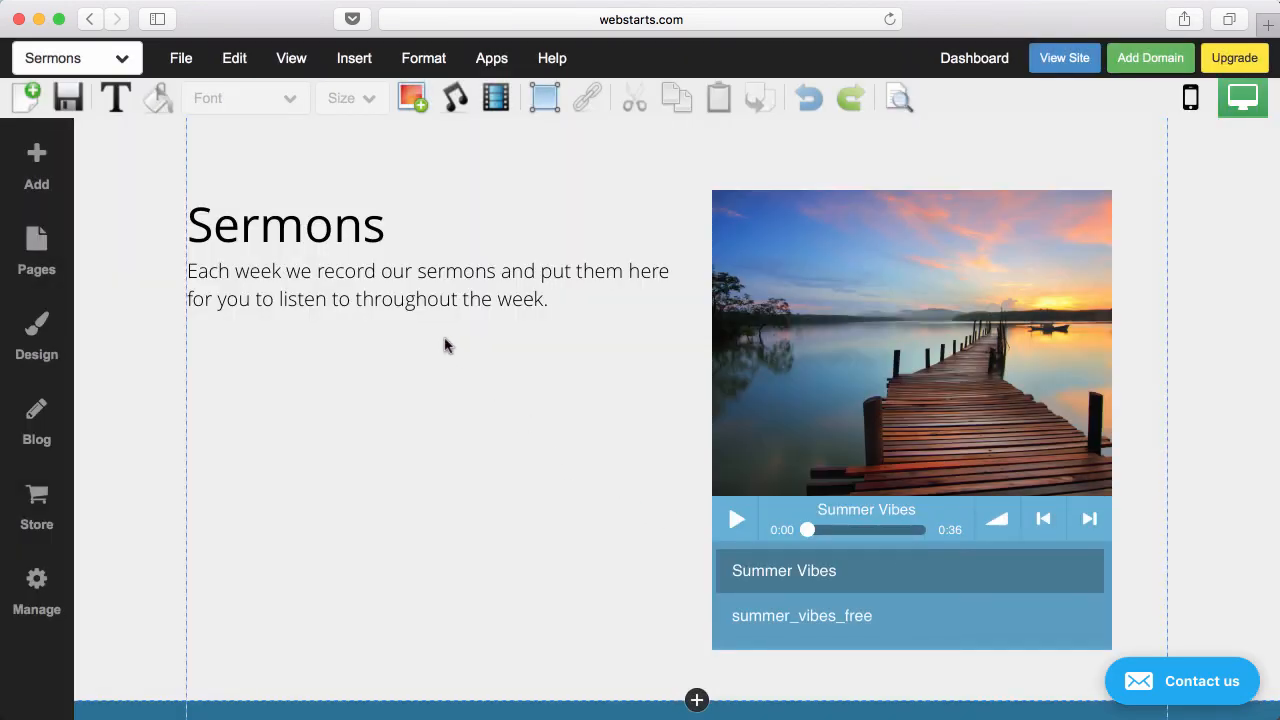
{"action": "left_click", "coordinate": [75, 58]}
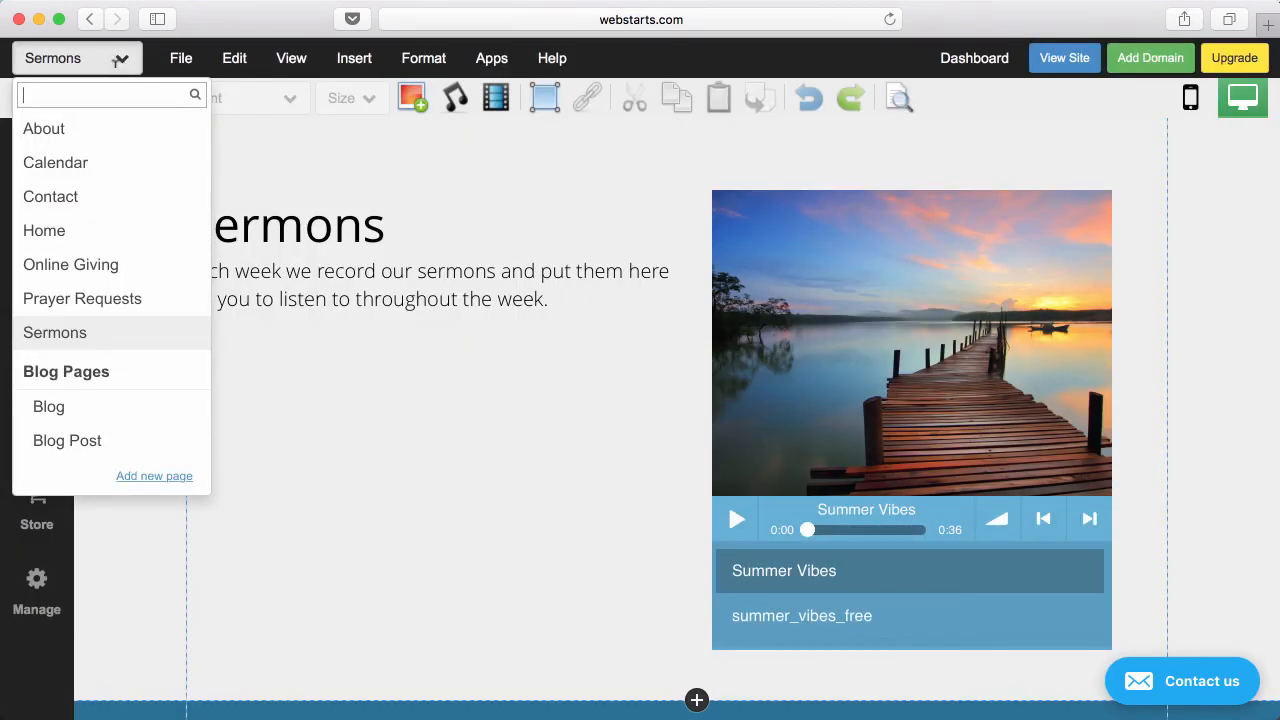
Switch to the Blog page and start a new blog post
{"action": "left_click", "coordinate": [48, 406]}
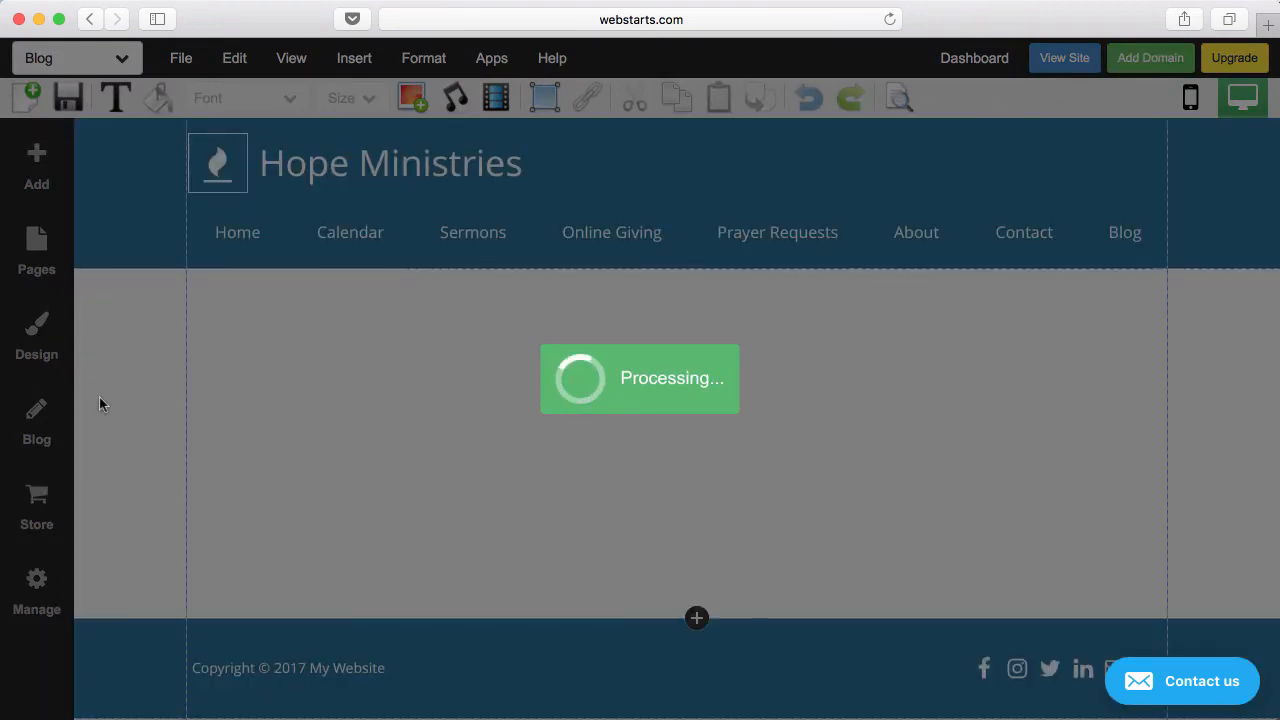
{"action": "left_click", "coordinate": [36, 420]}
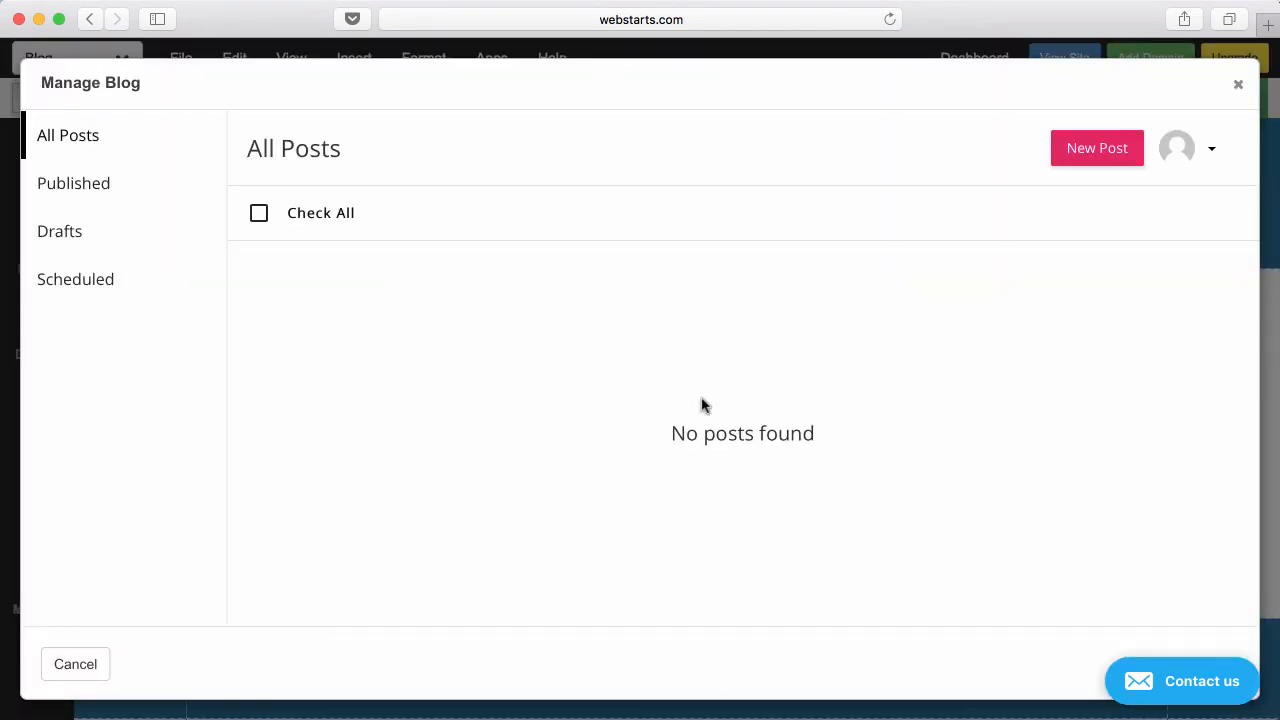
{"action": "left_click", "coordinate": [1097, 147]}
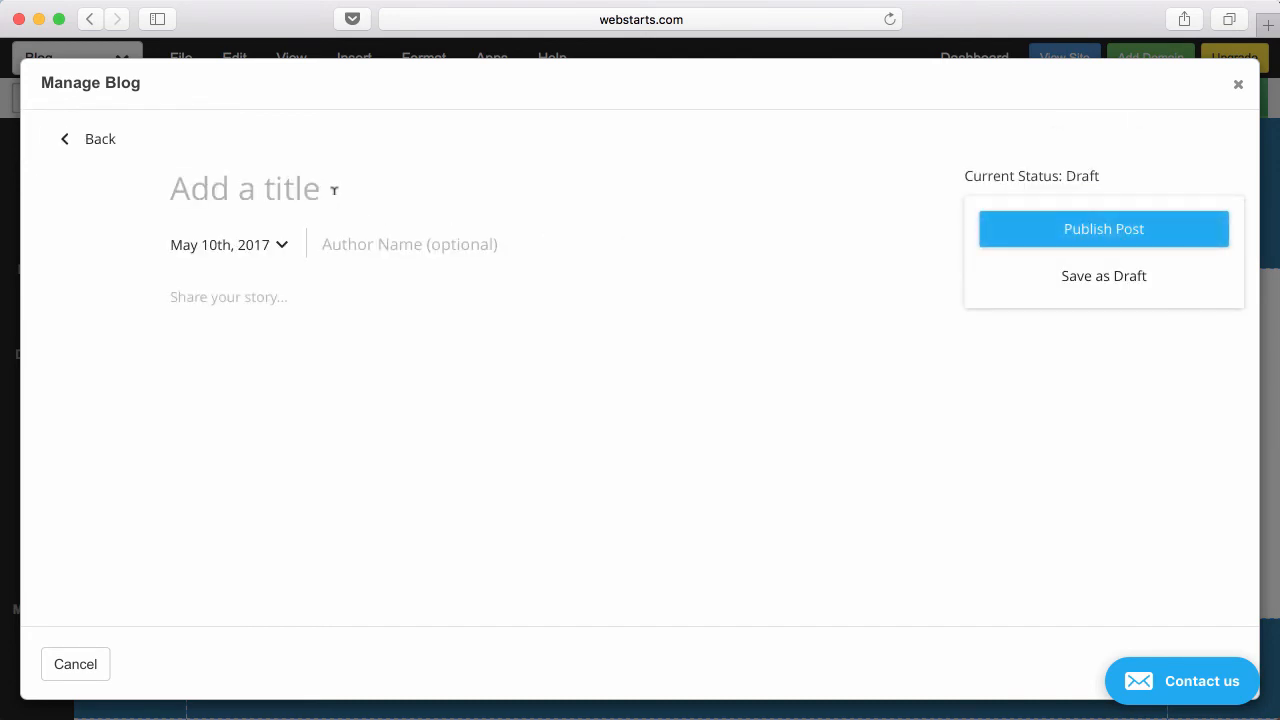
Try publishing 'My First Post' by Barger, then close the missing-content error
{"action": "type", "text": "My First Post"}
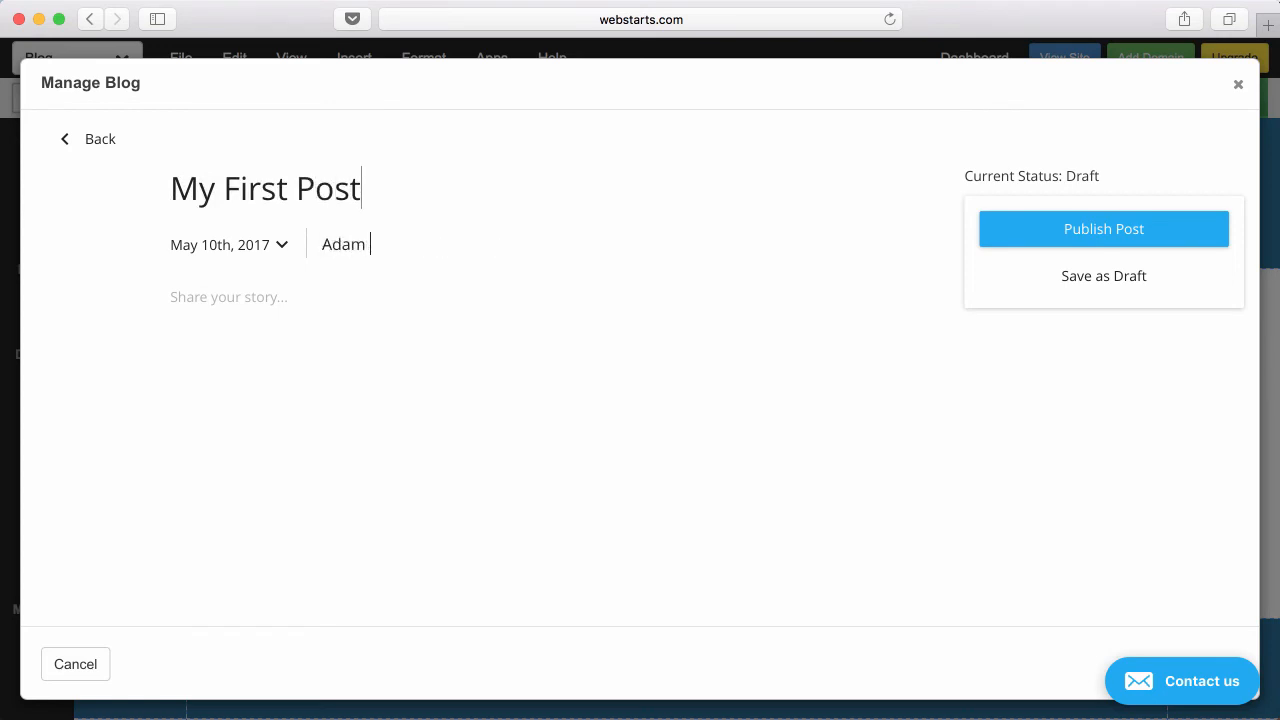
{"action": "type", "text": "Barger"}
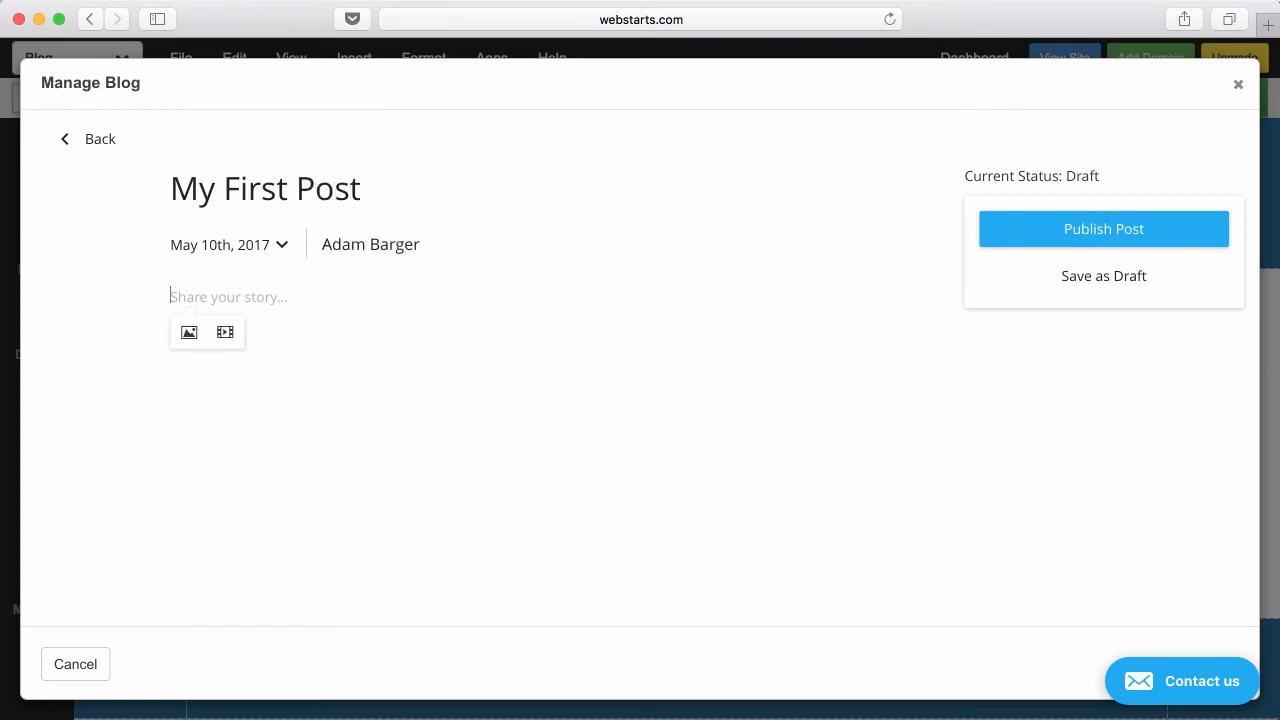
{"action": "mouse_move", "coordinate": [189, 332]}
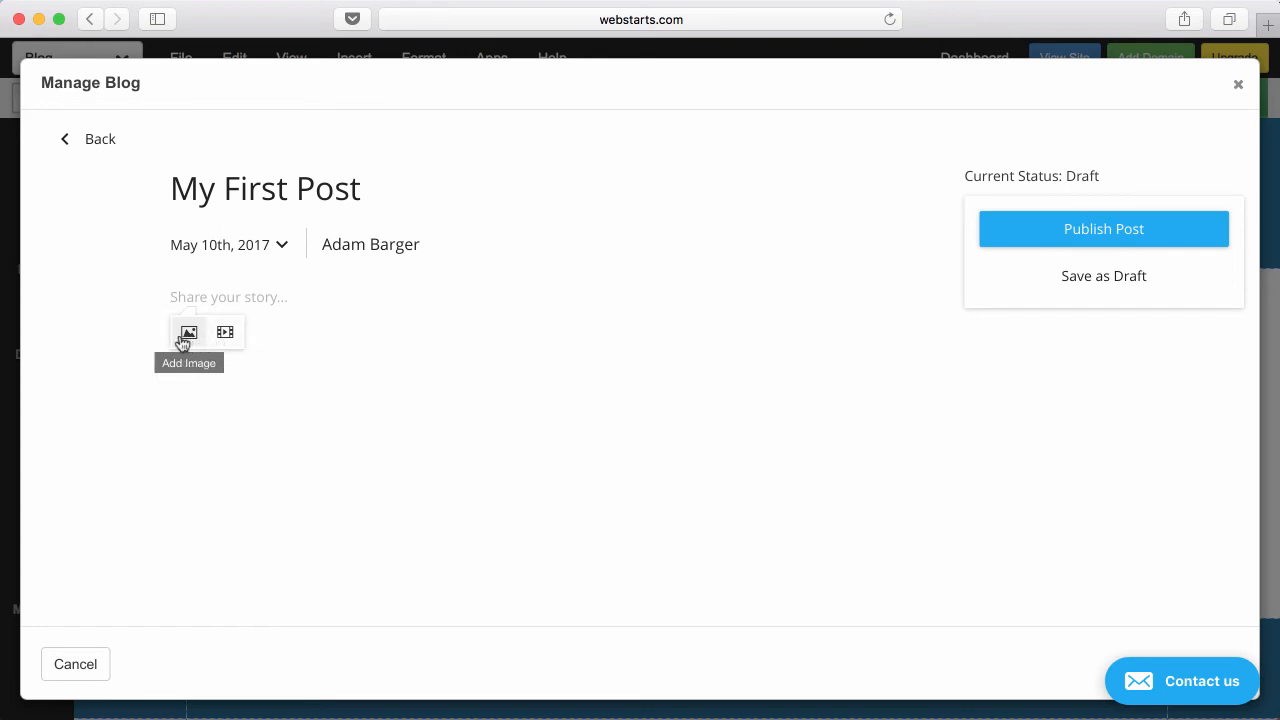
{"action": "mouse_move", "coordinate": [1138, 290]}
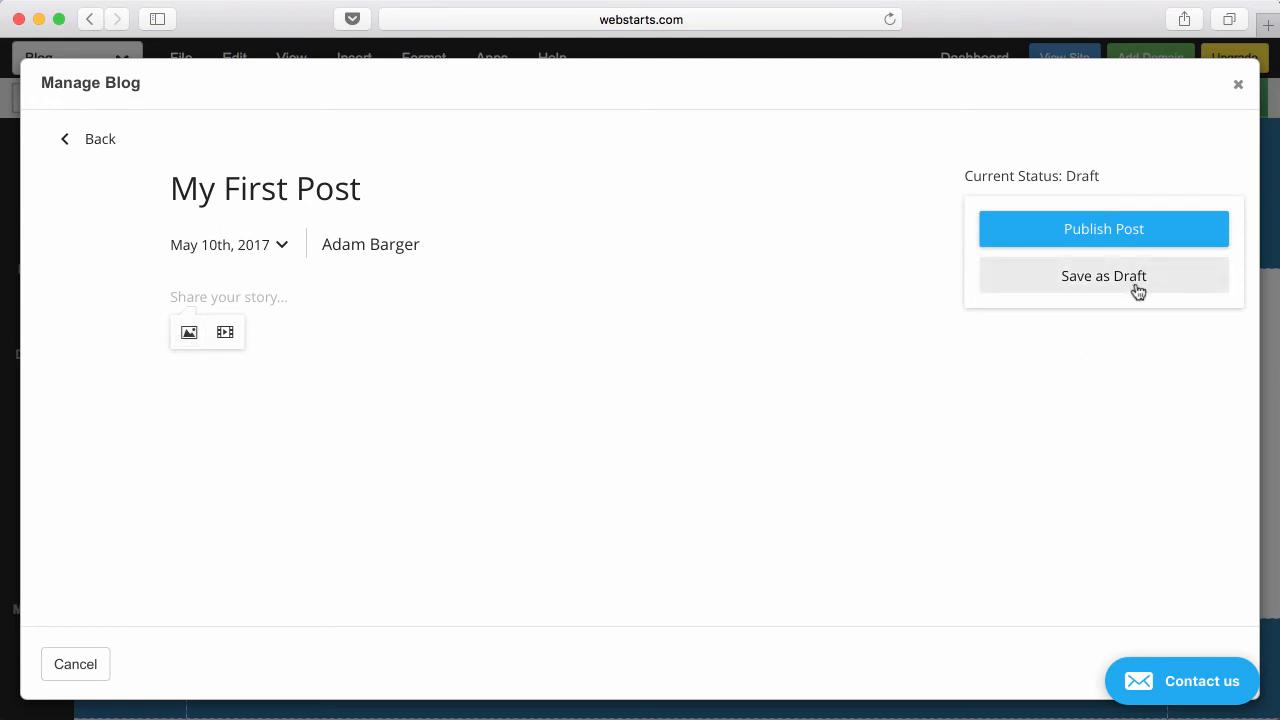
{"action": "mouse_move", "coordinate": [1200, 229]}
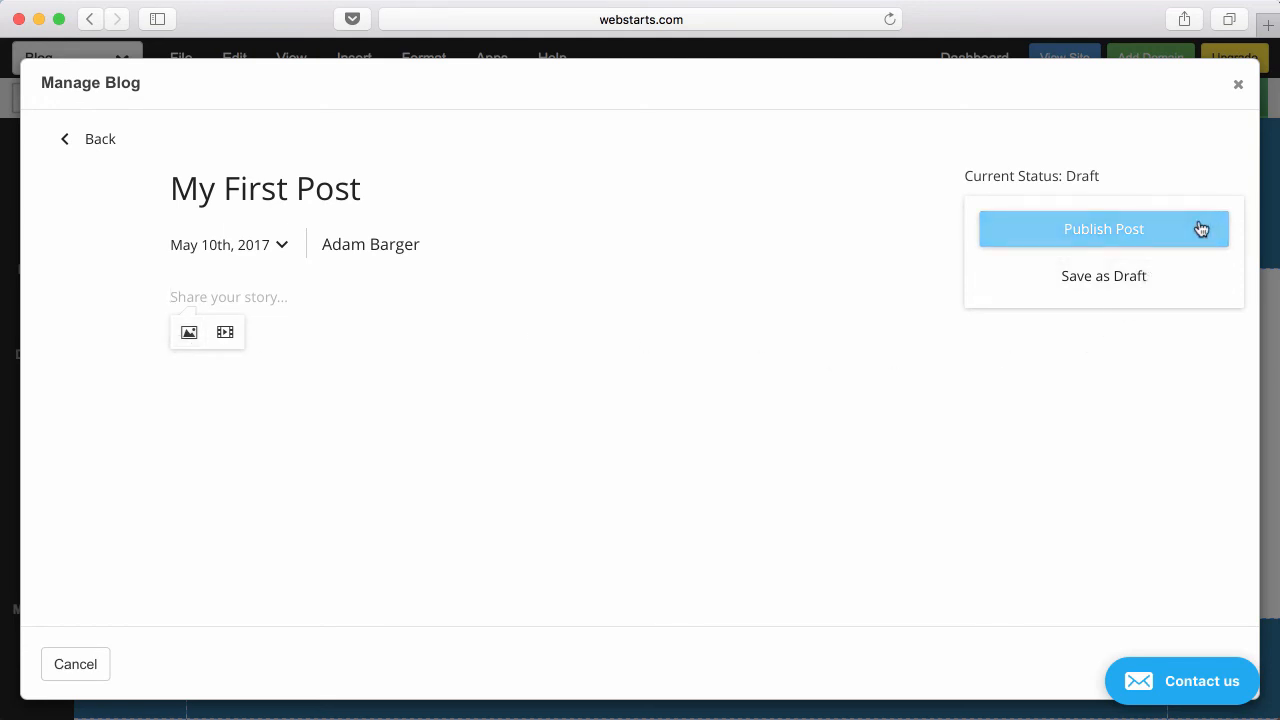
{"action": "mouse_move", "coordinate": [1209, 104]}
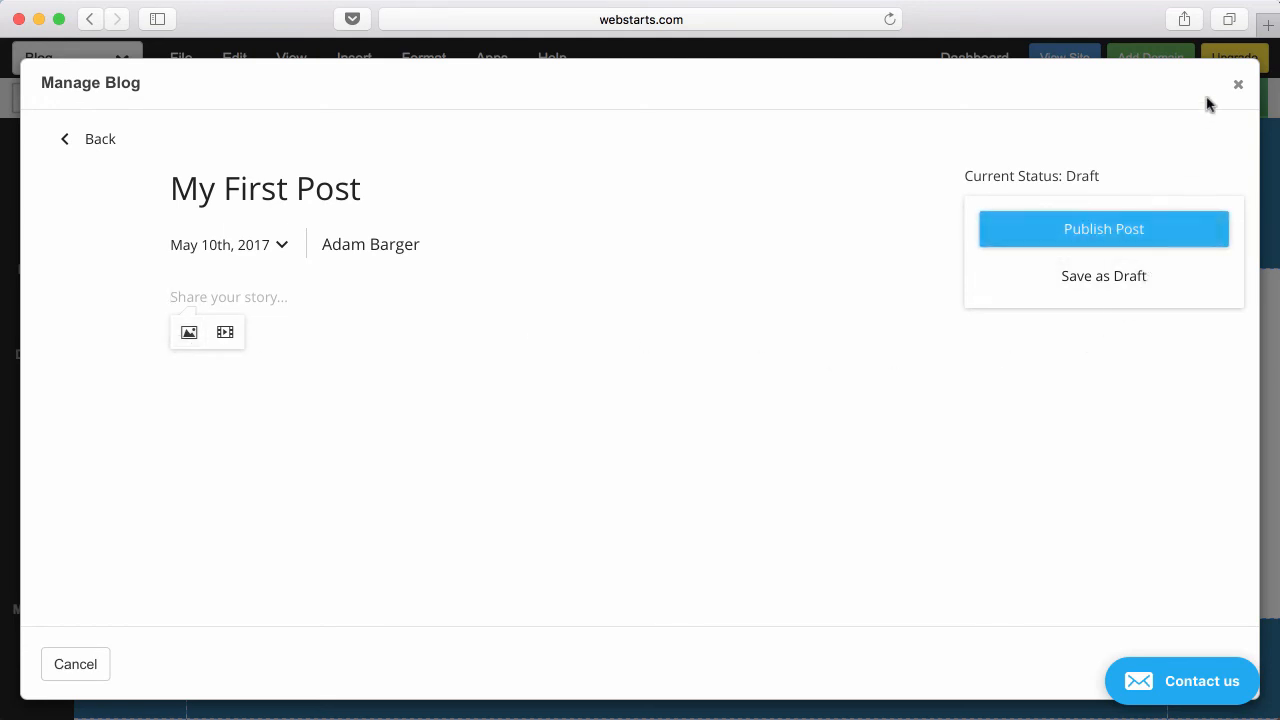
{"action": "left_click", "coordinate": [1103, 228]}
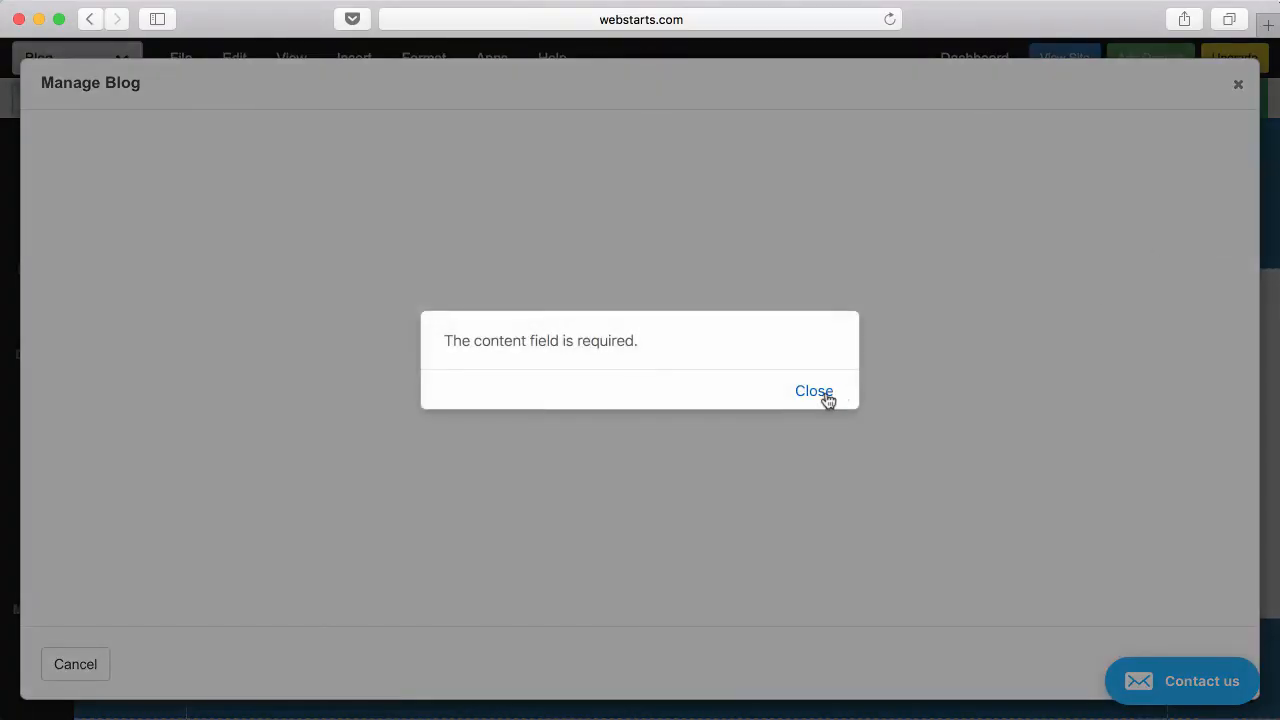
{"action": "left_click", "coordinate": [813, 391]}
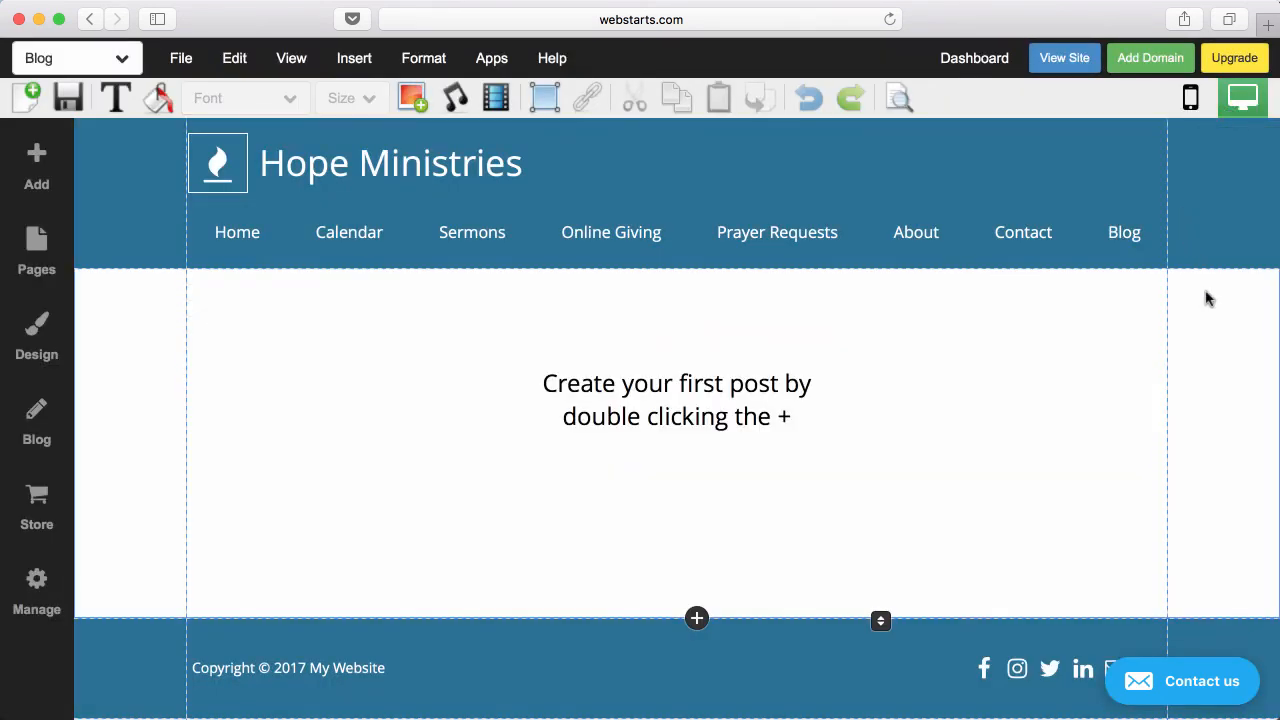
{"action": "mouse_move", "coordinate": [270, 125]}
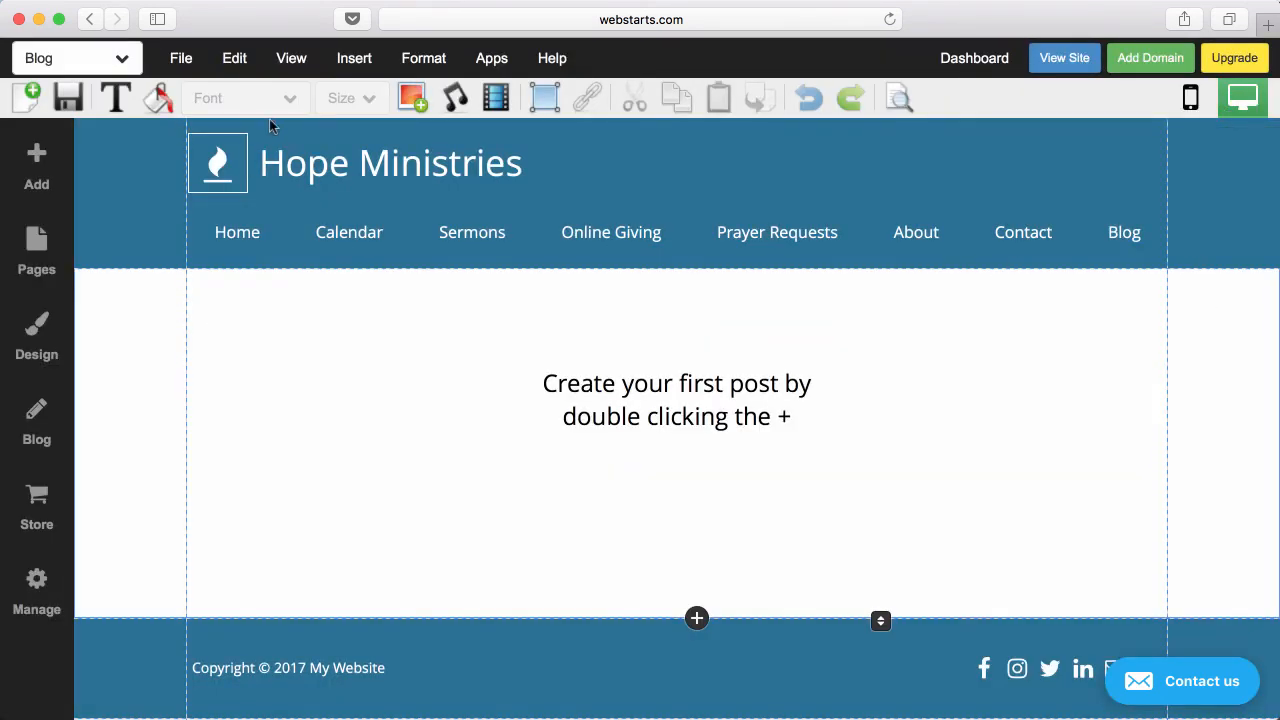
{"action": "mouse_move", "coordinate": [1150, 58]}
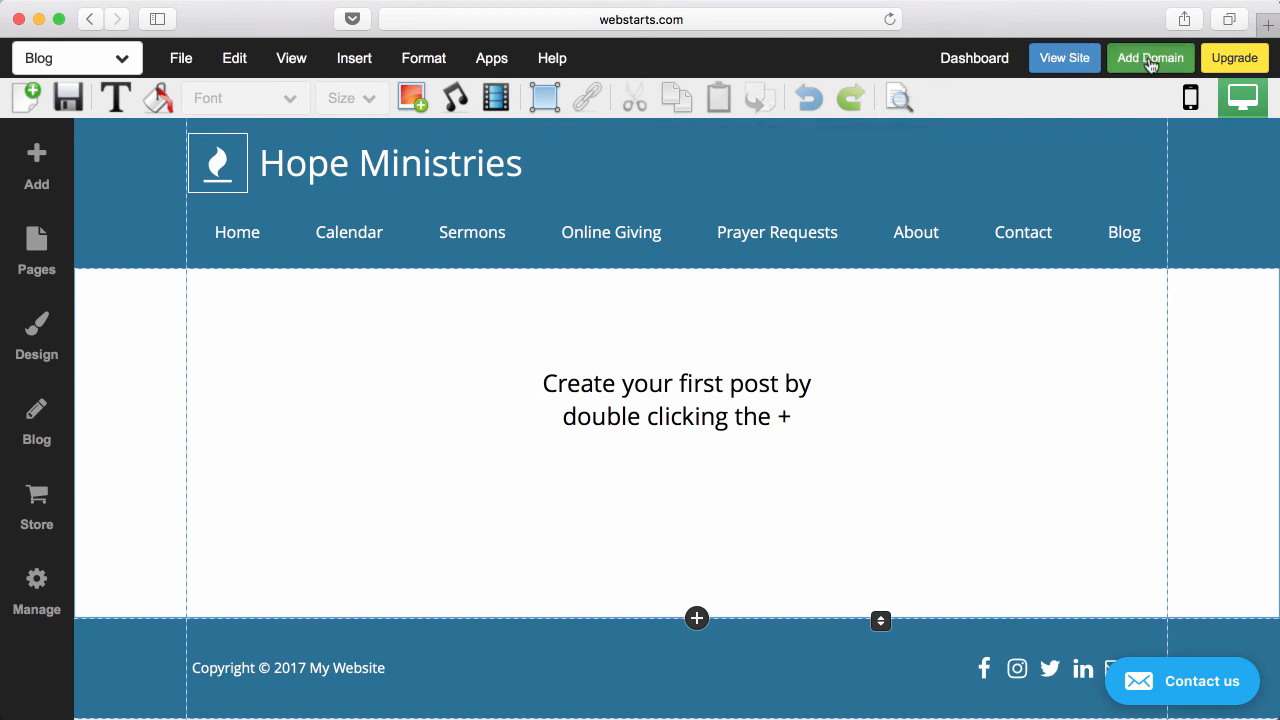
Enter adams-church-website as an already owned domain and submit it for checking
{"action": "left_click", "coordinate": [1150, 58]}
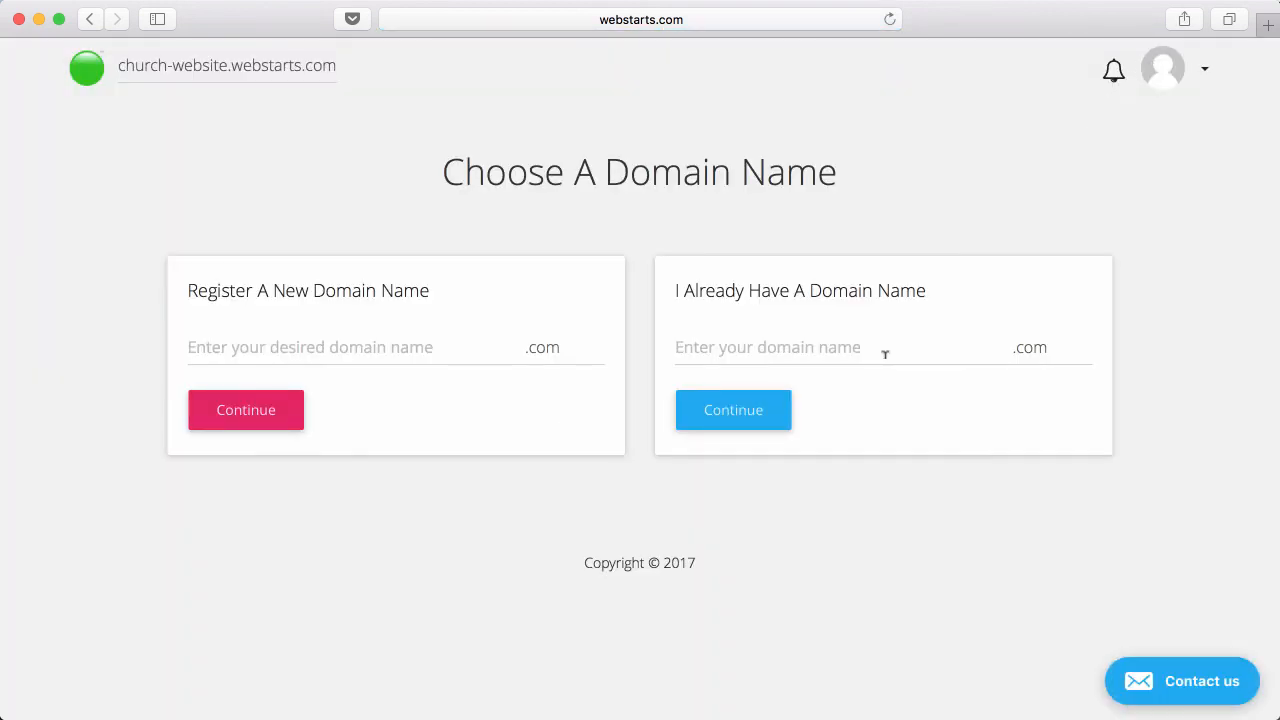
{"action": "left_click", "coordinate": [840, 347]}
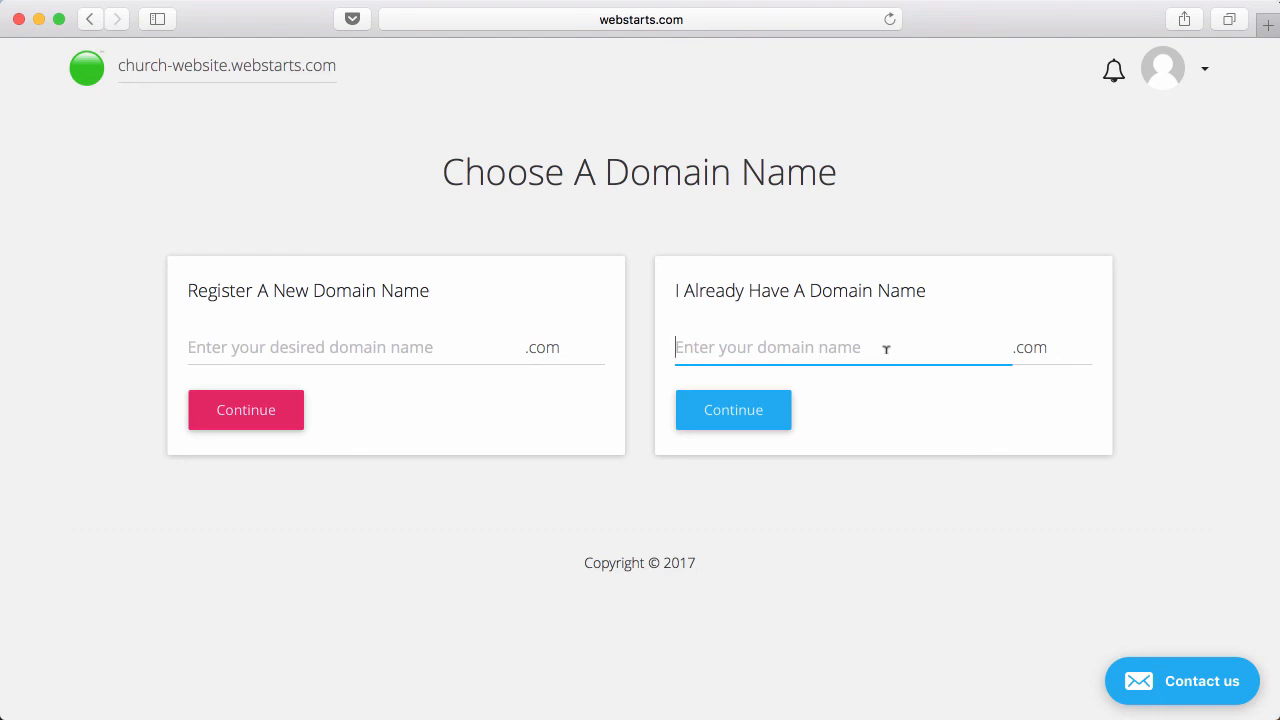
{"action": "type", "text": "adam"}
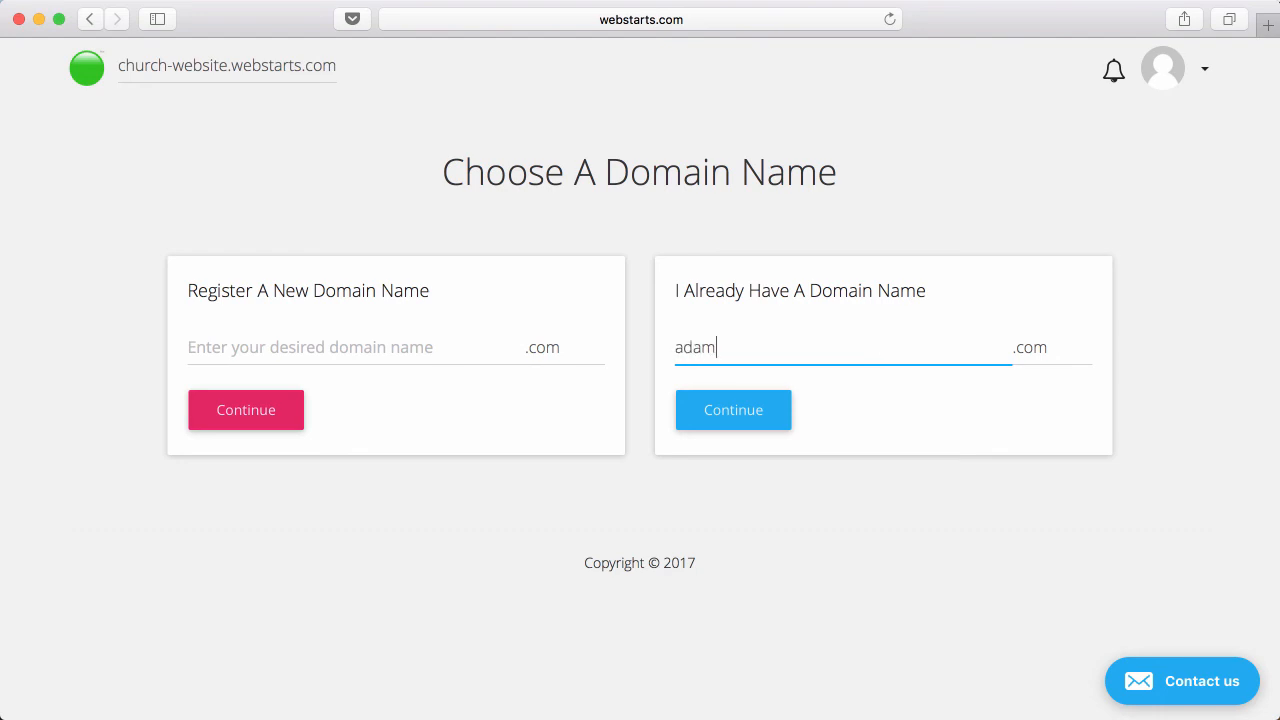
{"action": "type", "text": "s-church"}
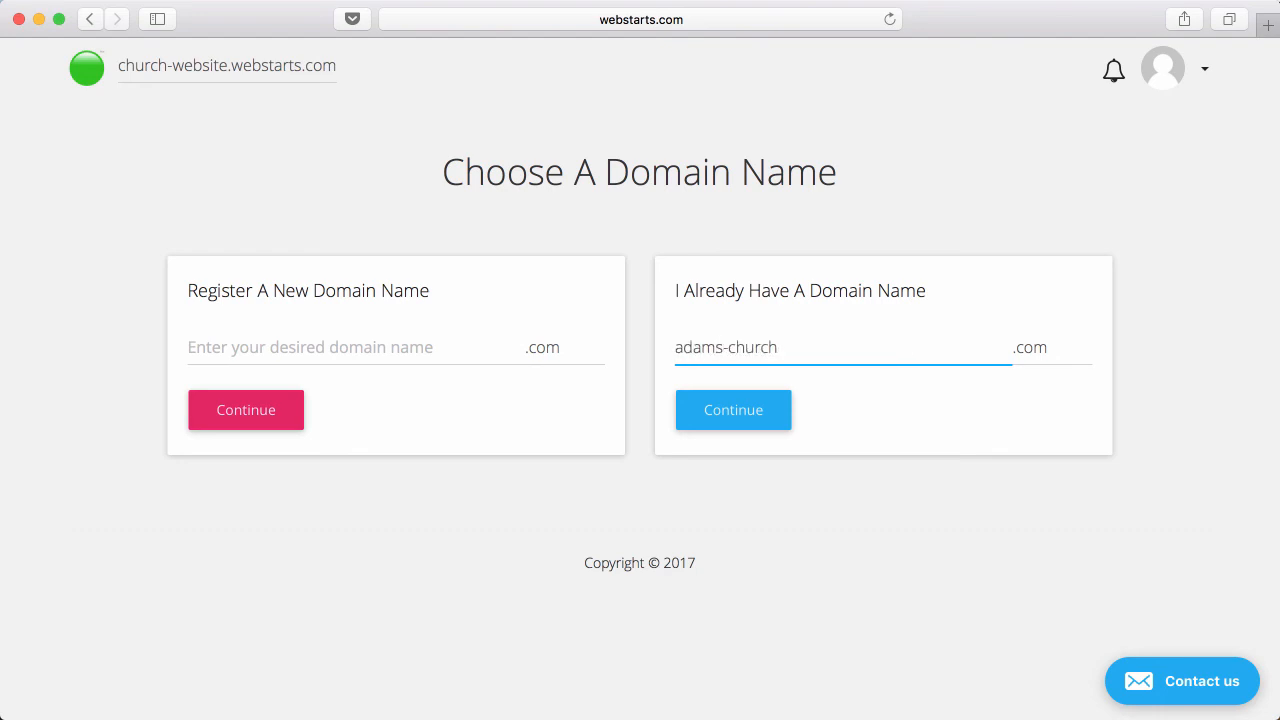
{"action": "type", "text": "-website"}
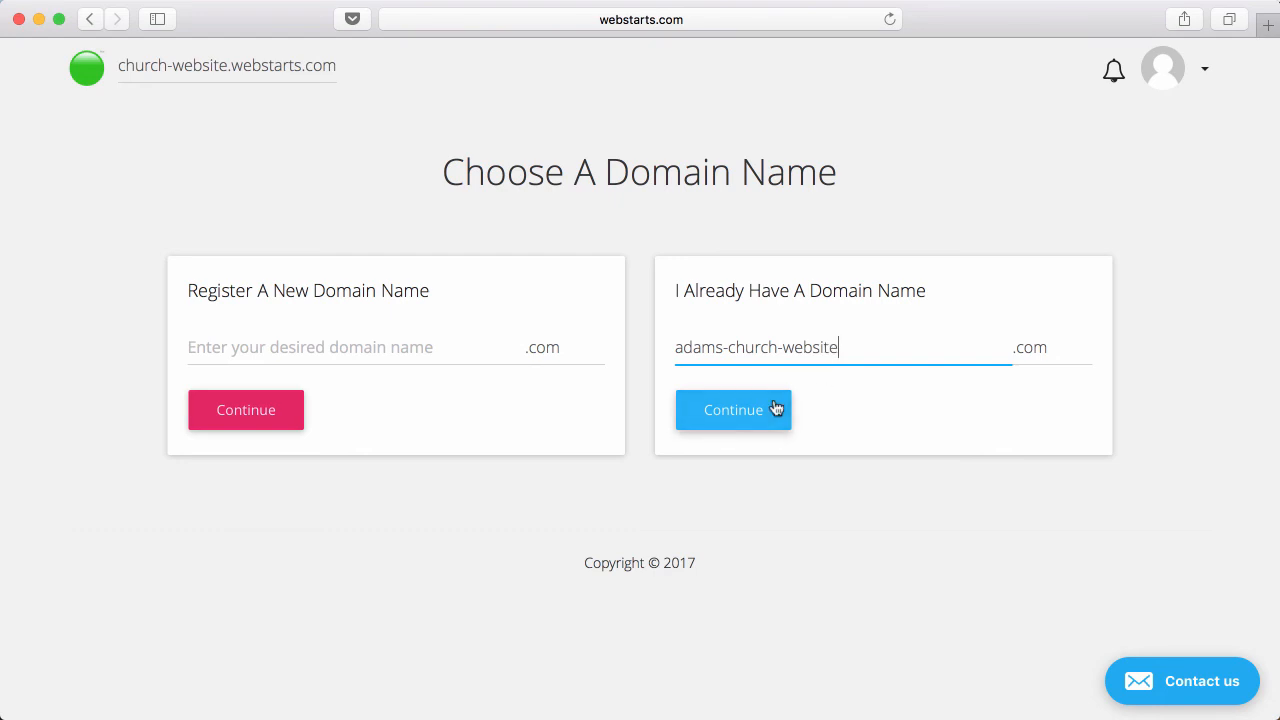
{"action": "left_click", "coordinate": [733, 410]}
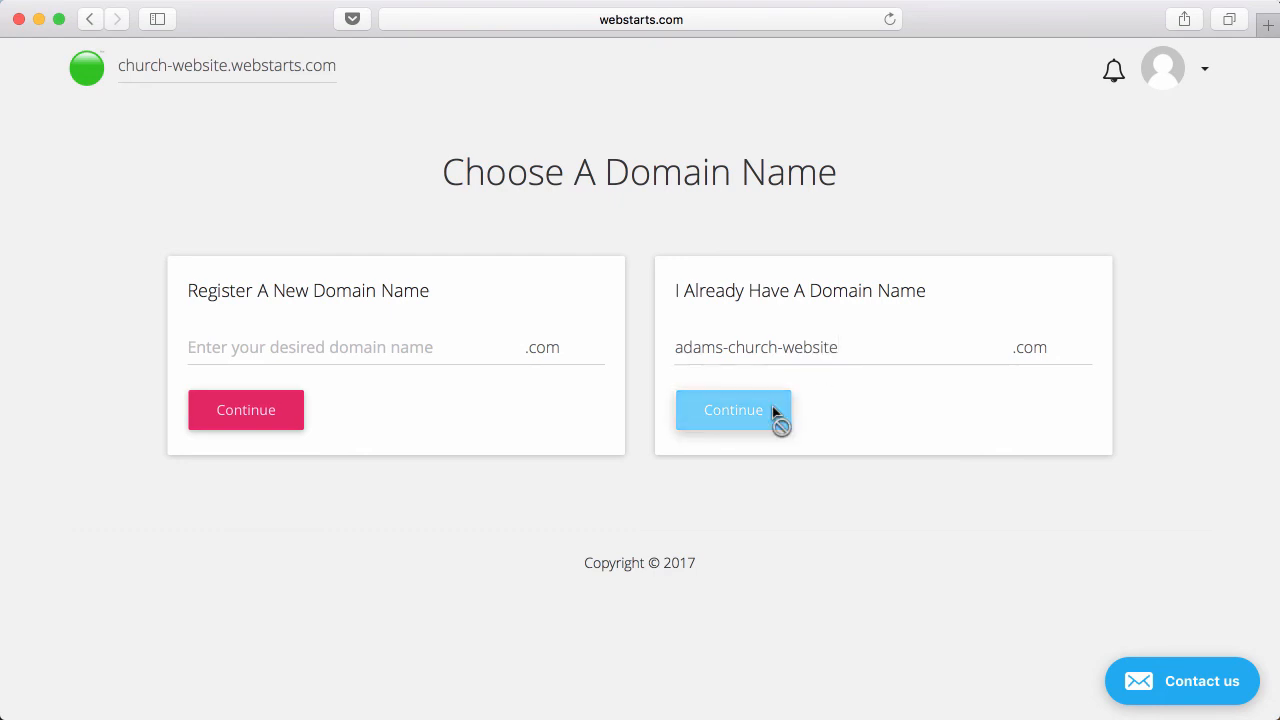
{"action": "left_click", "coordinate": [733, 410]}
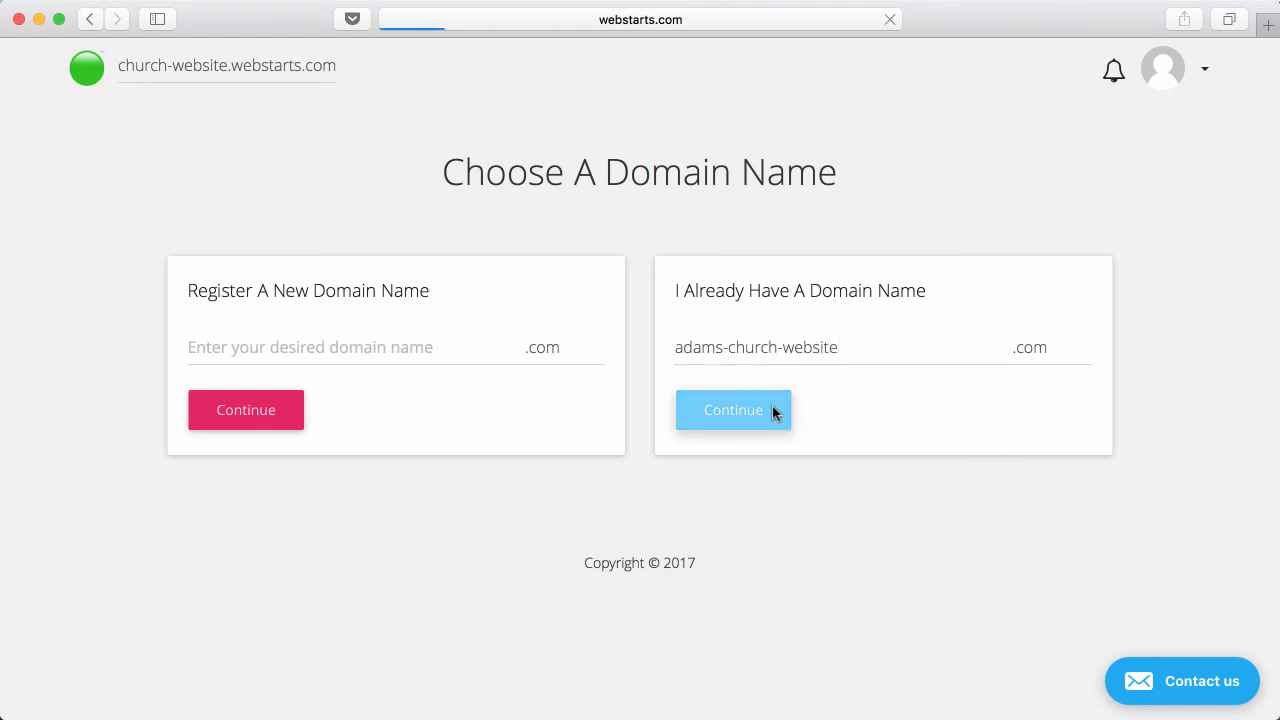
Review the adams-church-website.com availability and the Pro, Pro Plus and Business plans
{"action": "left_click", "coordinate": [733, 410]}
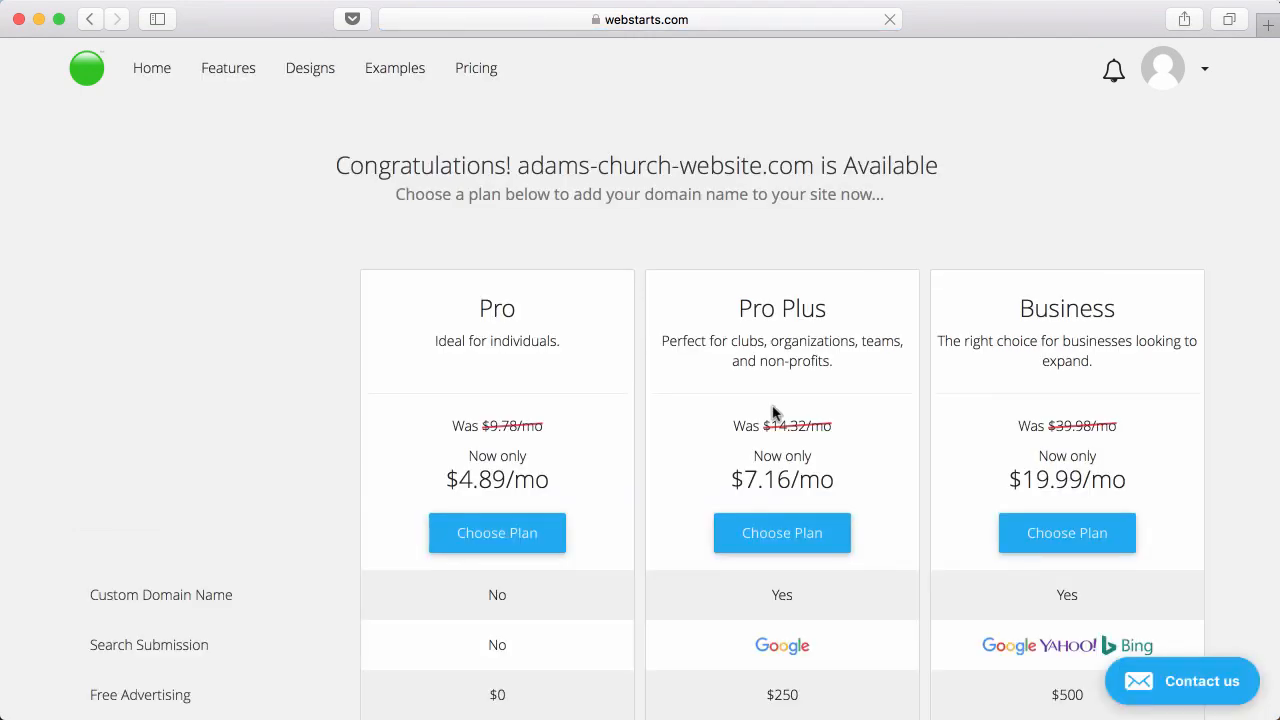
{"action": "mouse_move", "coordinate": [700, 219]}
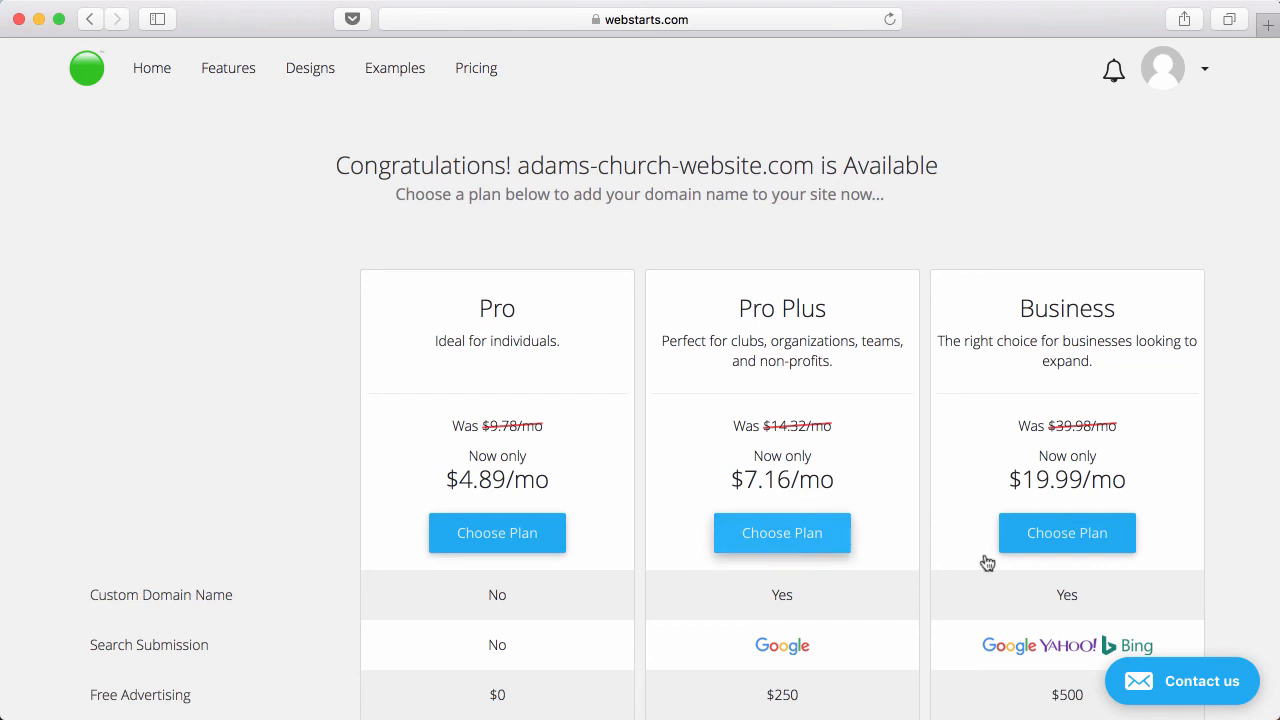
{"action": "mouse_move", "coordinate": [1050, 555]}
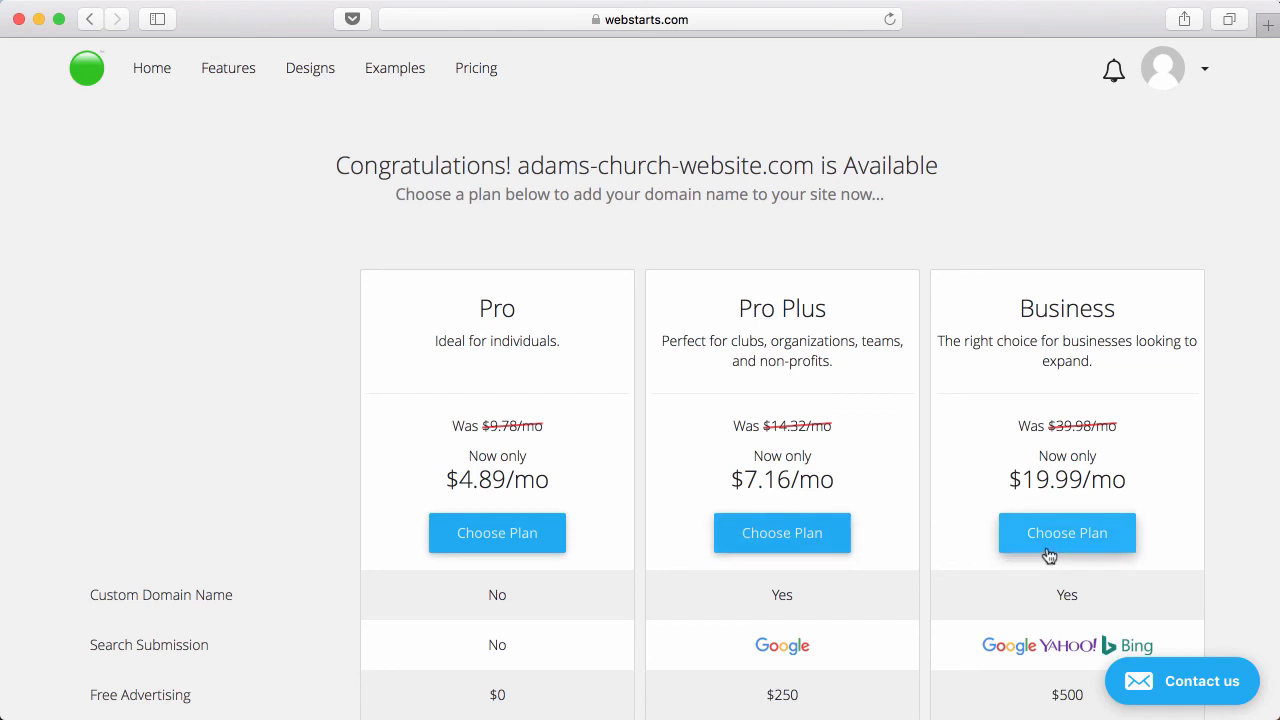
{"action": "mouse_move", "coordinate": [1067, 311]}
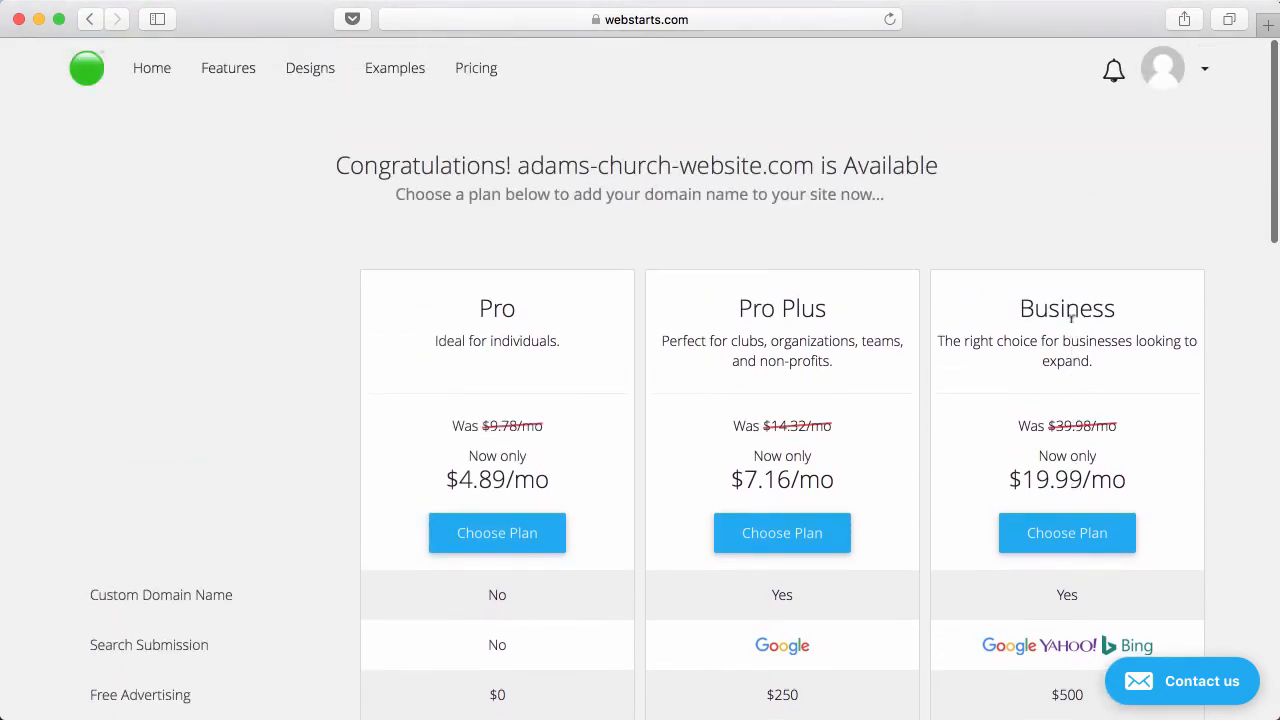
{"action": "mouse_move", "coordinate": [1038, 277]}
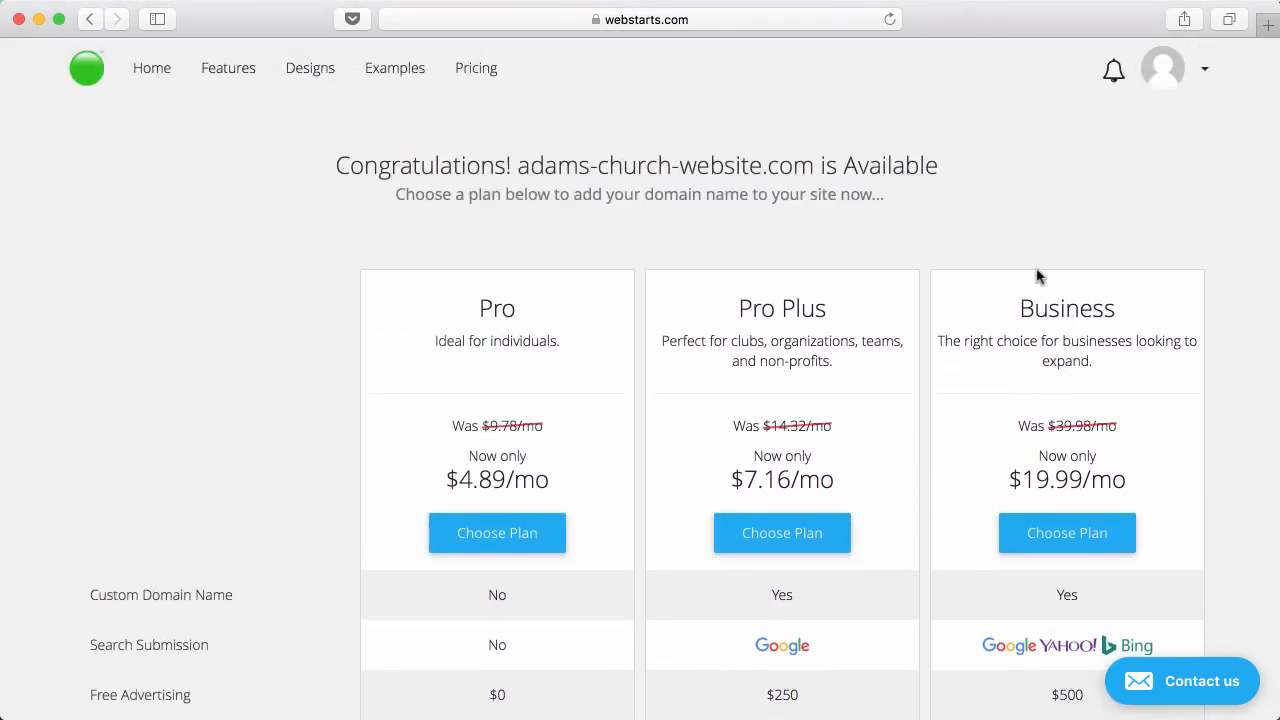
{"action": "mouse_move", "coordinate": [1033, 270]}
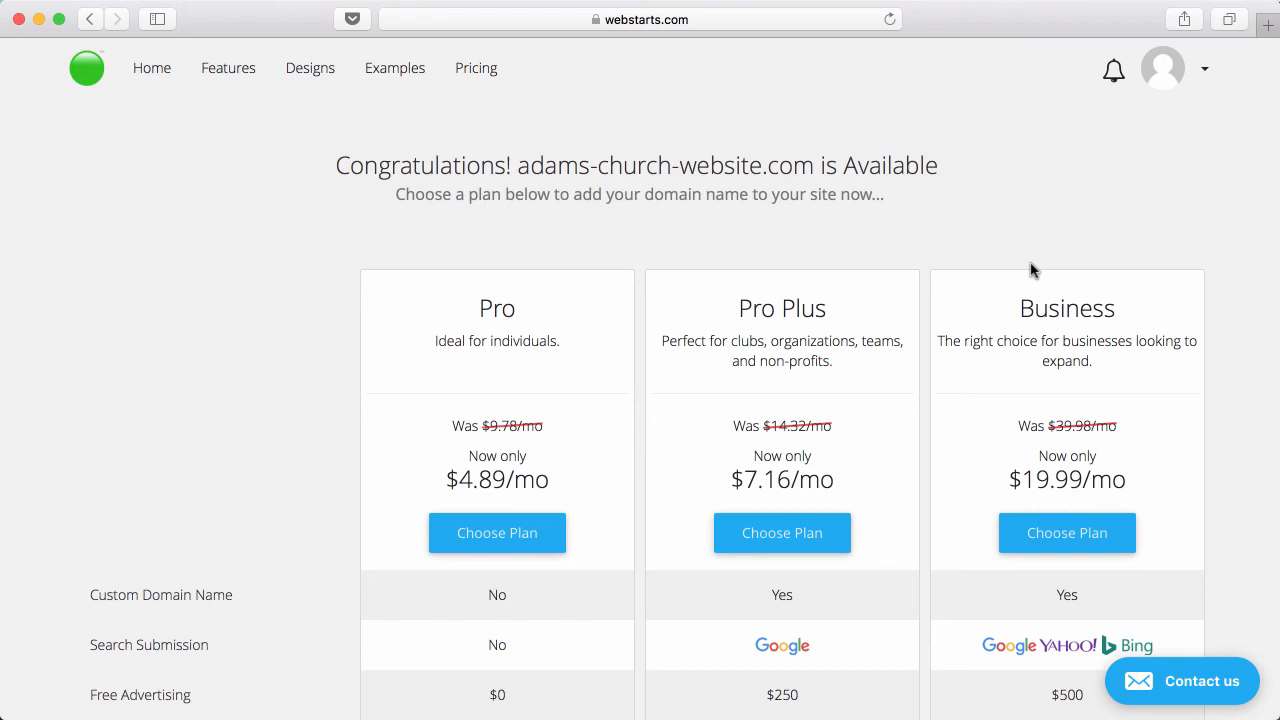
{"action": "mouse_move", "coordinate": [667, 167]}
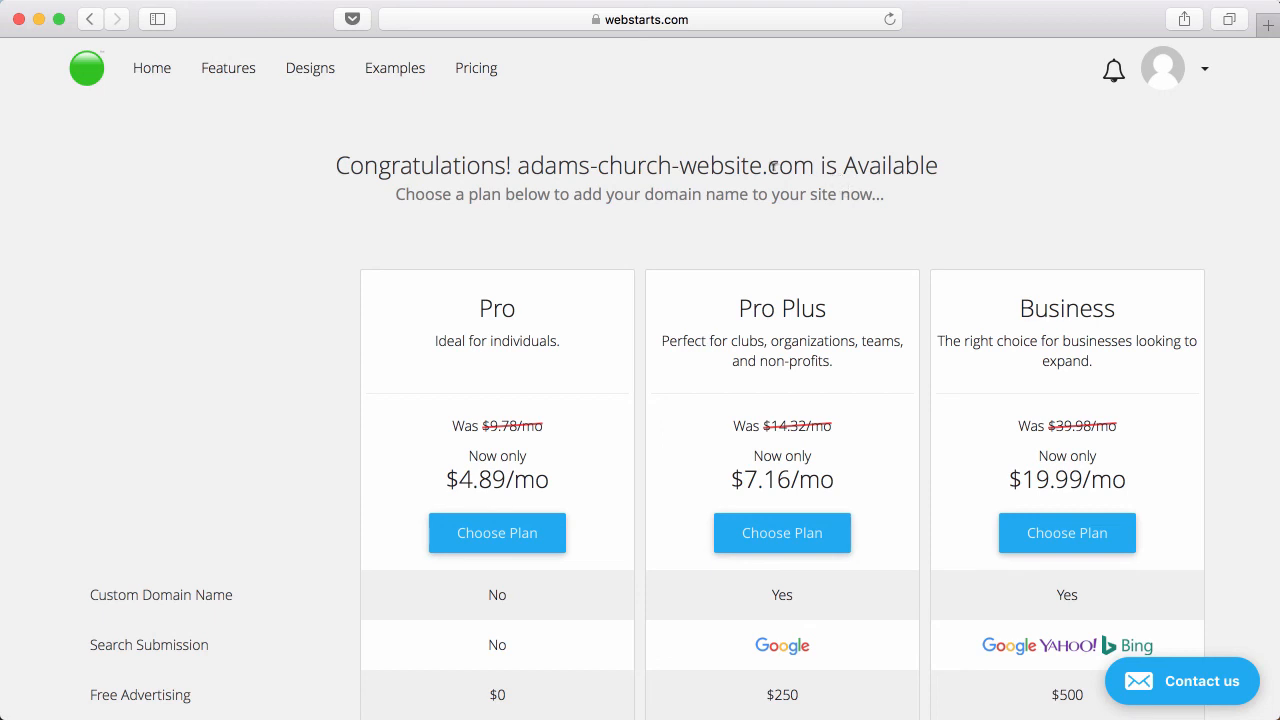
{"action": "mouse_move", "coordinate": [945, 175]}
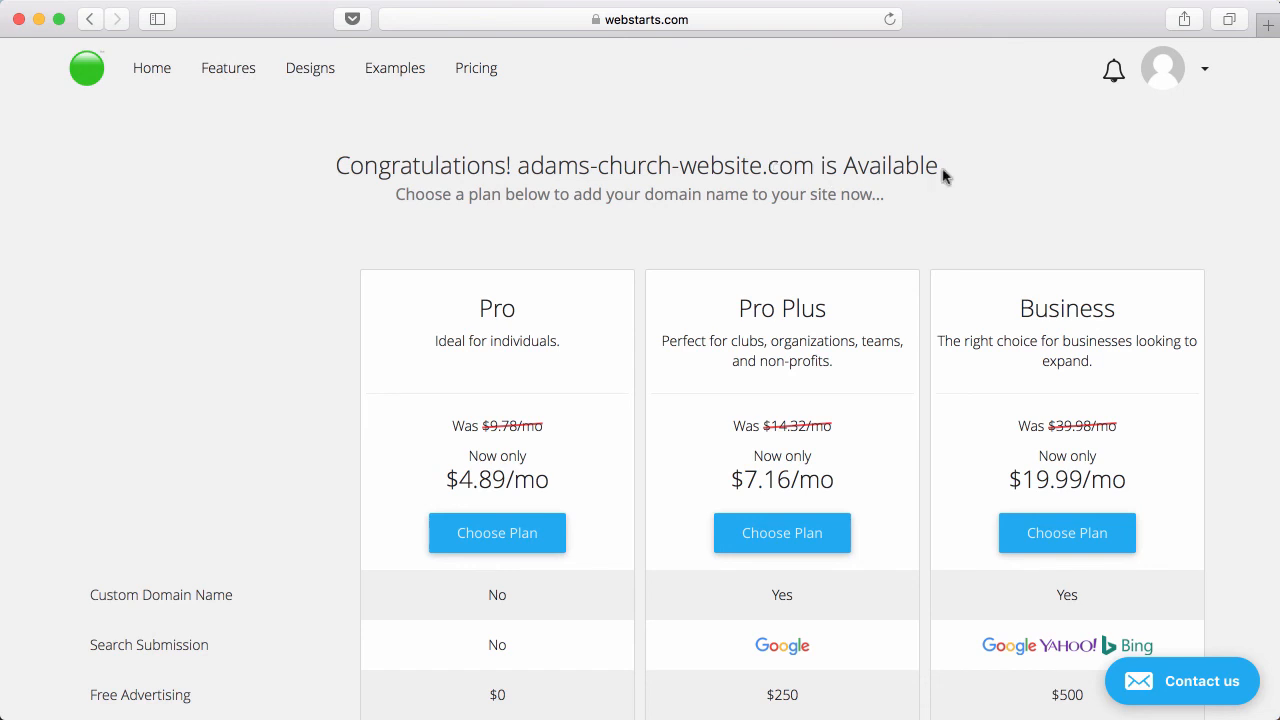